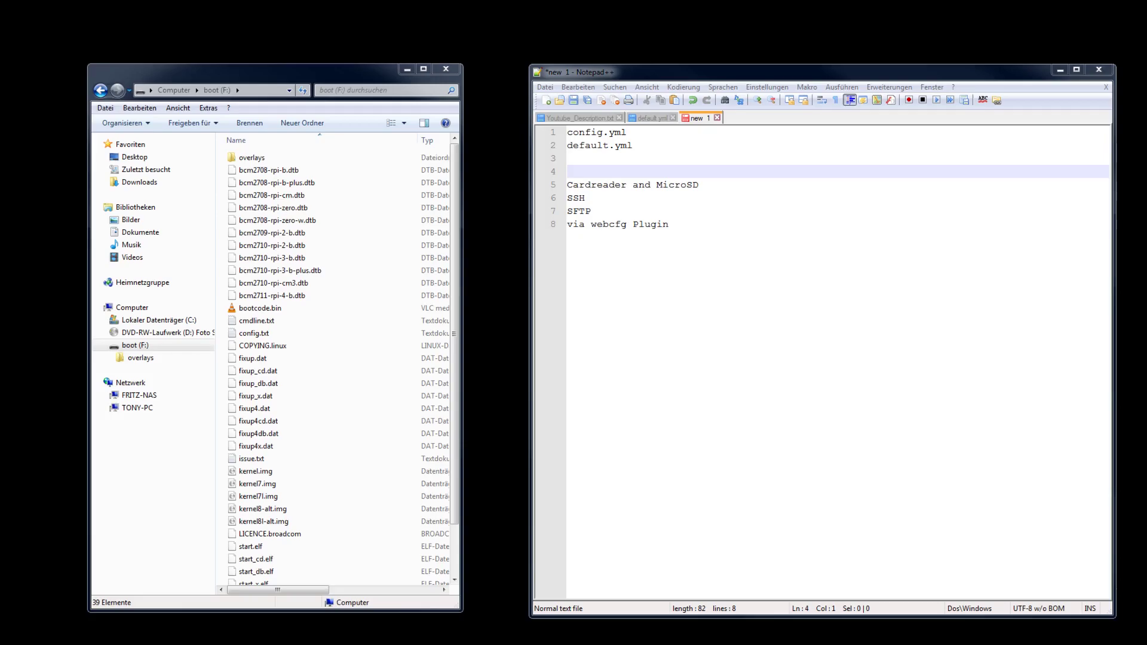
{"action": "mouse_move", "coordinate": [658, 145]}
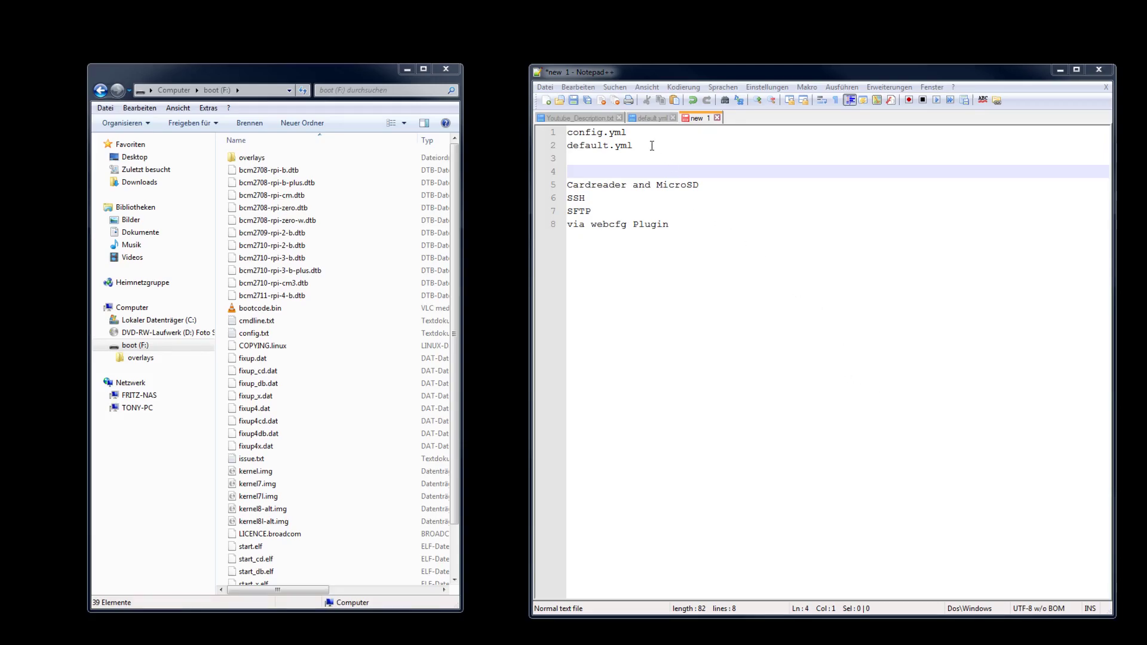
{"action": "mouse_move", "coordinate": [638, 135]}
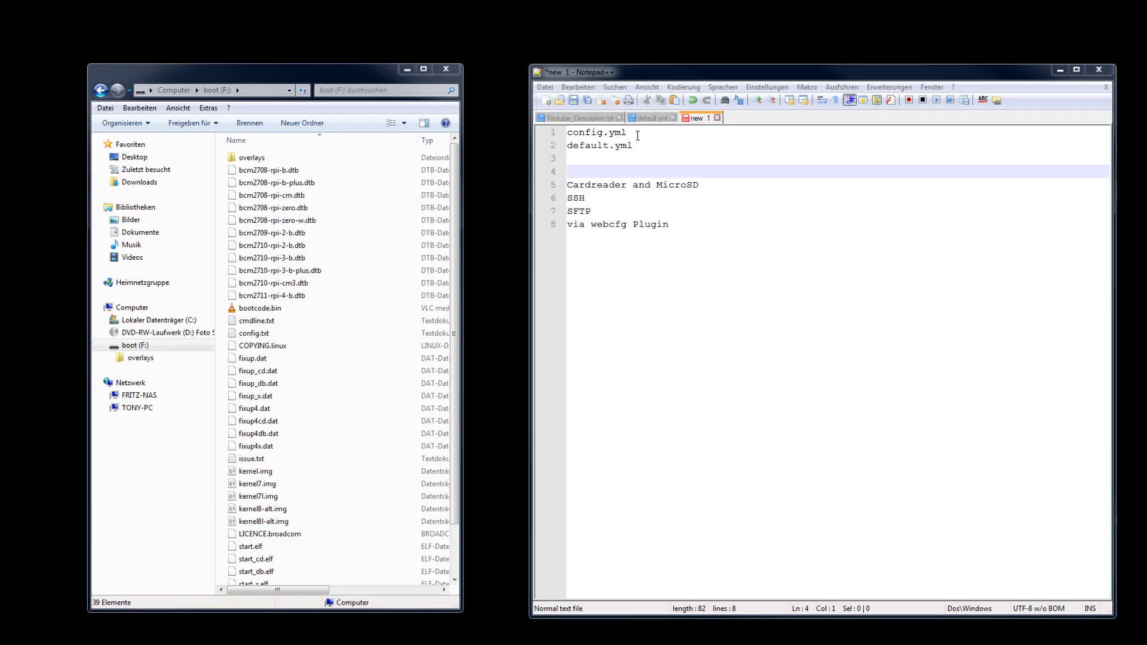
Step: Mark the default.yml and config.yml entries in the notes for reference
{"action": "double_click", "coordinate": [596, 133]}
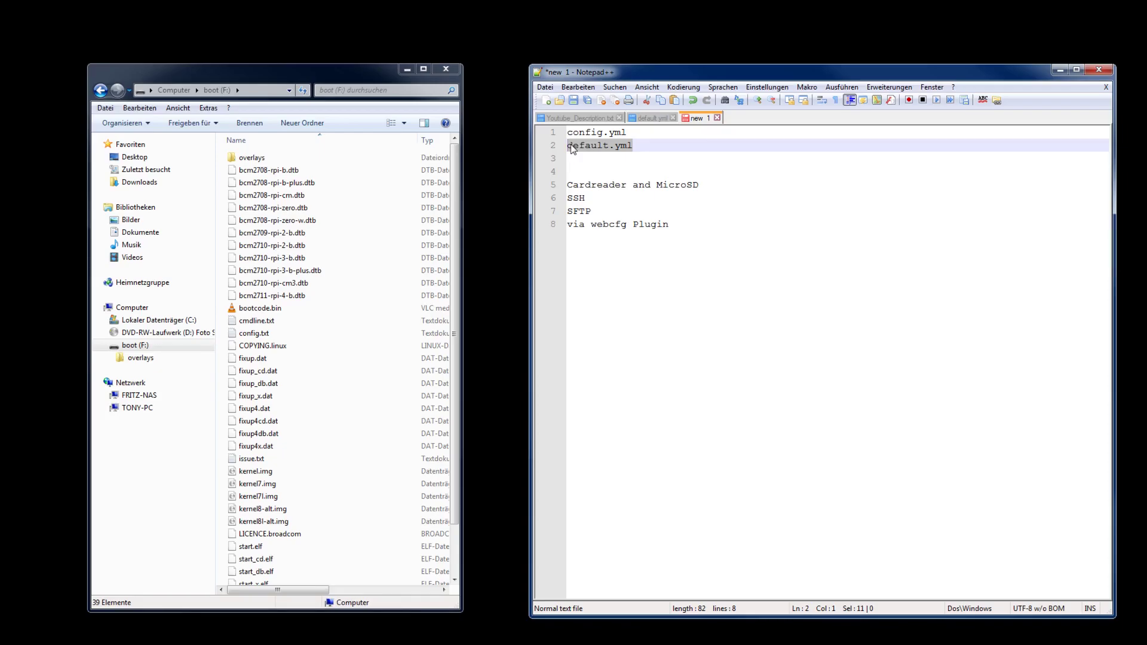
{"action": "mouse_move", "coordinate": [605, 153]}
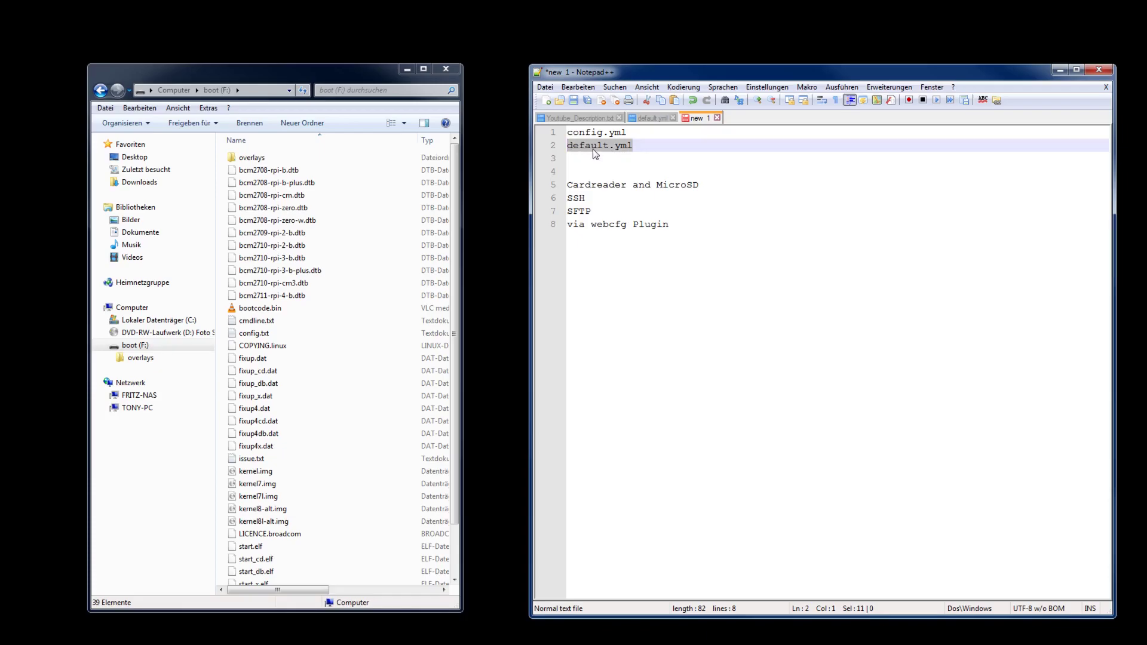
{"action": "left_click", "coordinate": [599, 132]}
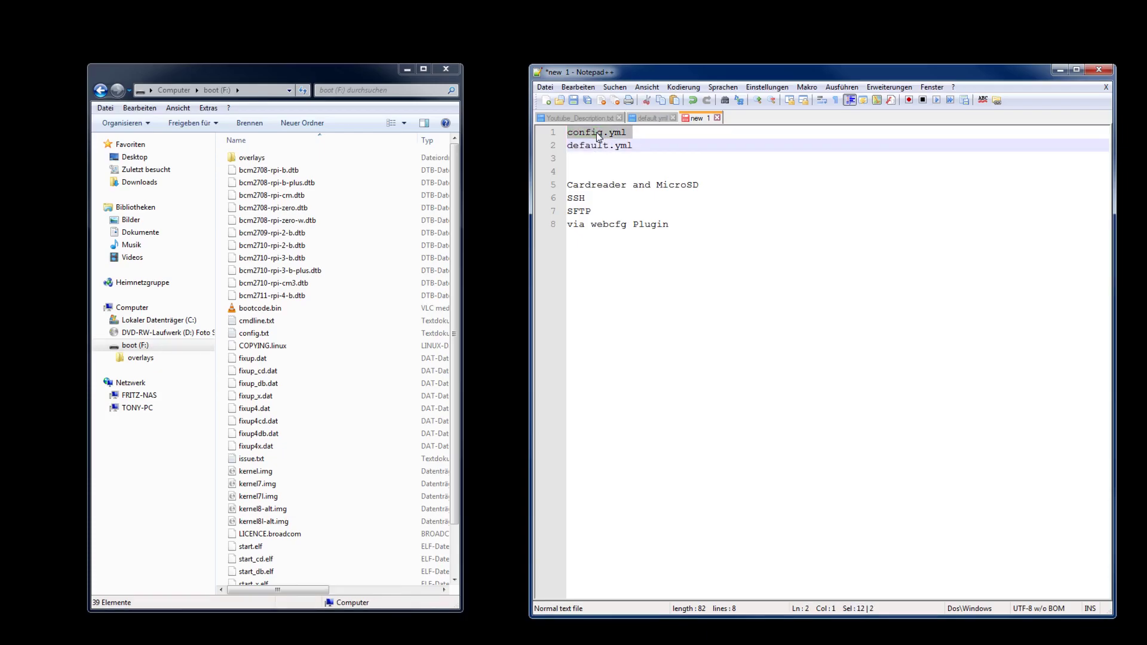
{"action": "mouse_move", "coordinate": [688, 135]}
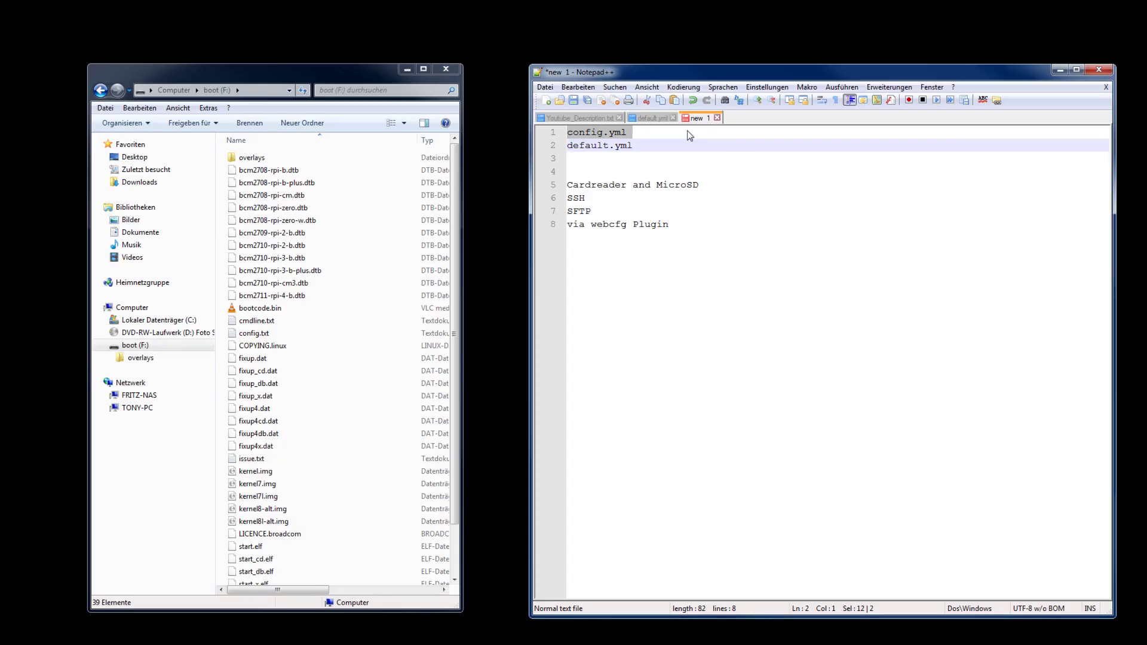
{"action": "mouse_move", "coordinate": [832, 183]}
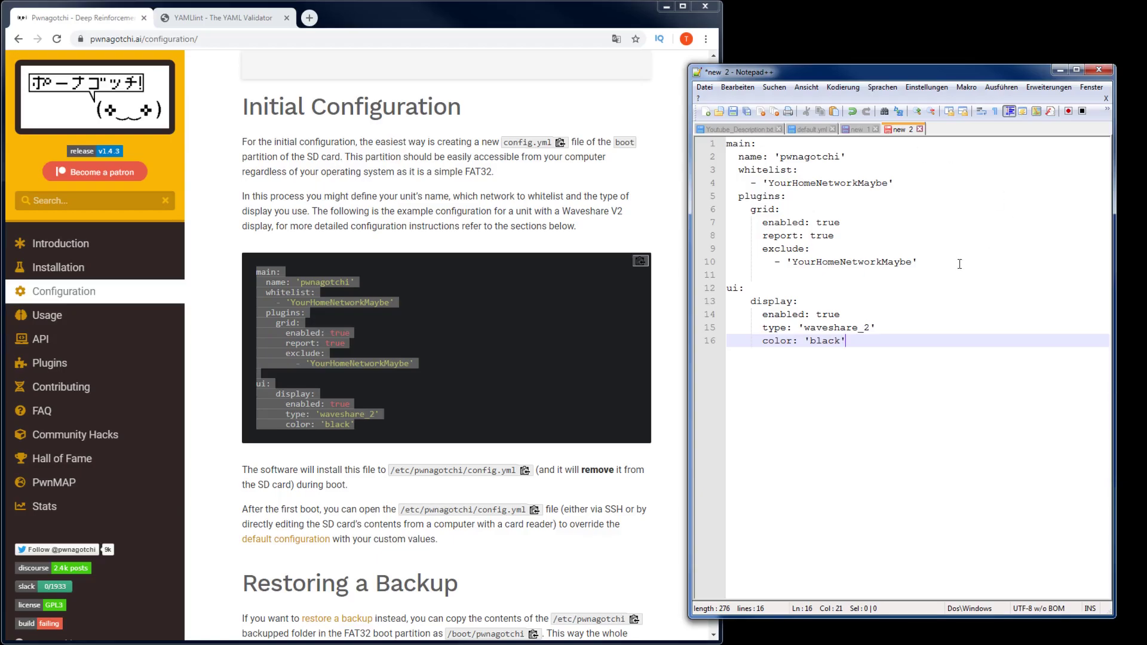
{"action": "mouse_move", "coordinate": [907, 133]}
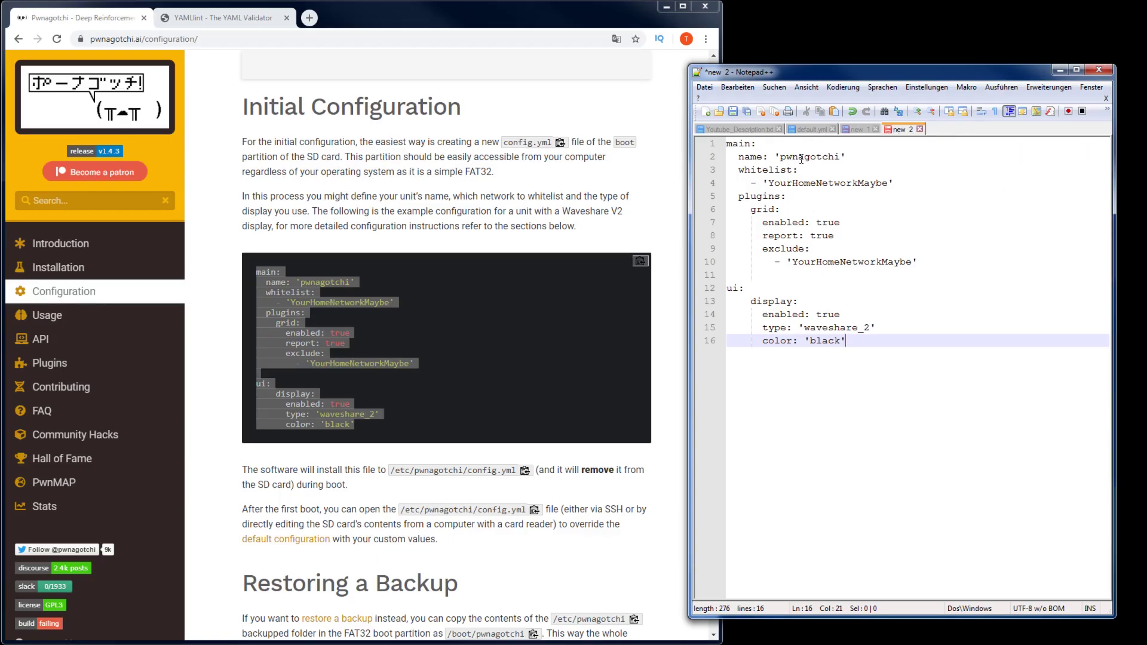
Step: Rename the unit to WiFiTube, add whitelist entry 'abc12345', and select the whole config for copying
{"action": "type", "text": "WiFi"}
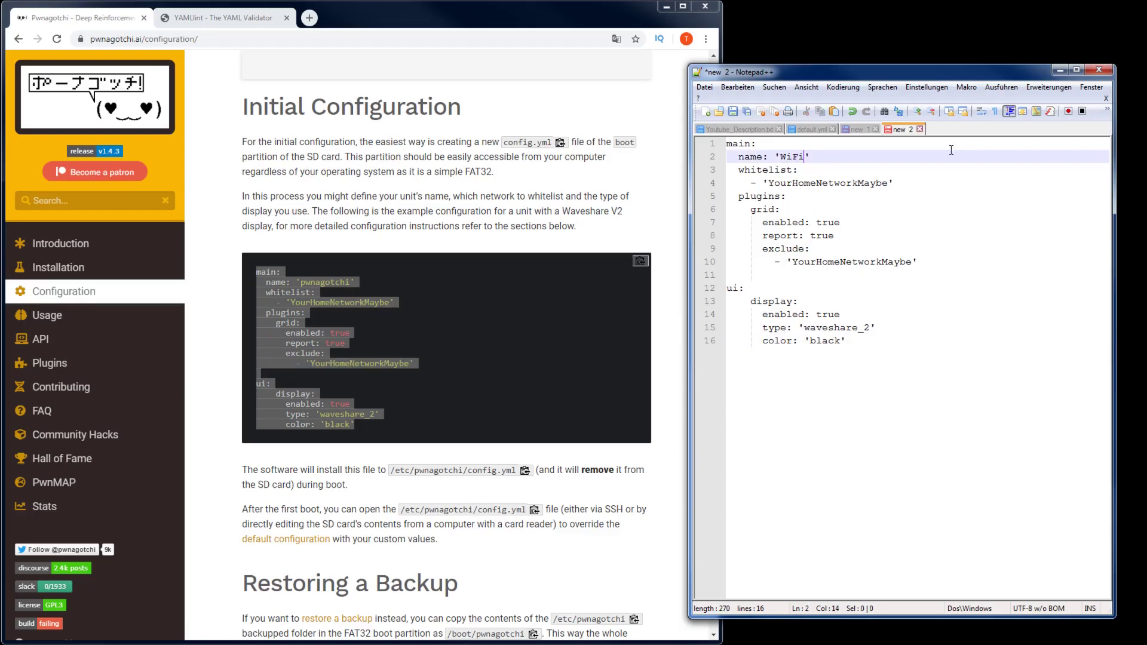
{"action": "type", "text": "Tube"}
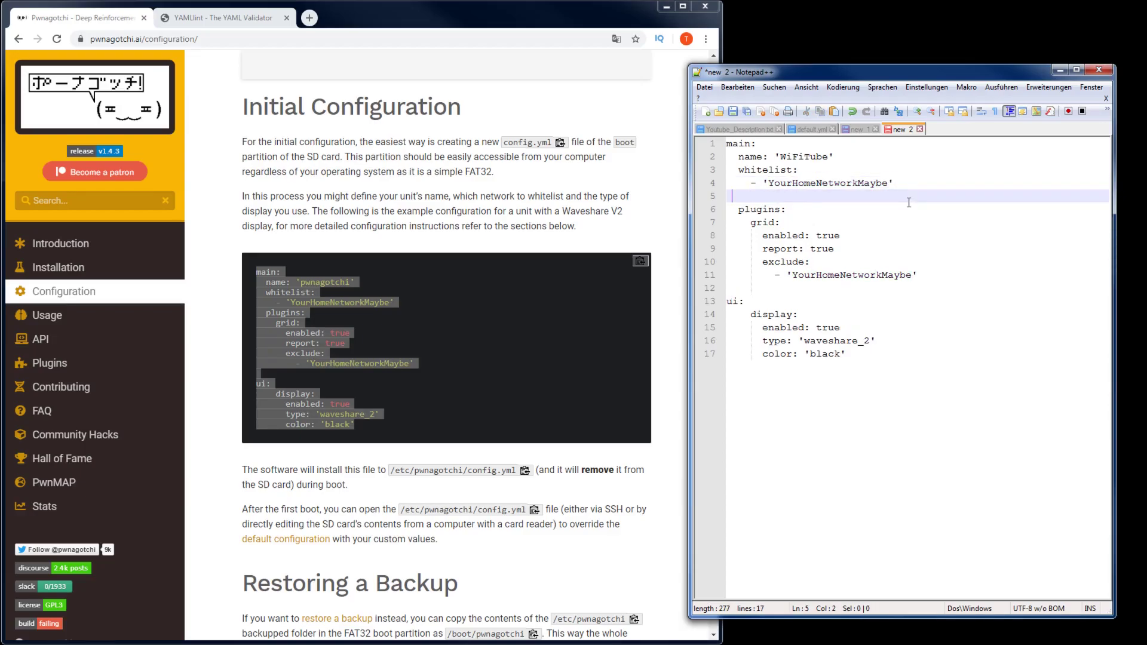
{"action": "type", "text": "-"}
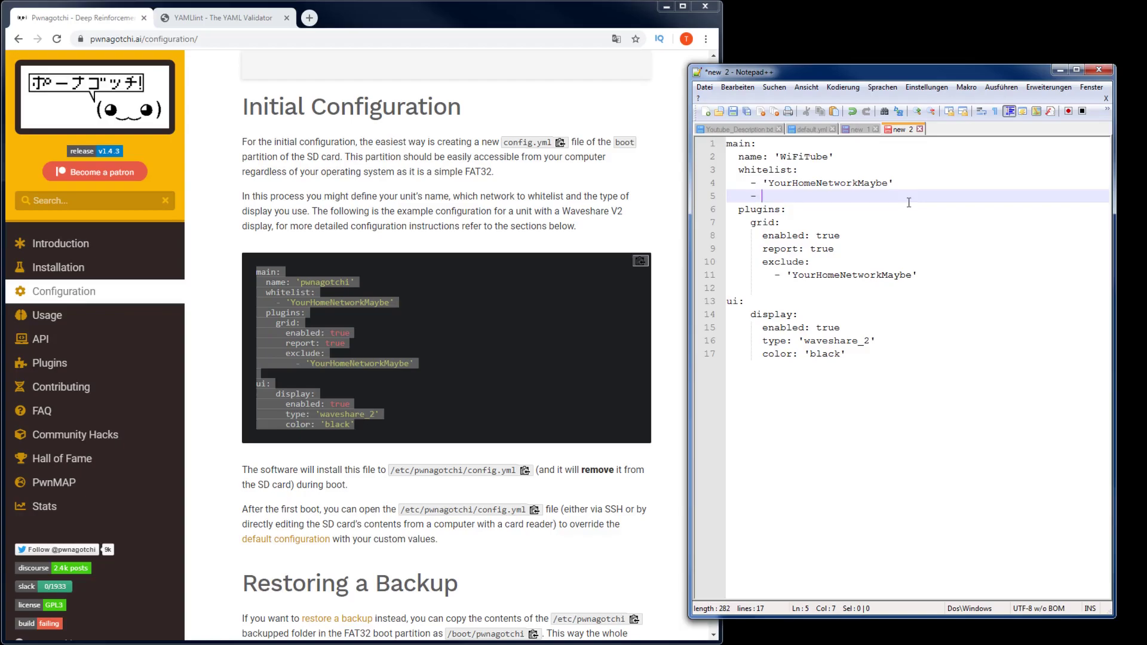
{"action": "type", "text": "'abc12345"}
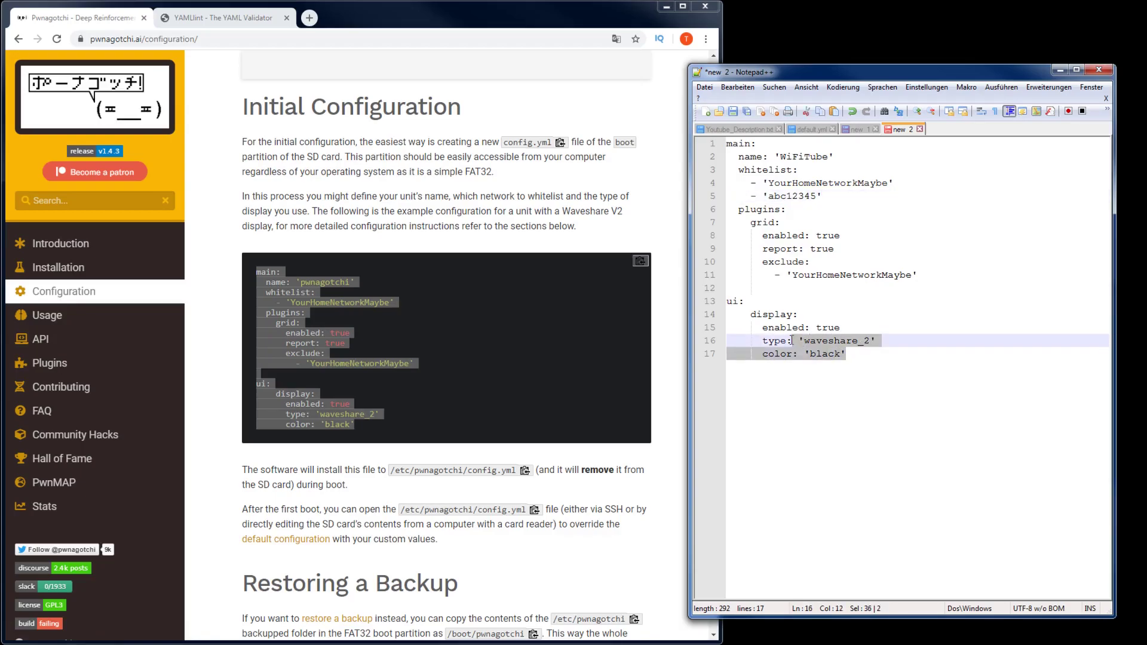
{"action": "key", "text": "ctrl+a"}
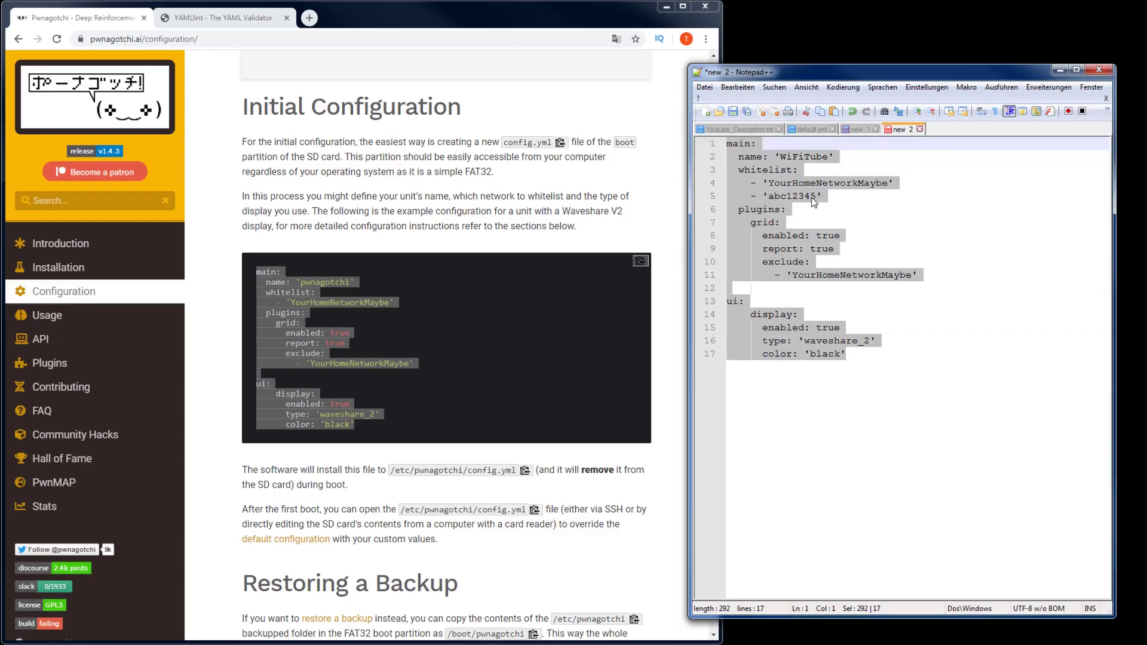
{"action": "mouse_move", "coordinate": [586, 193]}
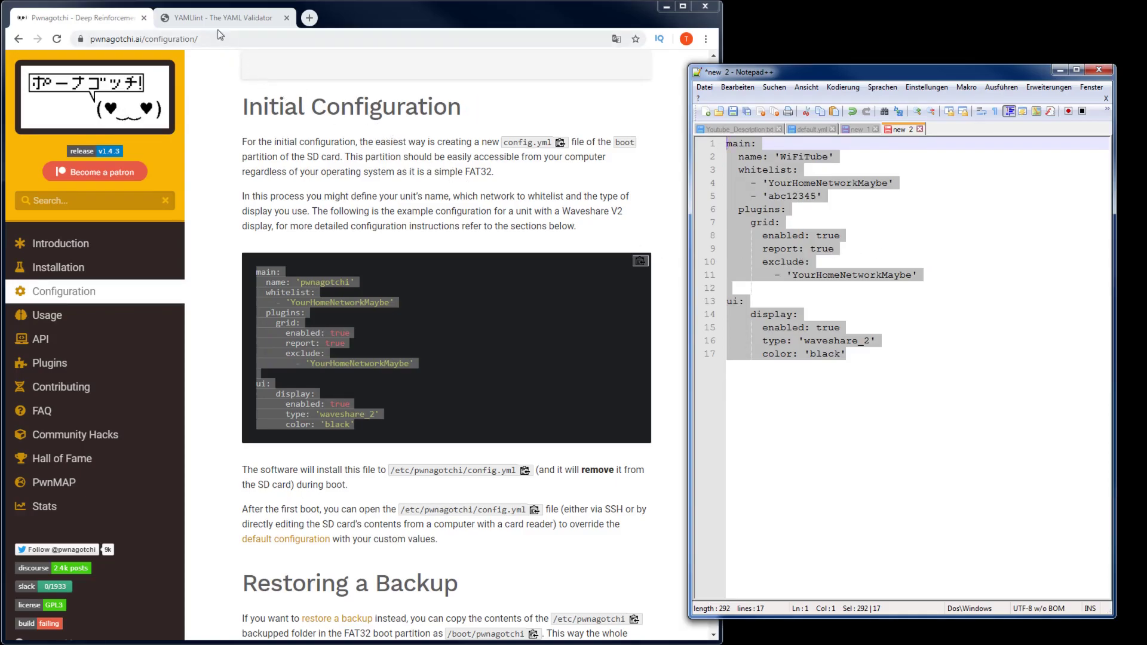
Step: Validate the config in YAMLlint, add whitelist entry '12123', and re-validate to see line 6 flagged
{"action": "left_click", "coordinate": [220, 18]}
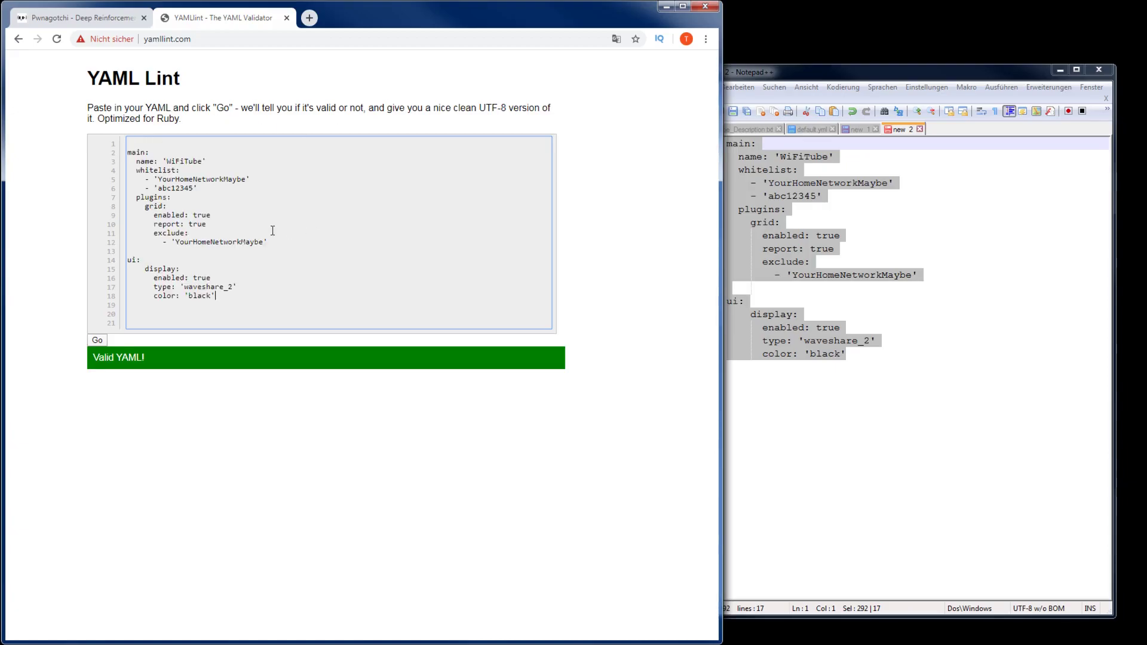
{"action": "left_click", "coordinate": [97, 341]}
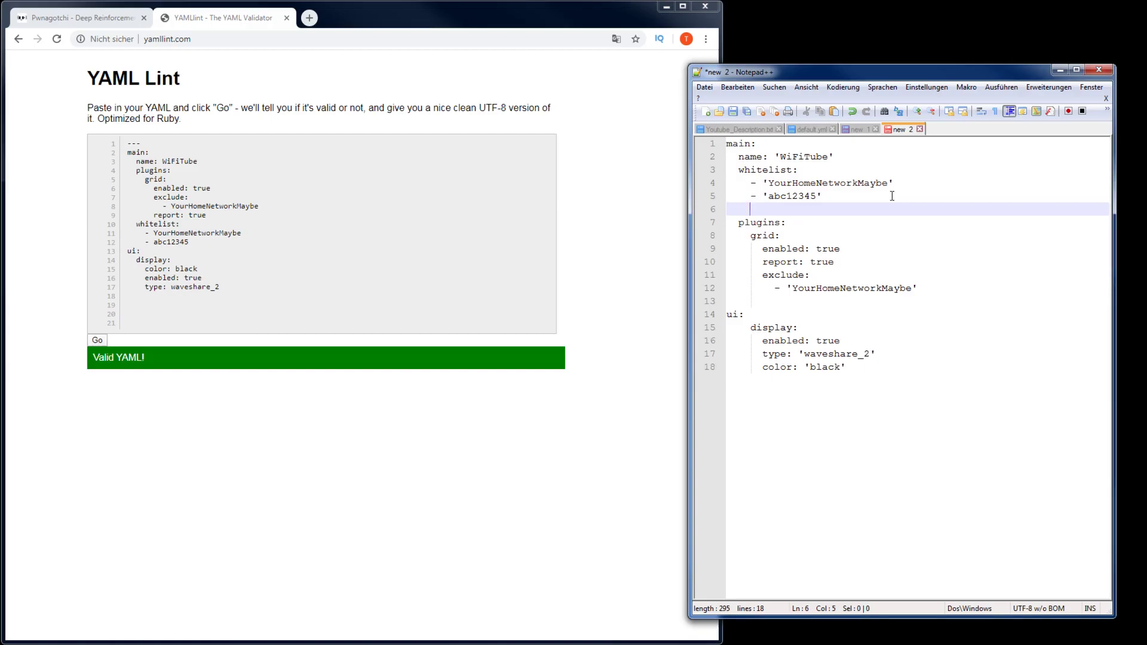
{"action": "type", "text": "-"}
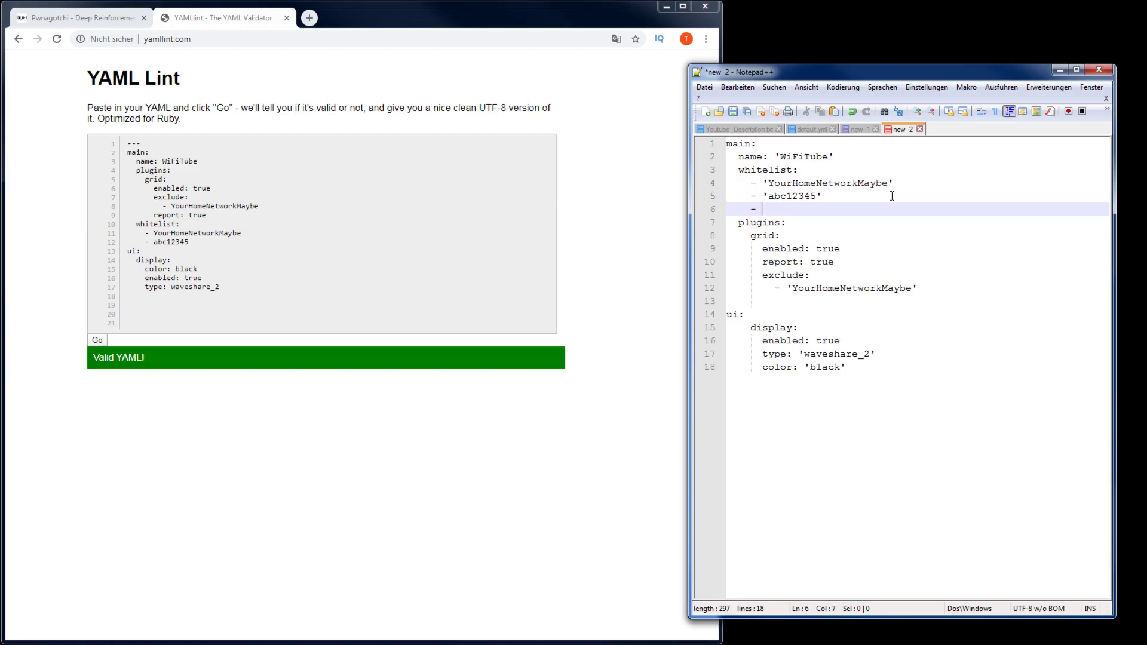
{"action": "type", "text": "'12123'"}
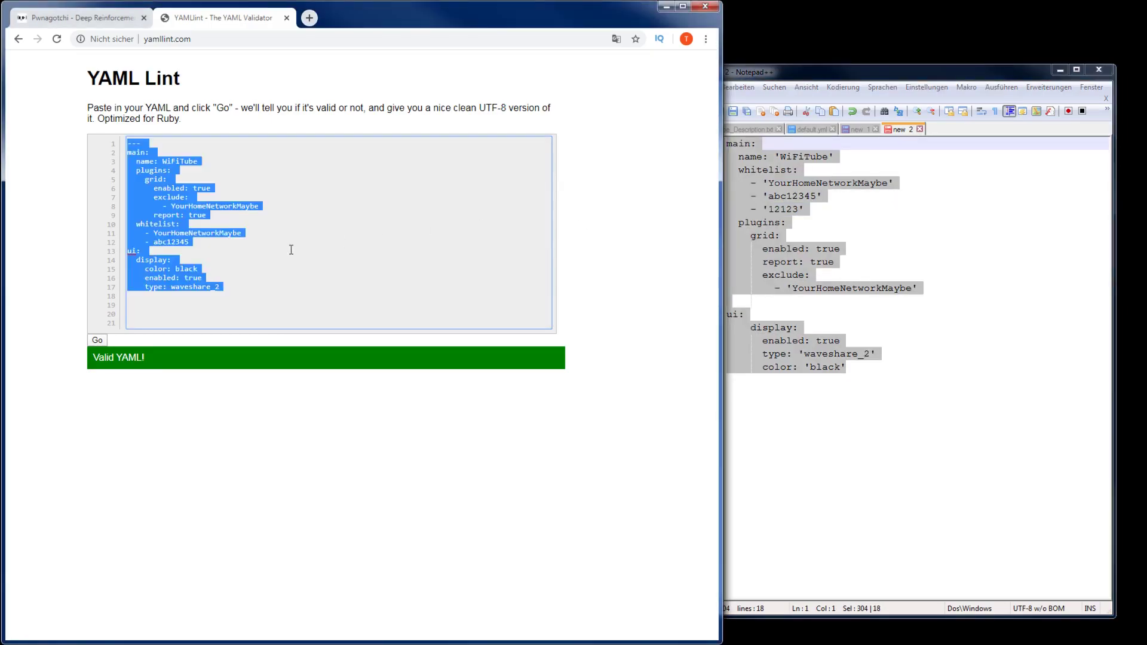
{"action": "left_click", "coordinate": [97, 339]}
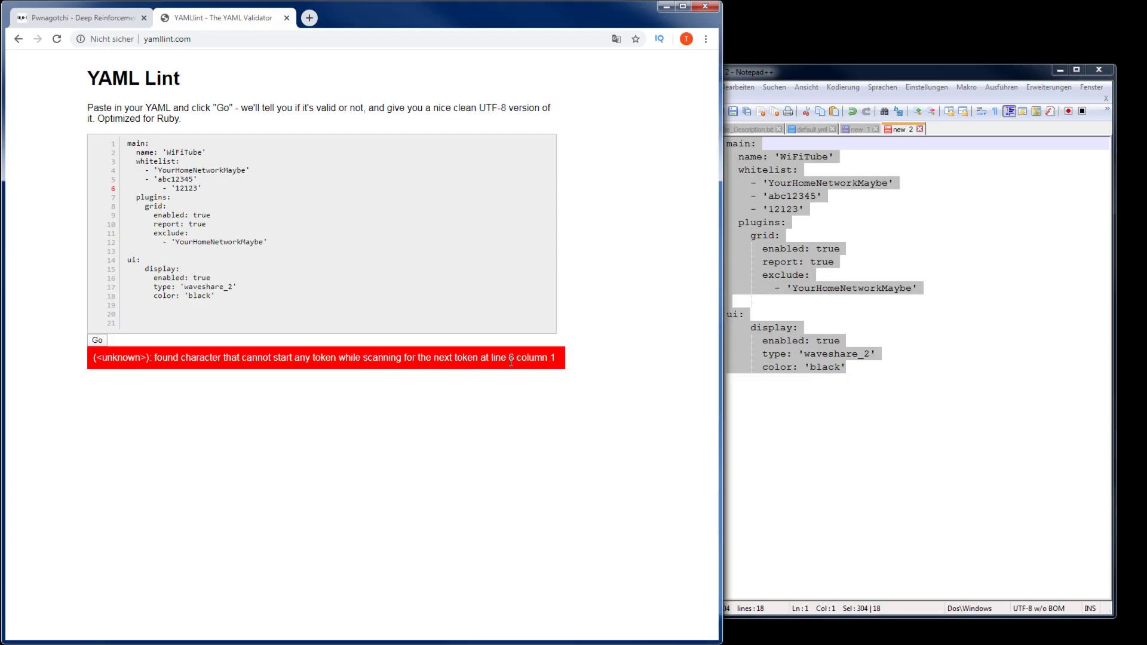
{"action": "double_click", "coordinate": [186, 187]}
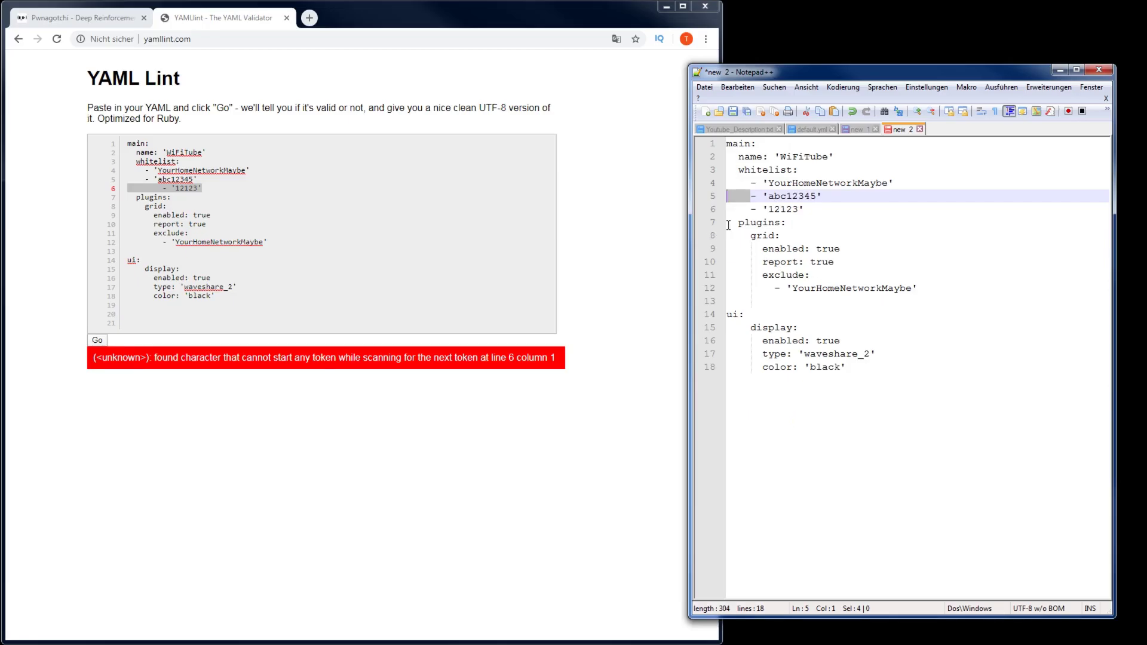
Step: Inspect indentation of grid, name and whitelist lines, re-indent '12123', and select the corrected config
{"action": "left_click", "coordinate": [740, 222]}
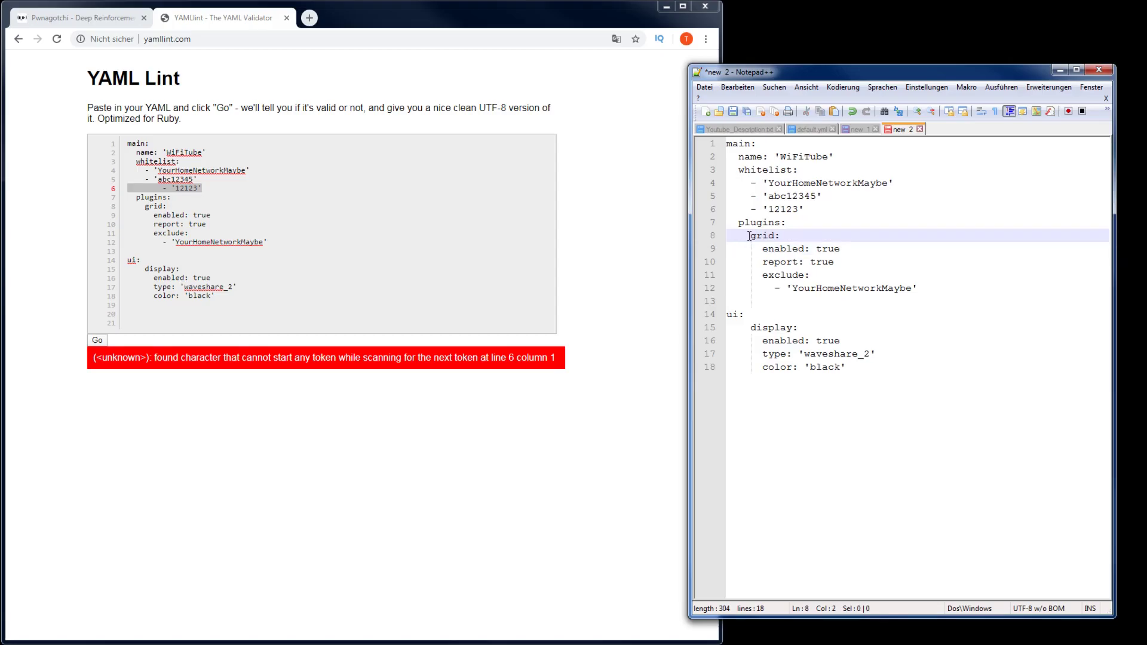
{"action": "left_click", "coordinate": [731, 155]}
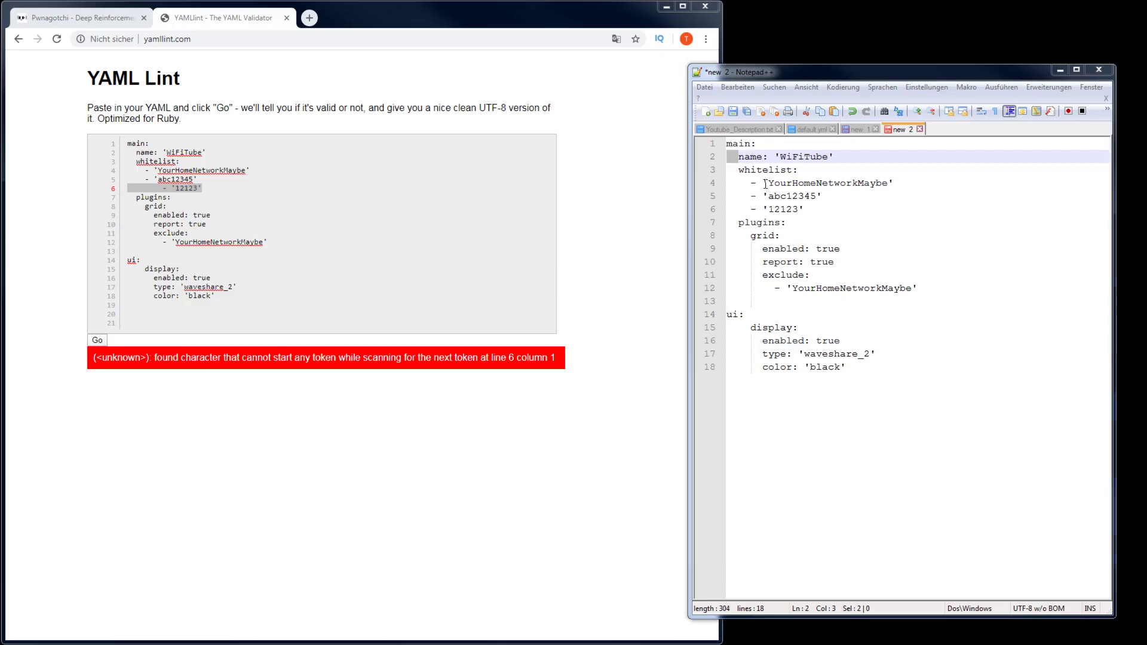
{"action": "left_click", "coordinate": [767, 183]}
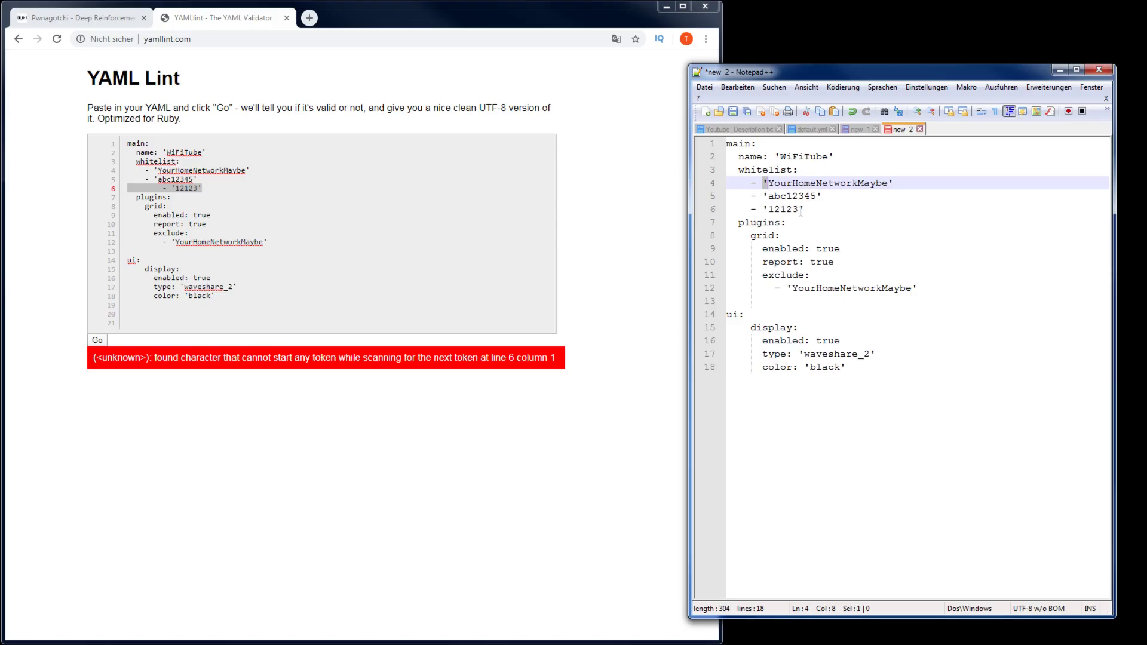
{"action": "left_click", "coordinate": [767, 209]}
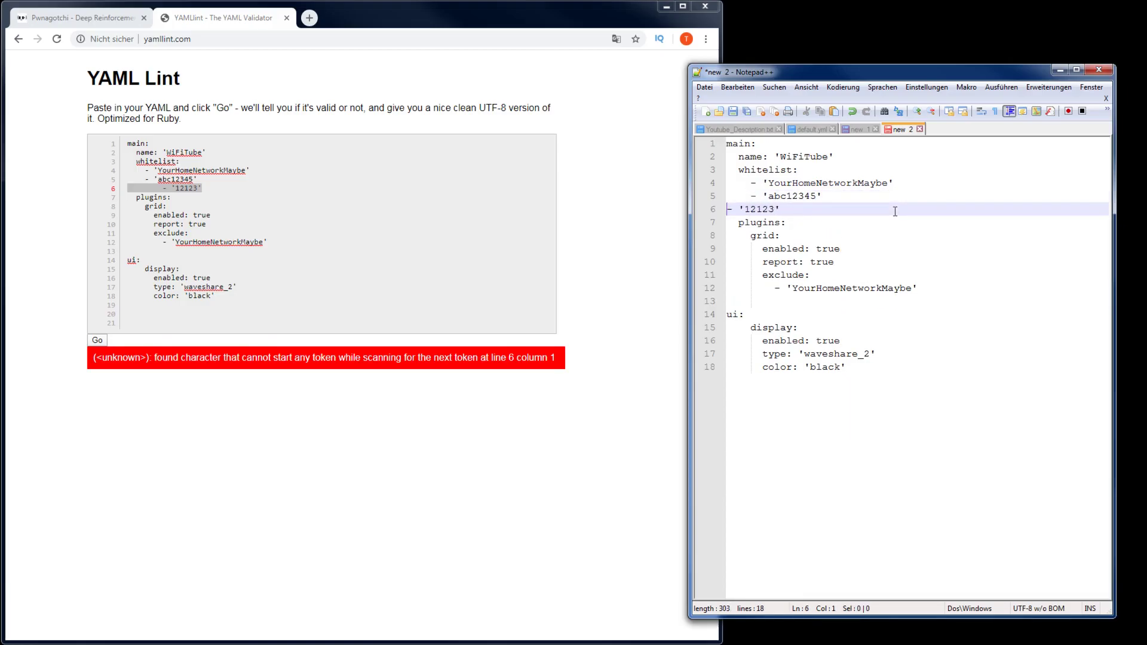
{"action": "type", "text": "-"}
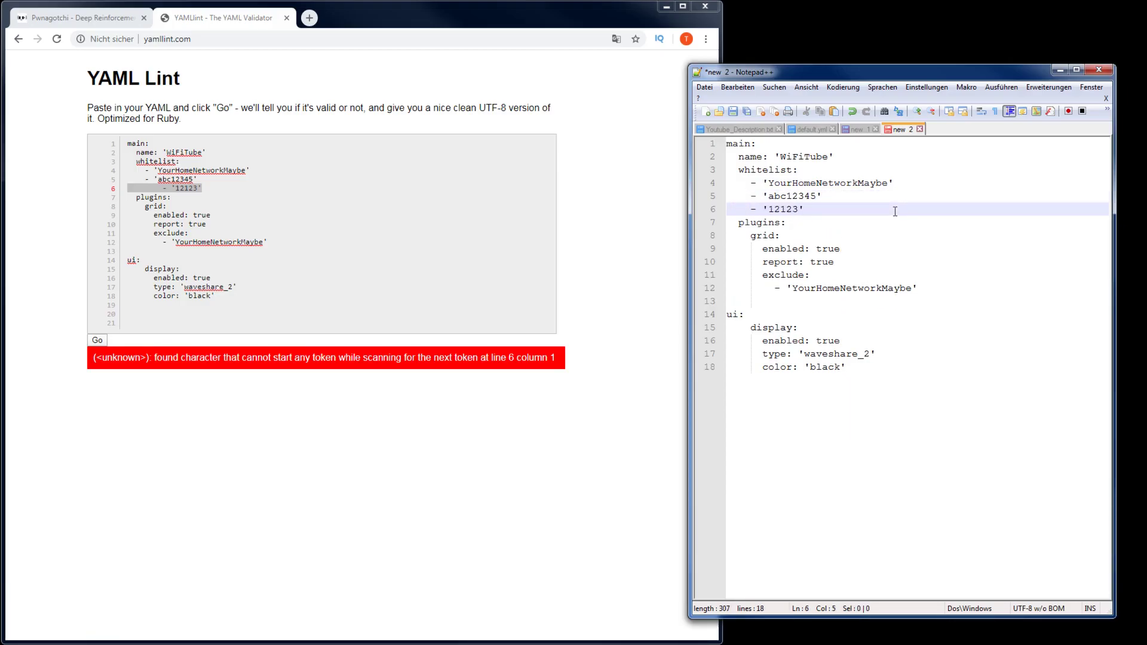
{"action": "mouse_move", "coordinate": [849, 424]}
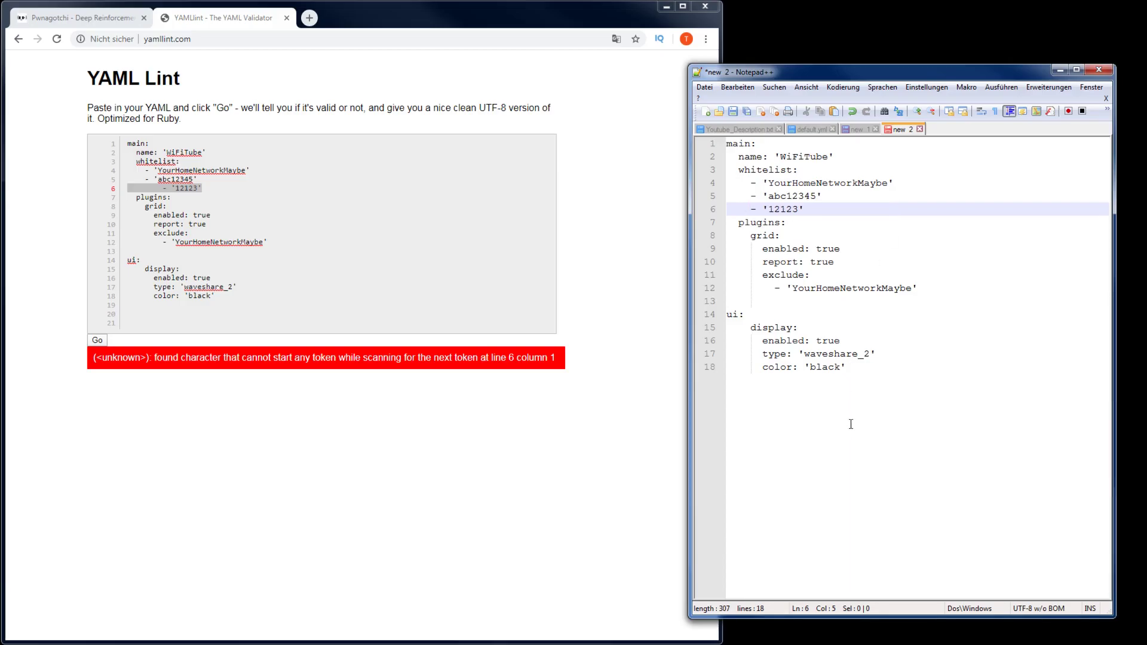
{"action": "key", "text": "ctrl+a"}
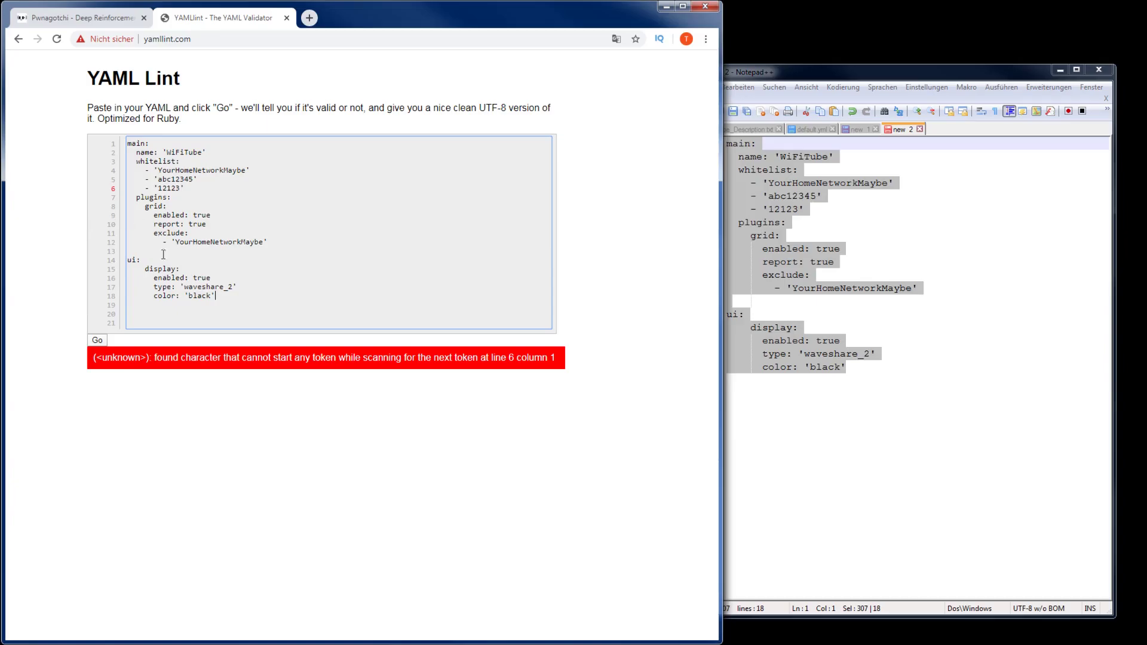
Step: Save the 'new 2' tab as config.yml on the boot (F:) drive with type All types
{"action": "left_click", "coordinate": [97, 340]}
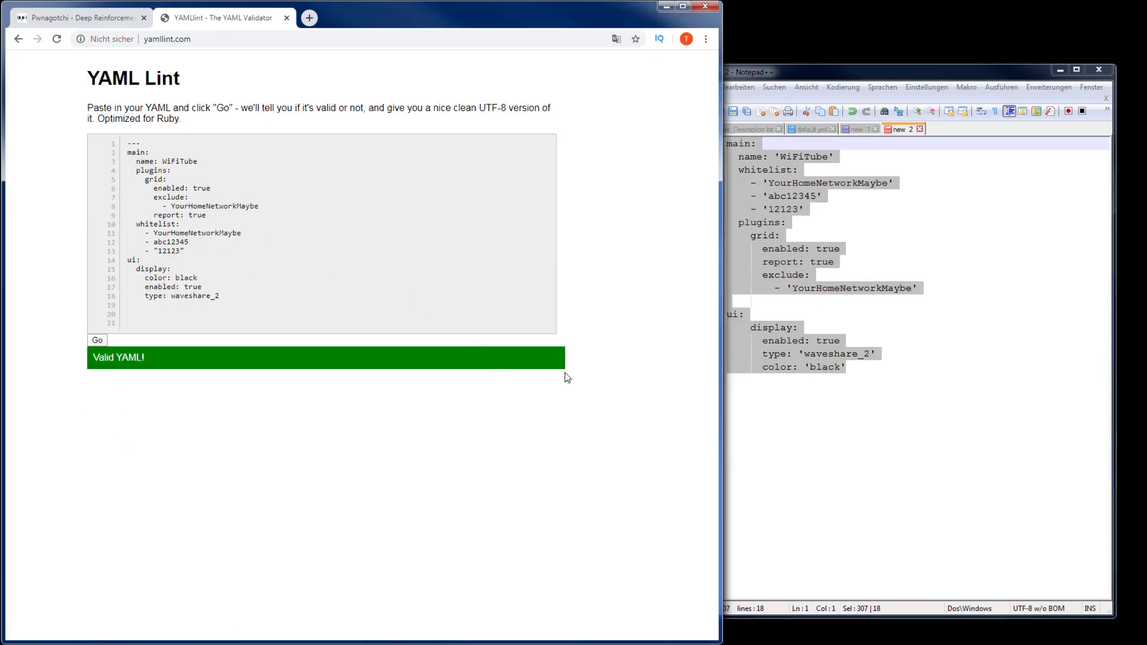
{"action": "right_click", "coordinate": [904, 129]}
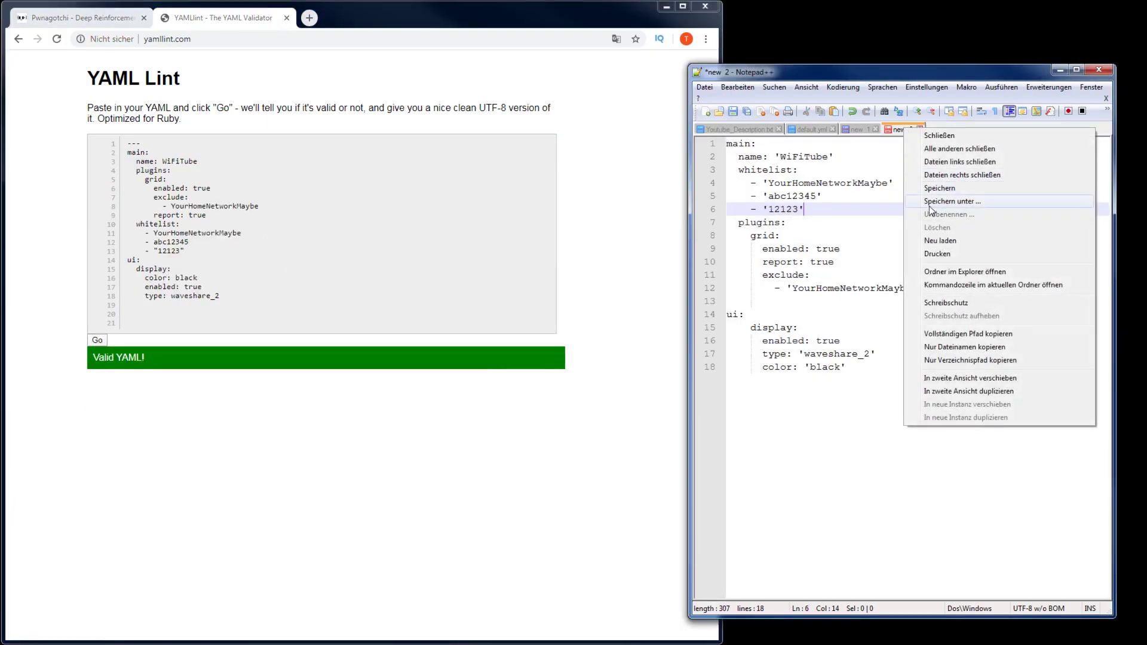
{"action": "left_click", "coordinate": [951, 200]}
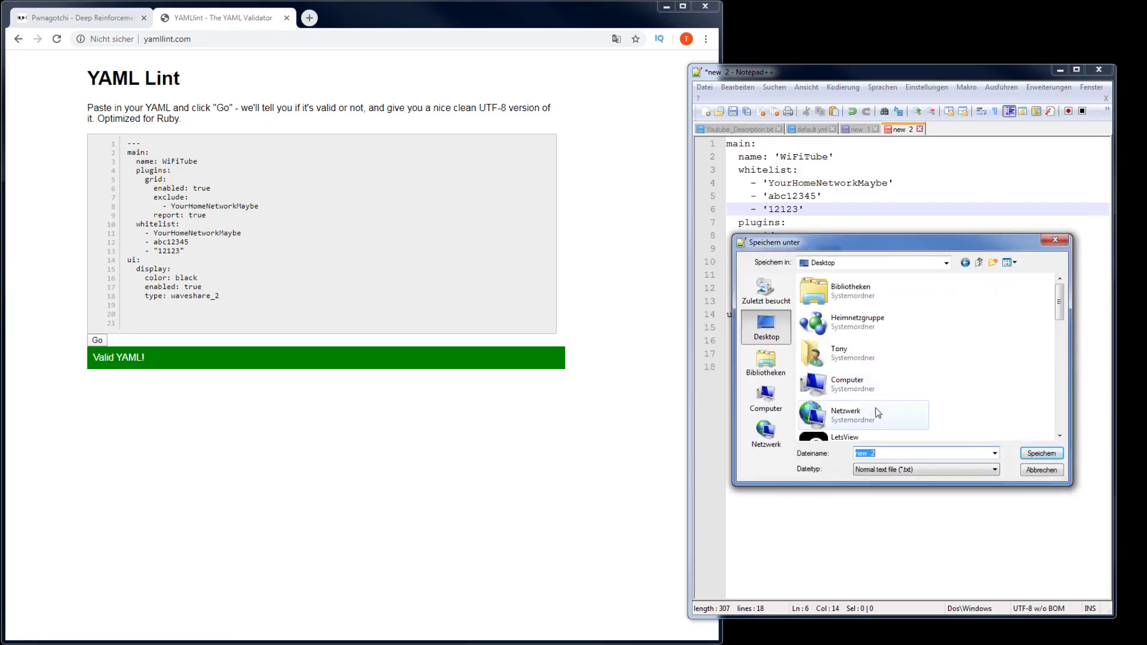
{"action": "left_click", "coordinate": [765, 399]}
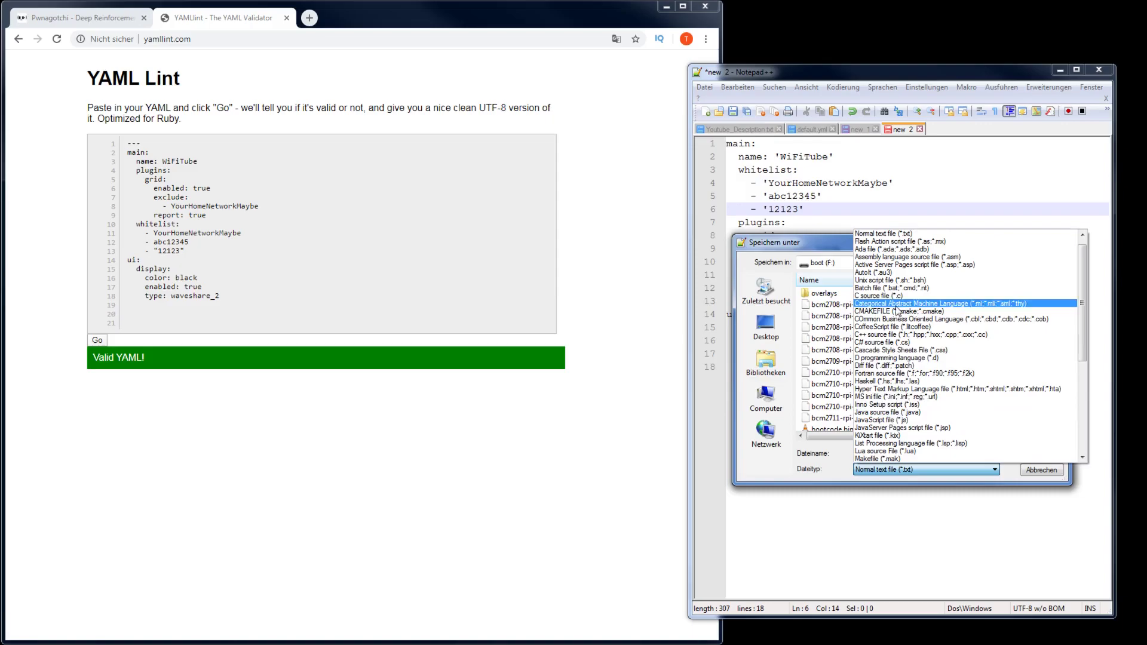
{"action": "left_click", "coordinate": [917, 468]}
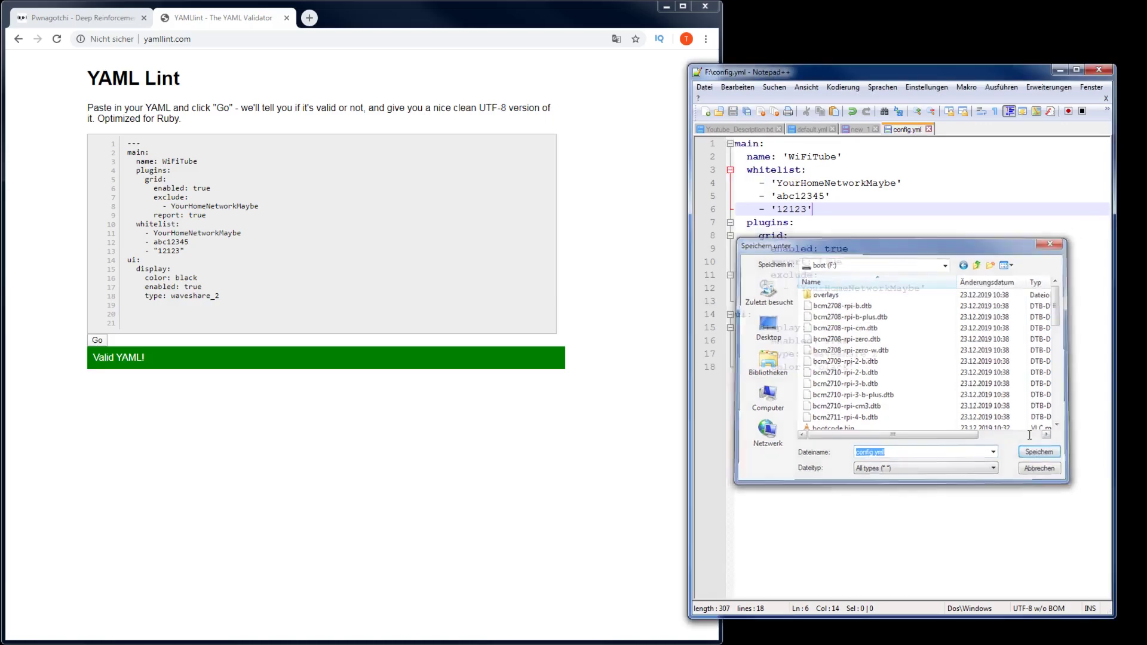
{"action": "left_click", "coordinate": [1038, 452]}
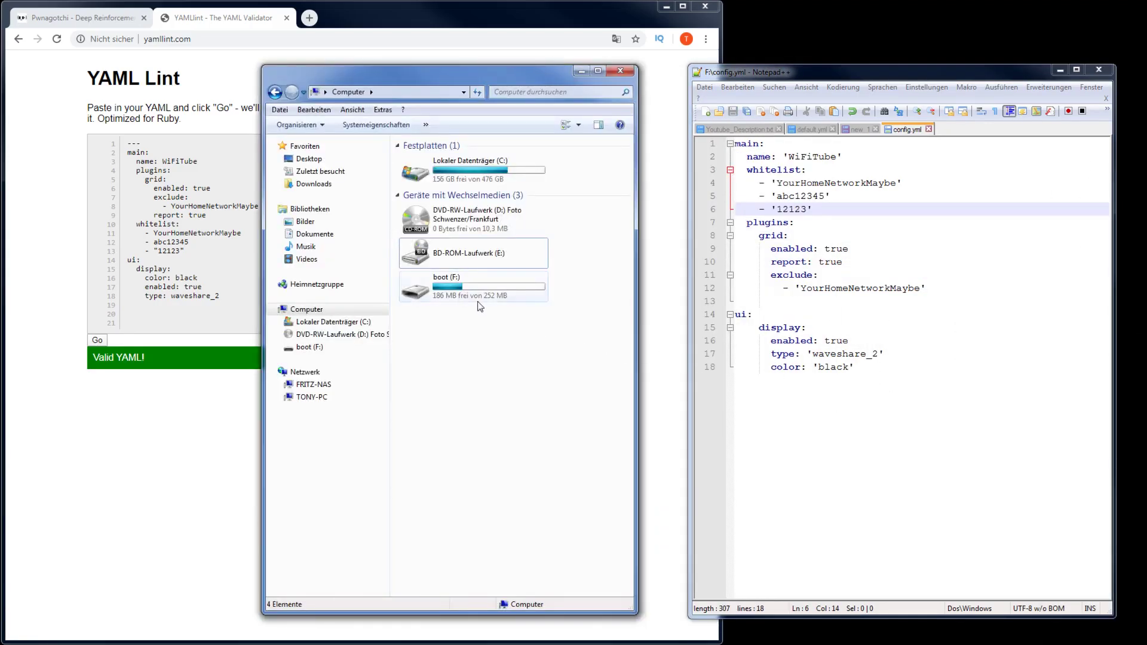
Step: Eject the boot (F:) removable drive via Auswerfen
{"action": "right_click", "coordinate": [446, 285]}
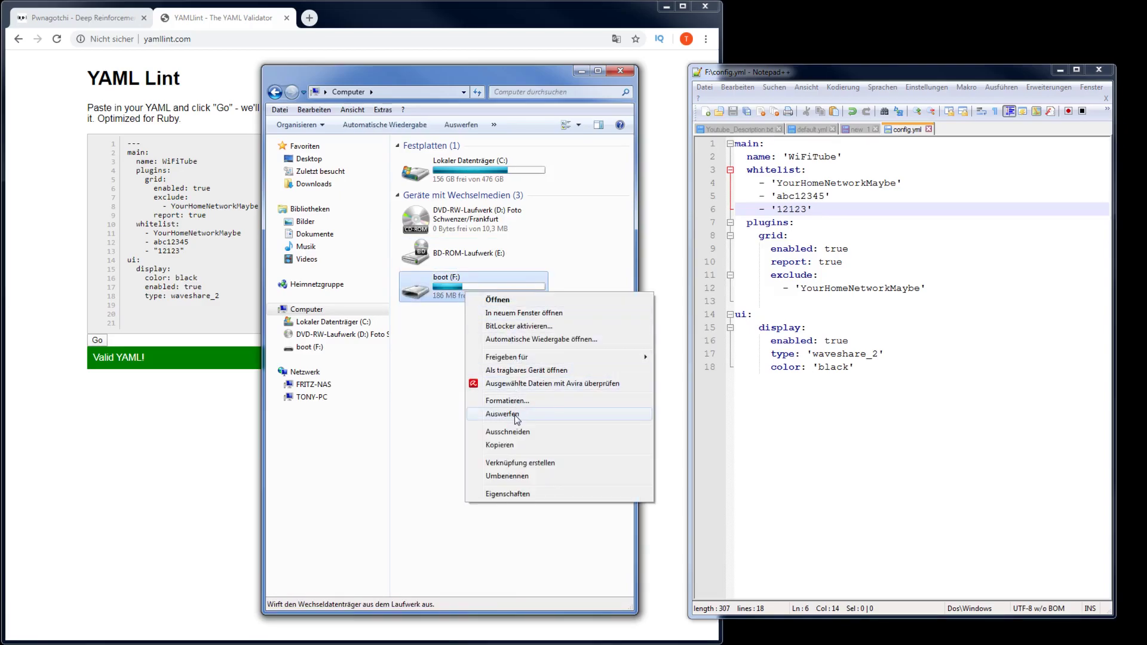
{"action": "left_click", "coordinate": [501, 414]}
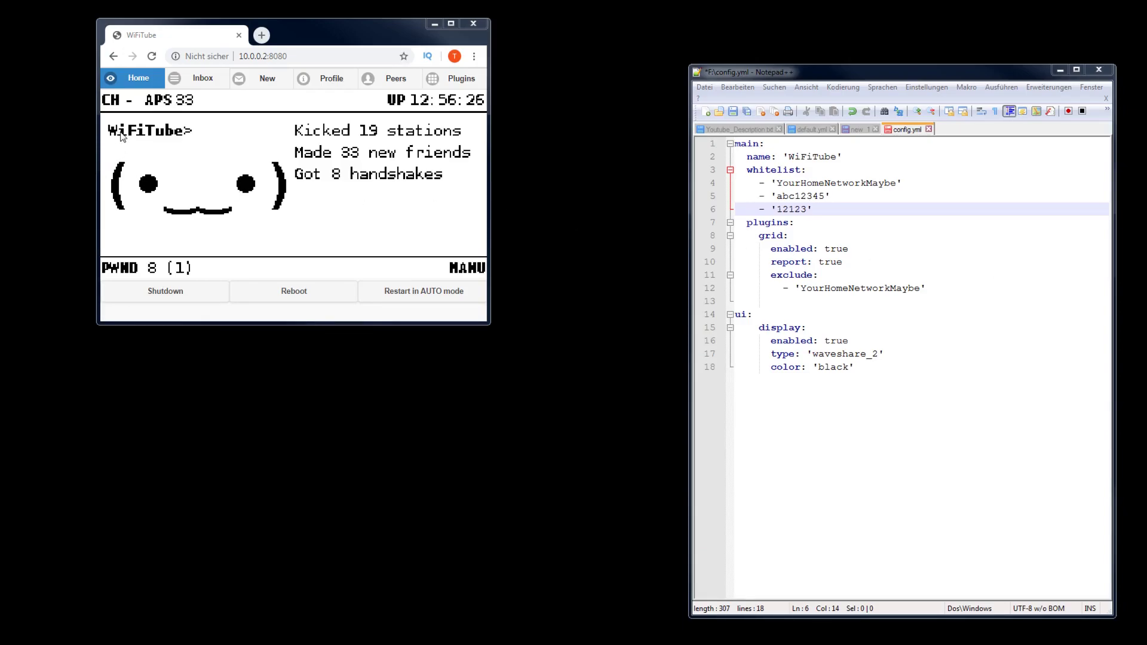
{"action": "mouse_move", "coordinate": [393, 203]}
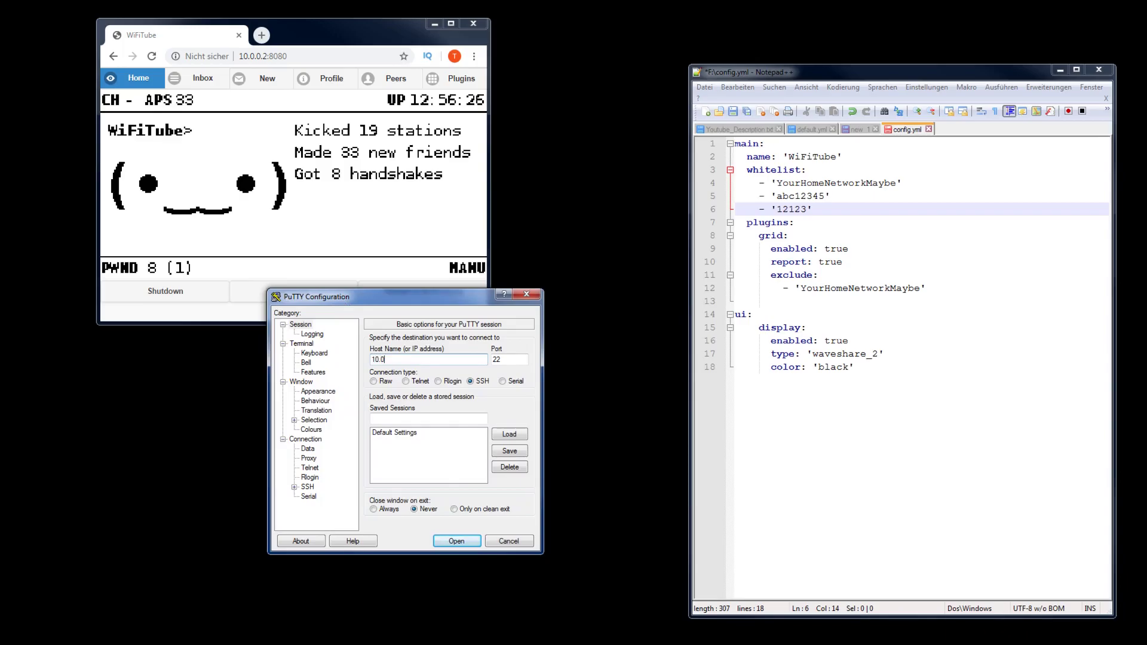
Step: Connect to 10.0.0.2 as pi, cd into /etc/pwnagotchi/ and list its files
{"action": "type", "text": "."}
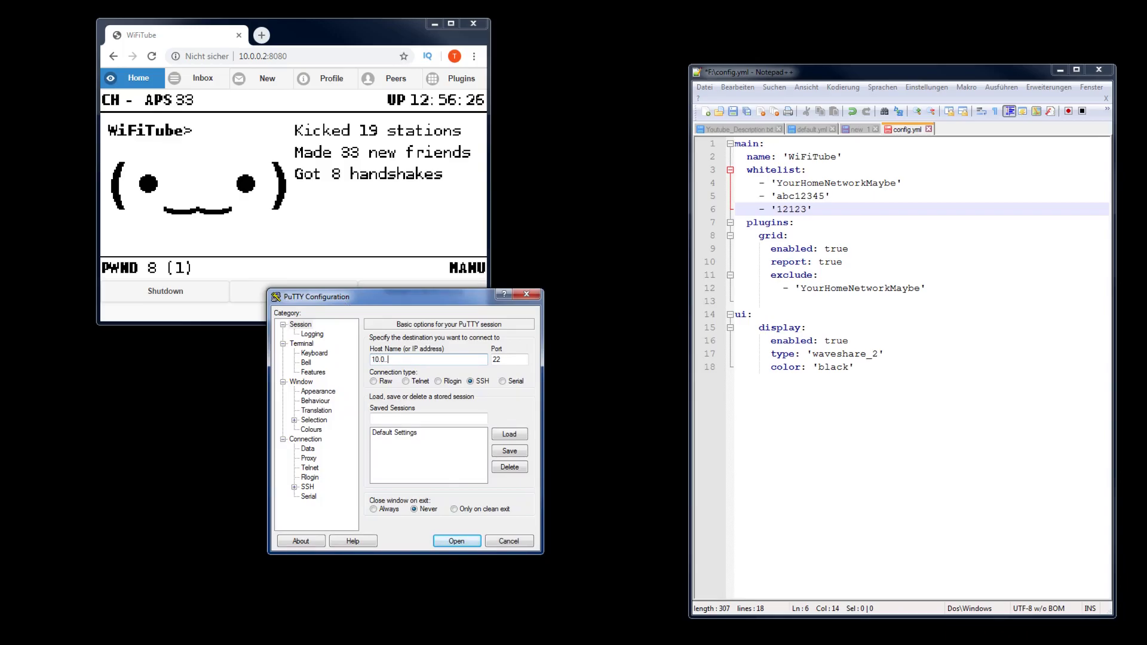
{"action": "left_click", "coordinate": [507, 539]}
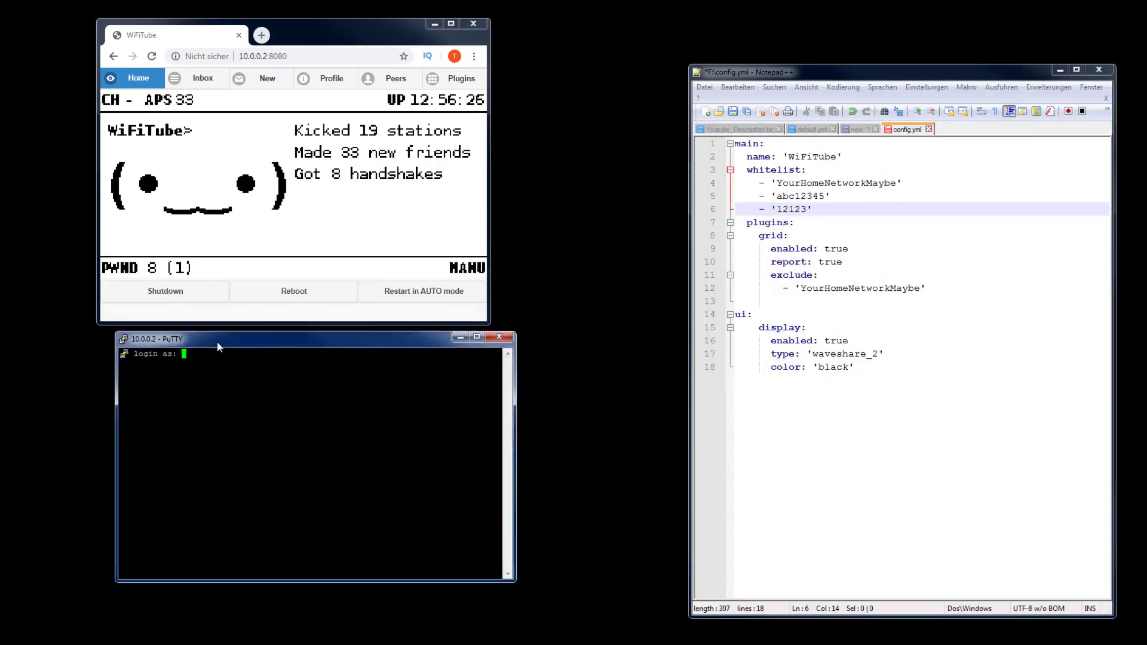
{"action": "type", "text": "pi"}
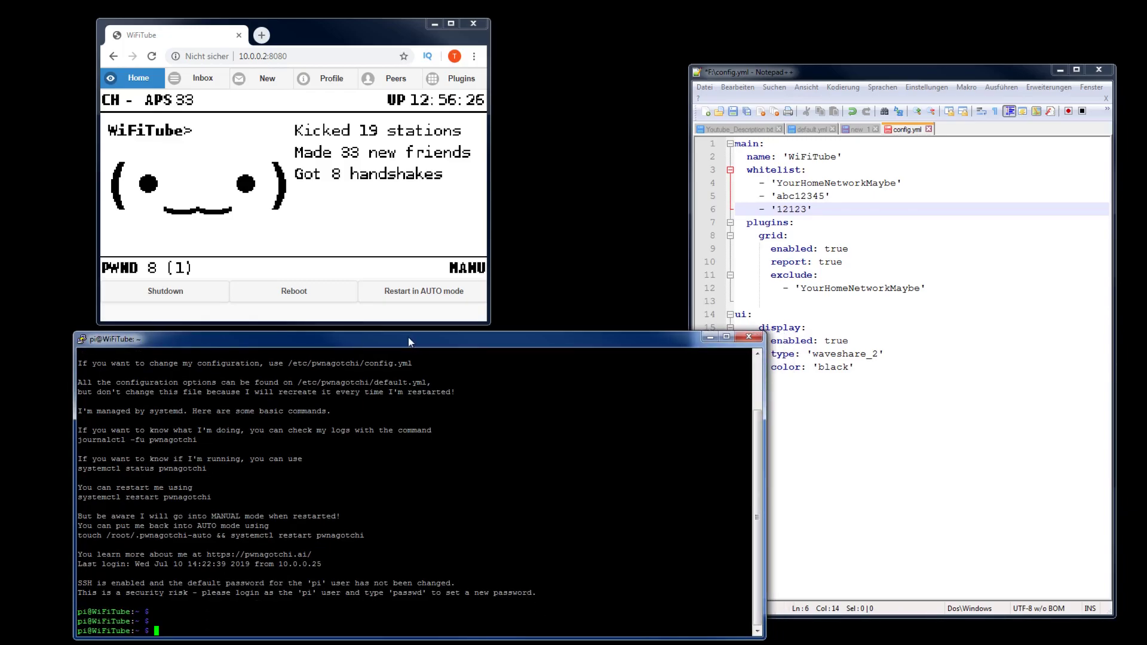
{"action": "type", "text": "cd /et"}
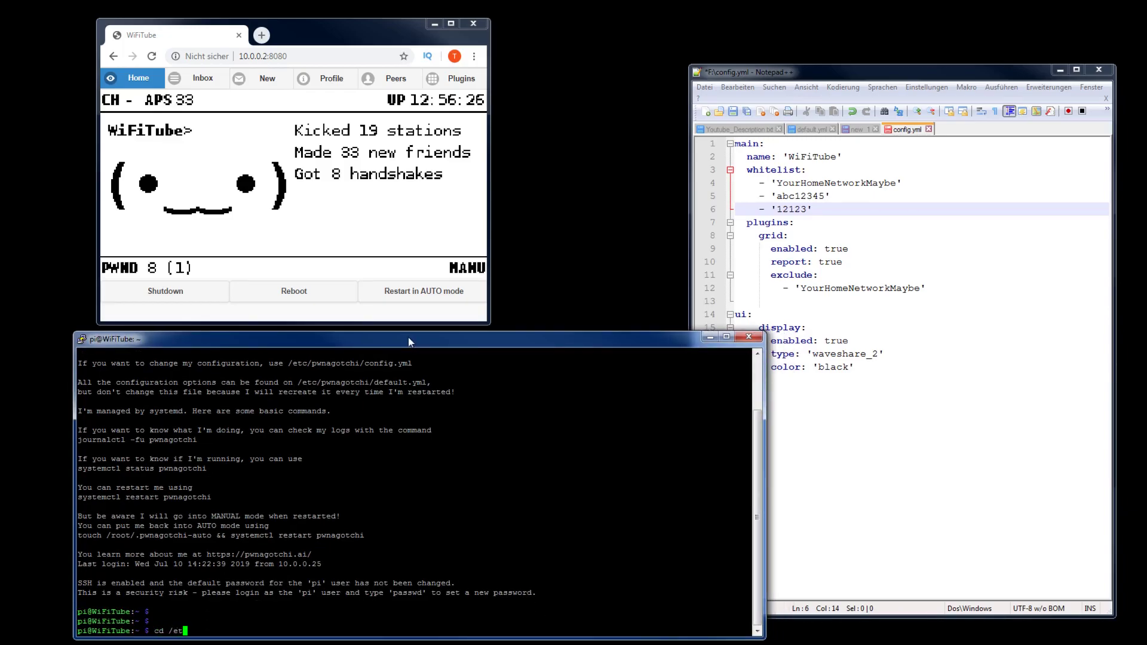
{"action": "type", "text": "c/pwnagotchi/"}
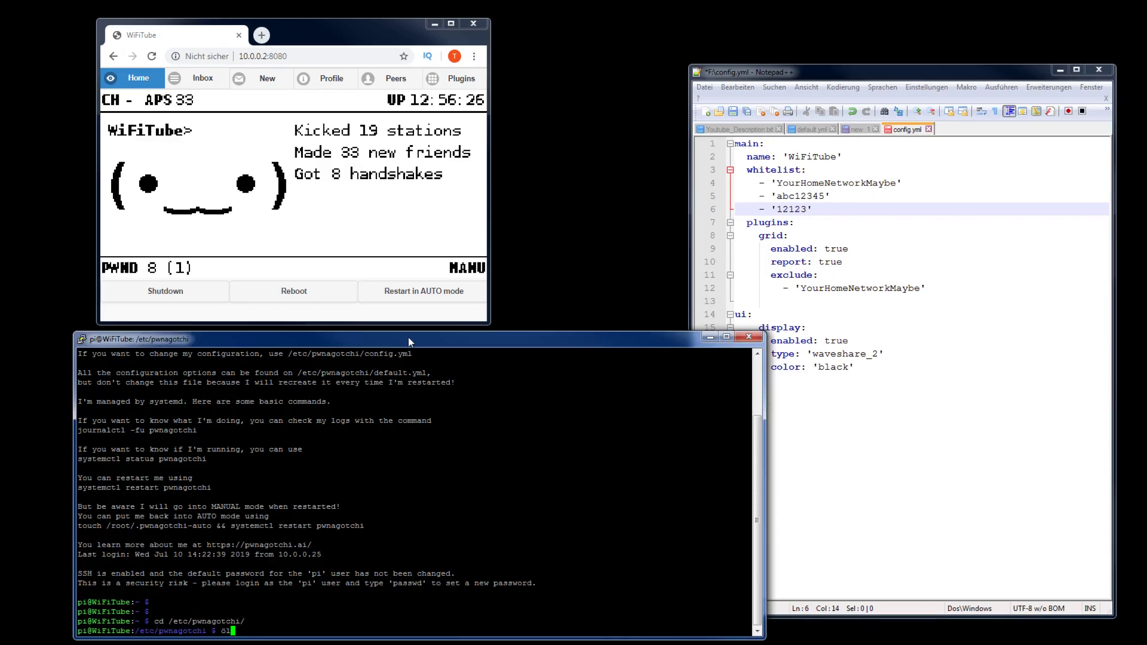
{"action": "key", "text": "Return"}
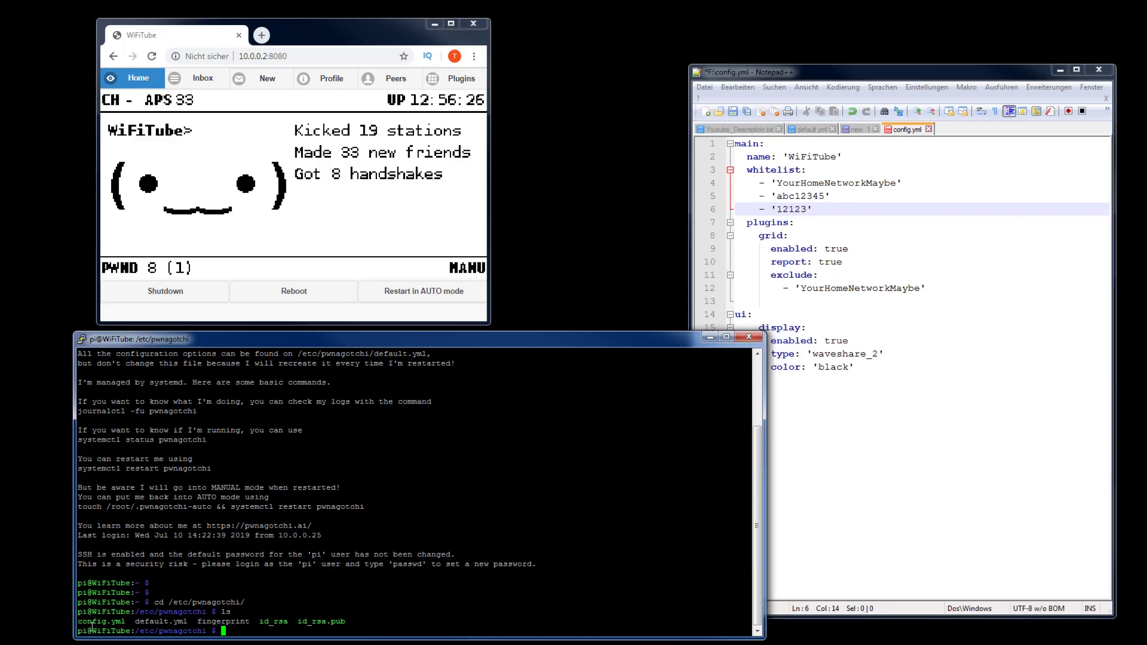
Step: Print config.yml with cat and prepare 'sudo nano config.yml' to edit it
{"action": "double_click", "coordinate": [159, 621]}
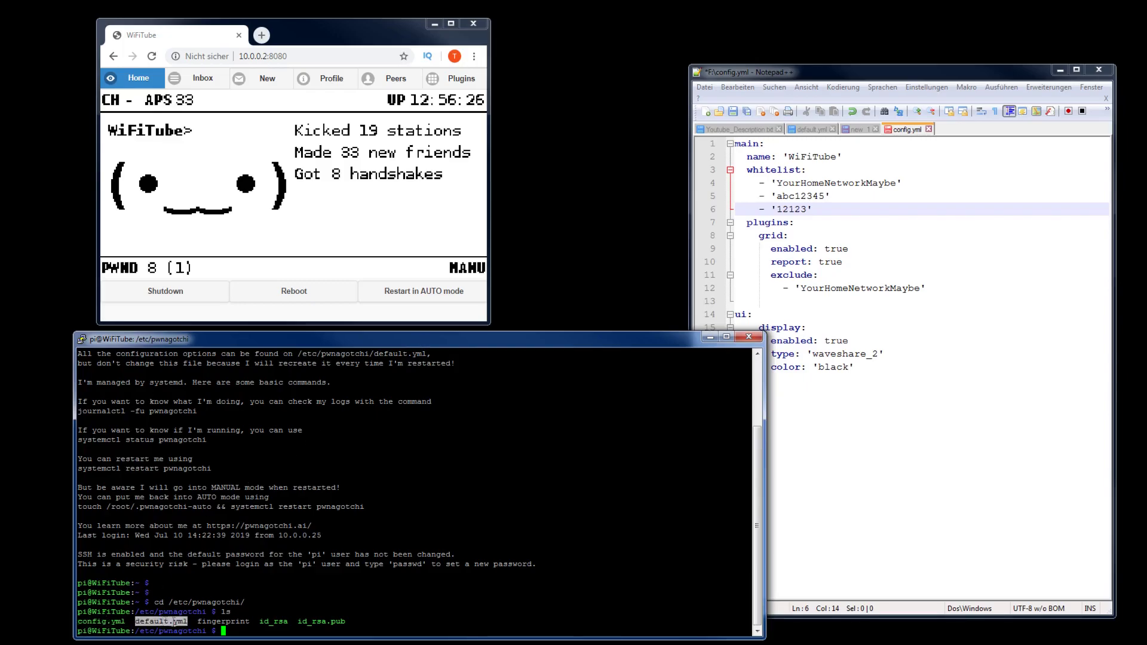
{"action": "type", "text": "cat"}
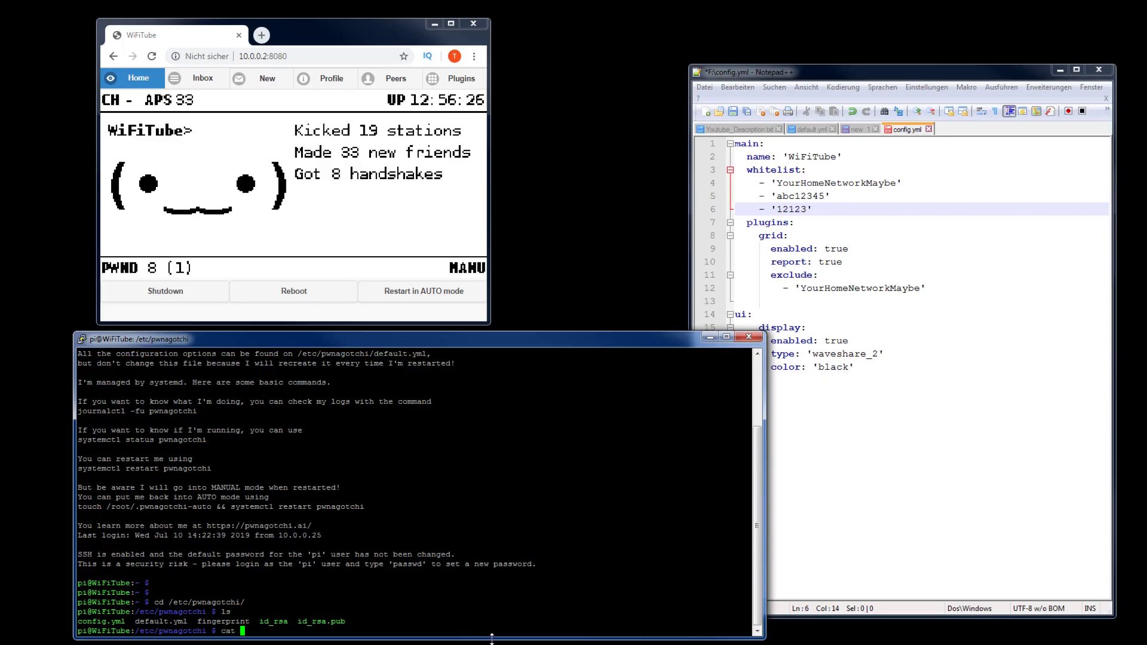
{"action": "key", "text": "Return"}
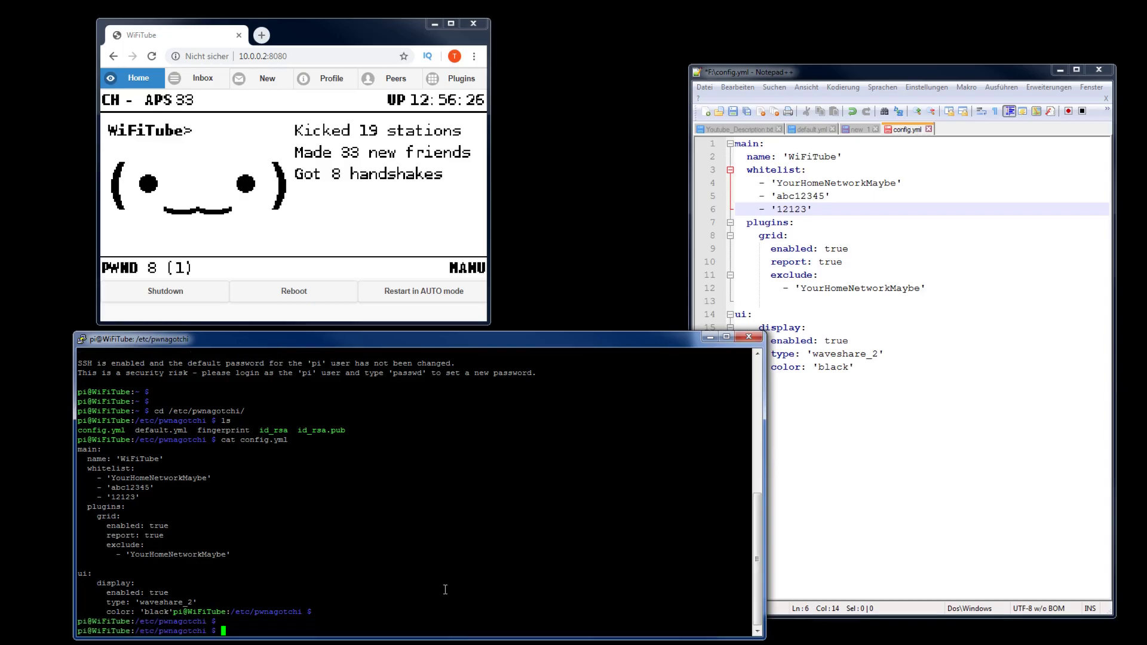
{"action": "type", "text": "sudo"}
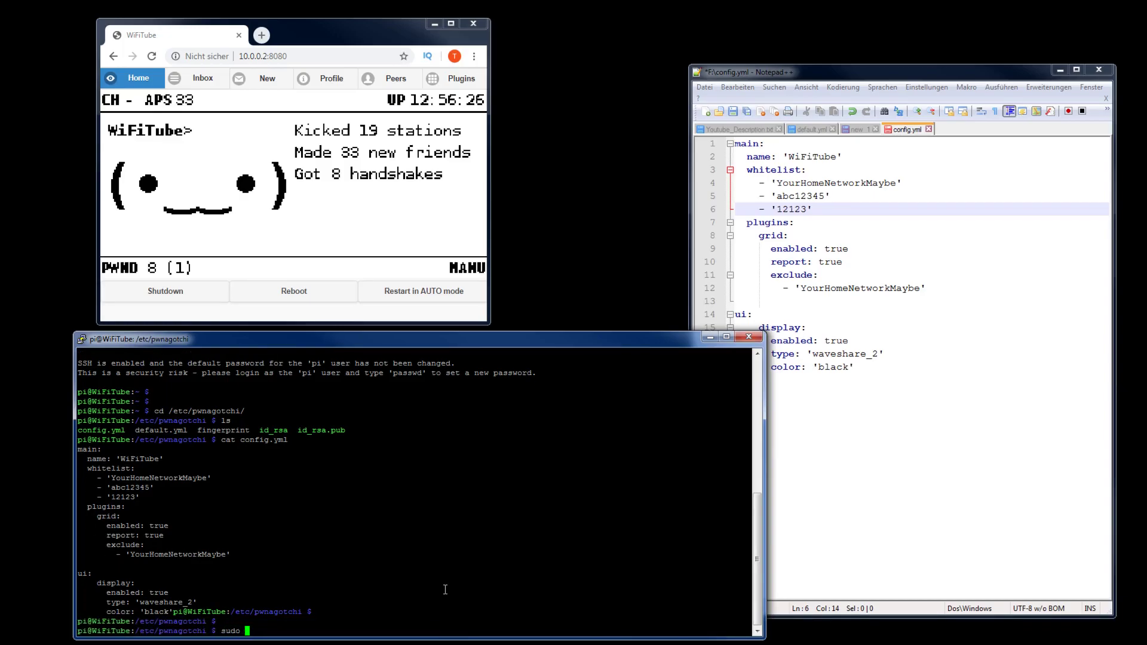
{"action": "type", "text": "nano config.yml"}
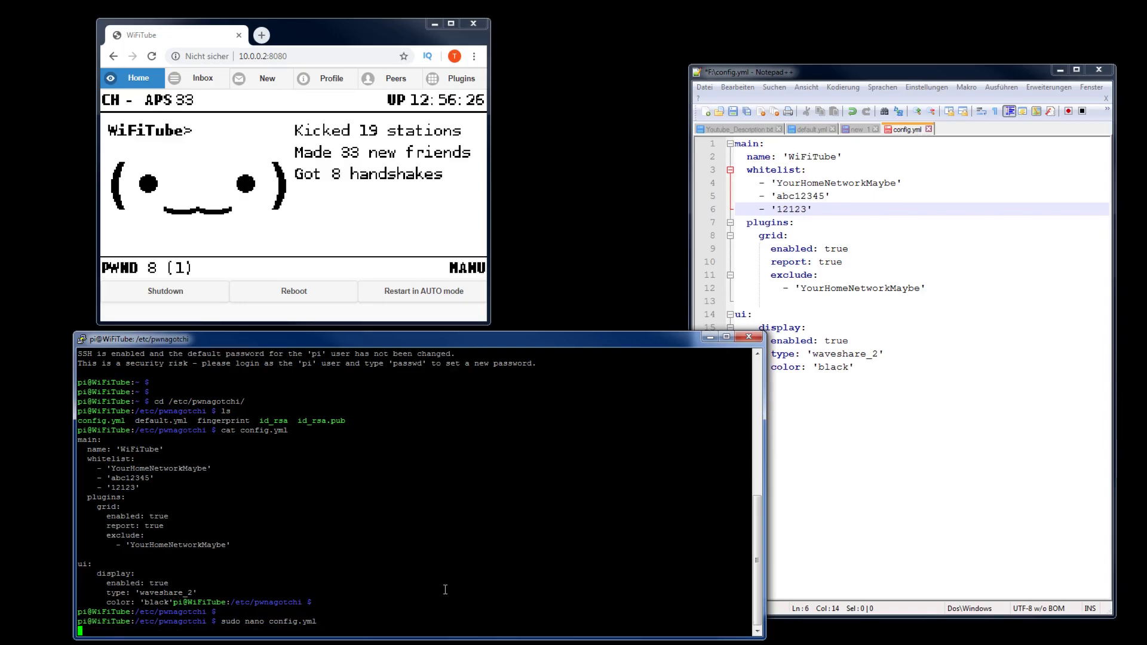
Step: Edit config.yml in nano, appending 2020 to the name, then save and exit to the shell
{"action": "key", "text": "Return"}
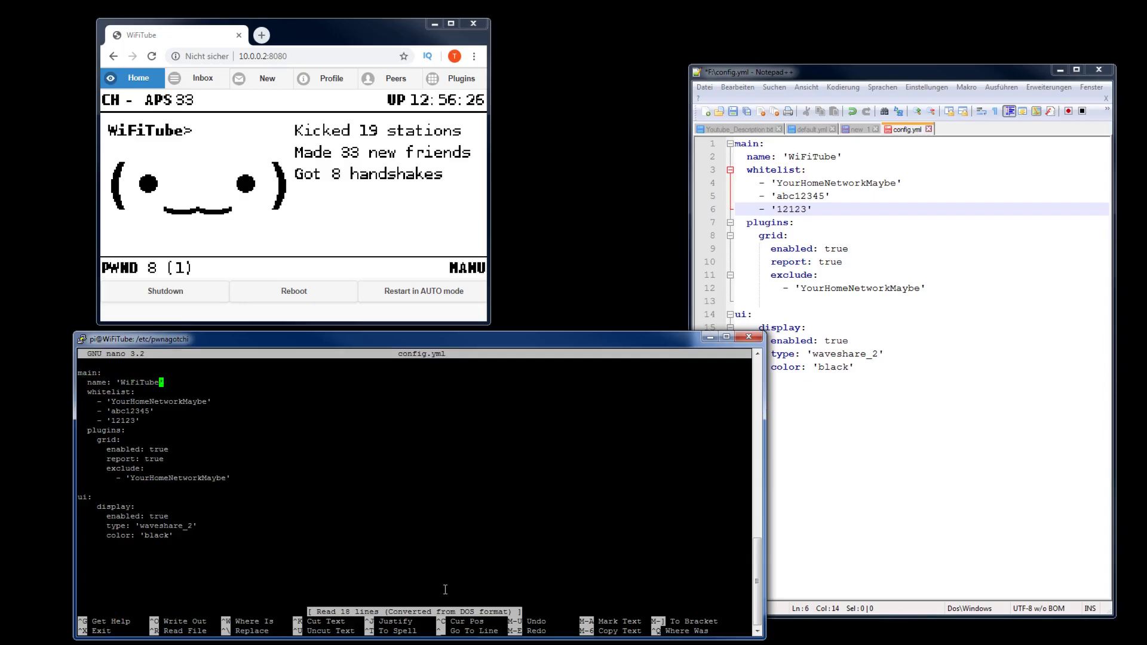
{"action": "type", "text": "2020"}
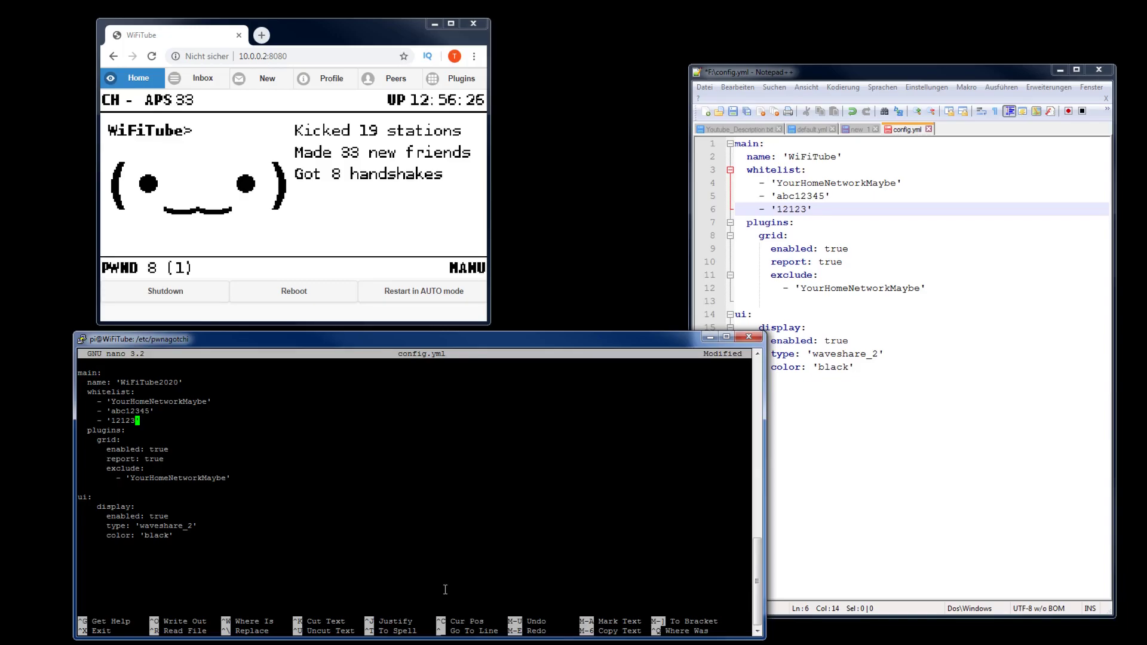
{"action": "key", "text": "BackSpace"}
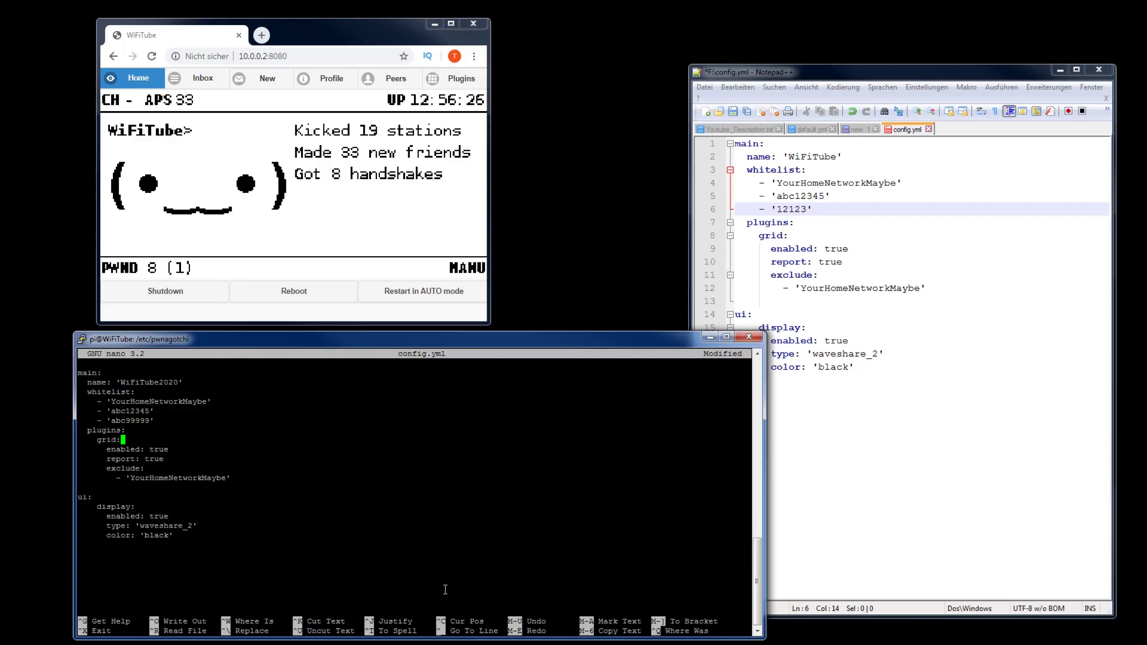
{"action": "key", "text": "ctrl+x"}
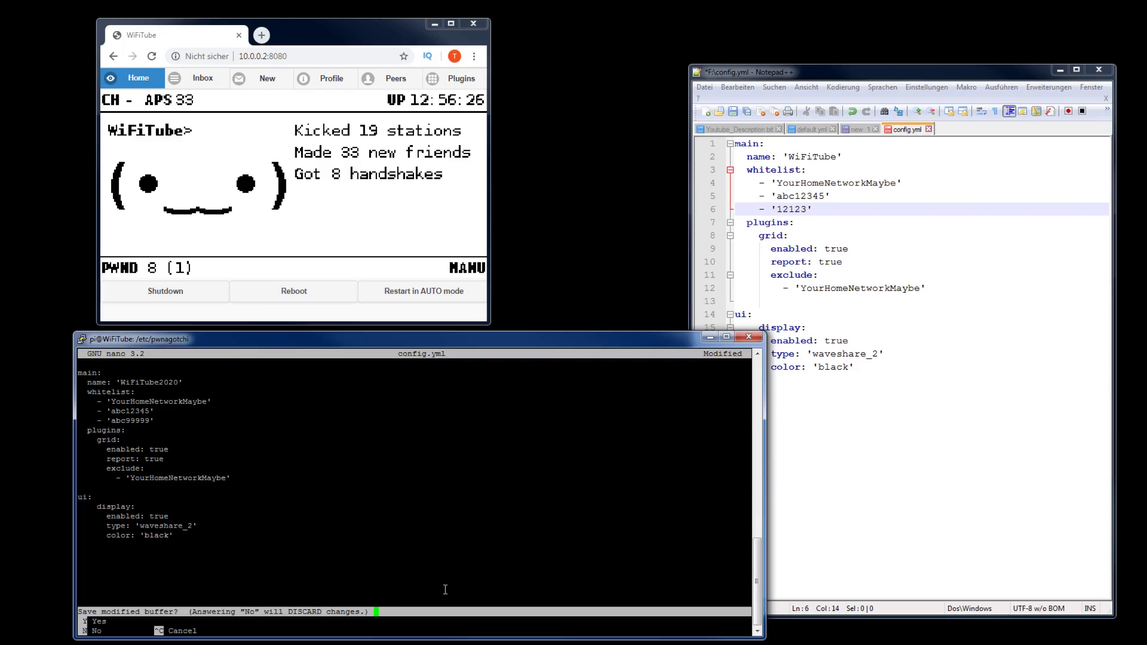
{"action": "key", "text": "y"}
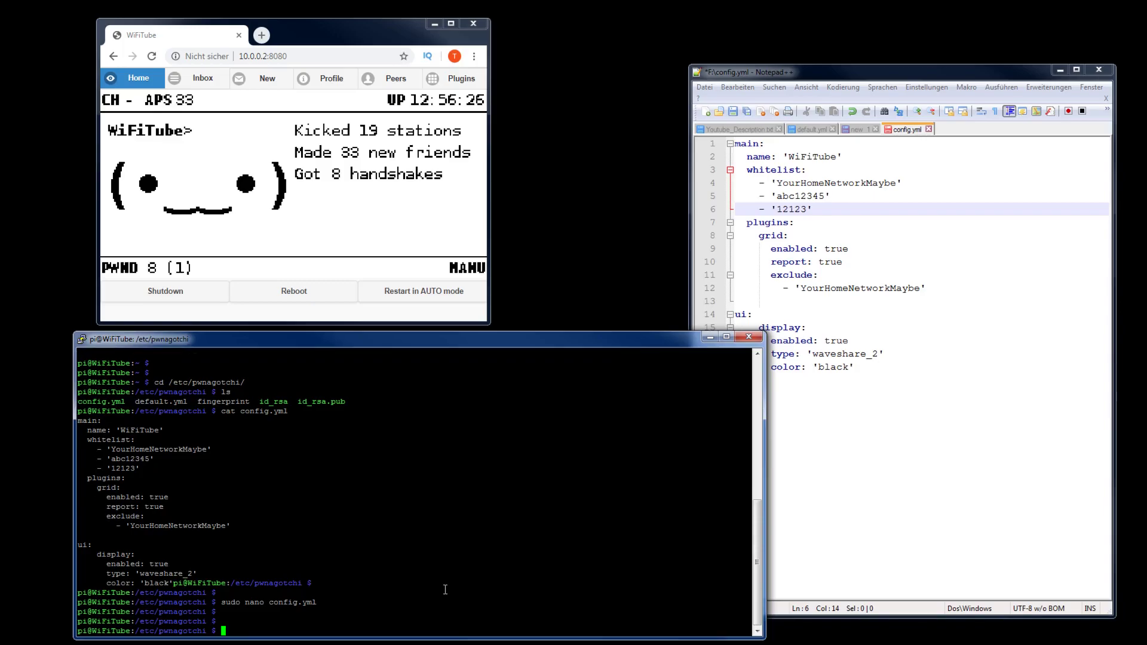
{"action": "mouse_move", "coordinate": [437, 563]}
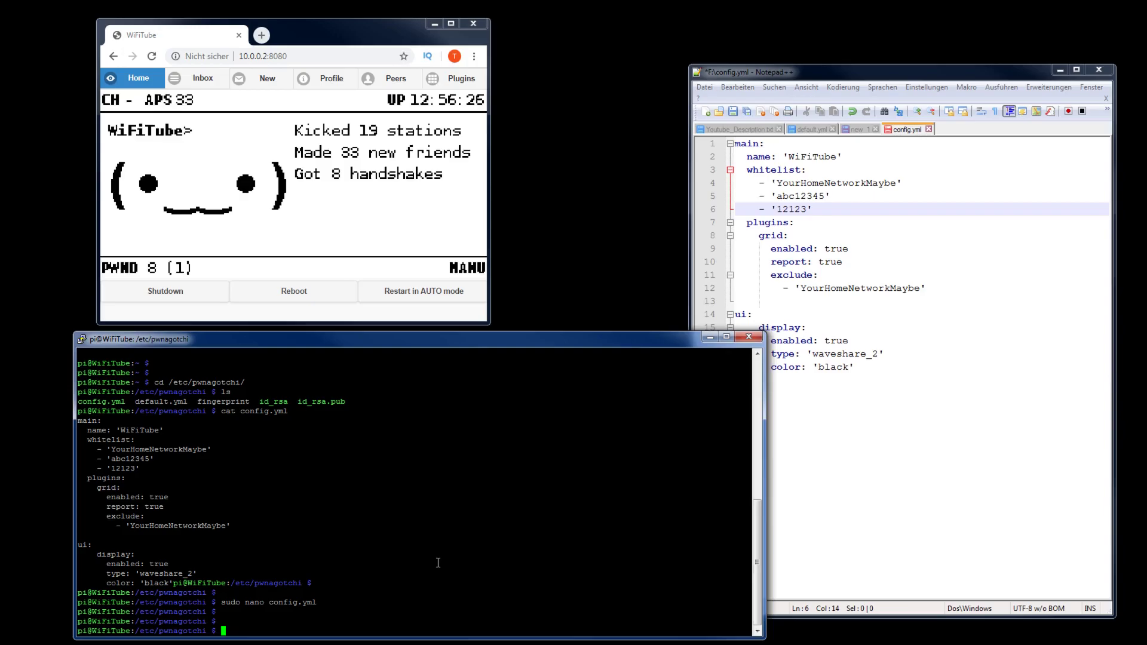
{"action": "mouse_move", "coordinate": [149, 429]}
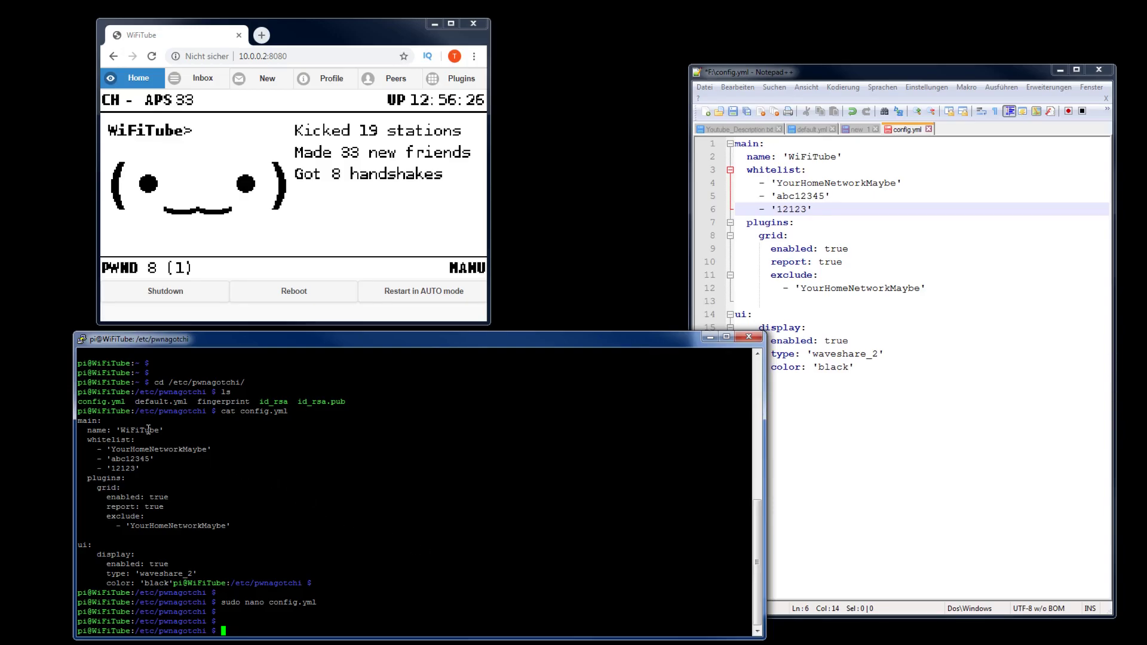
{"action": "mouse_move", "coordinate": [410, 365]}
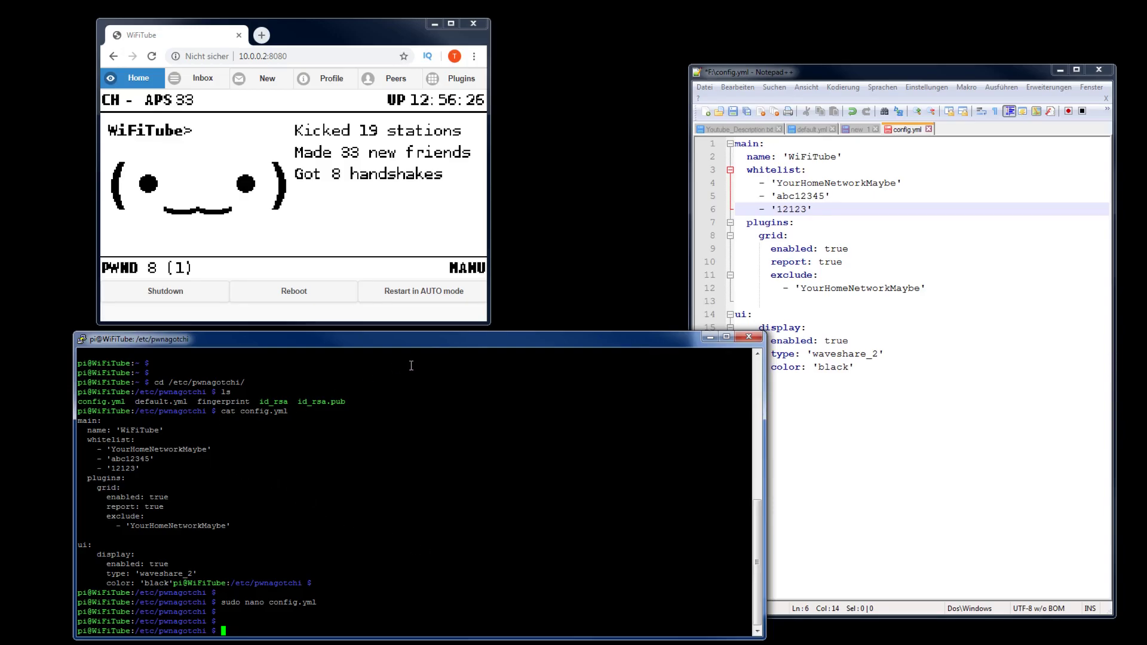
{"action": "scroll", "scroll_direction": "up", "scroll_amount": 3}
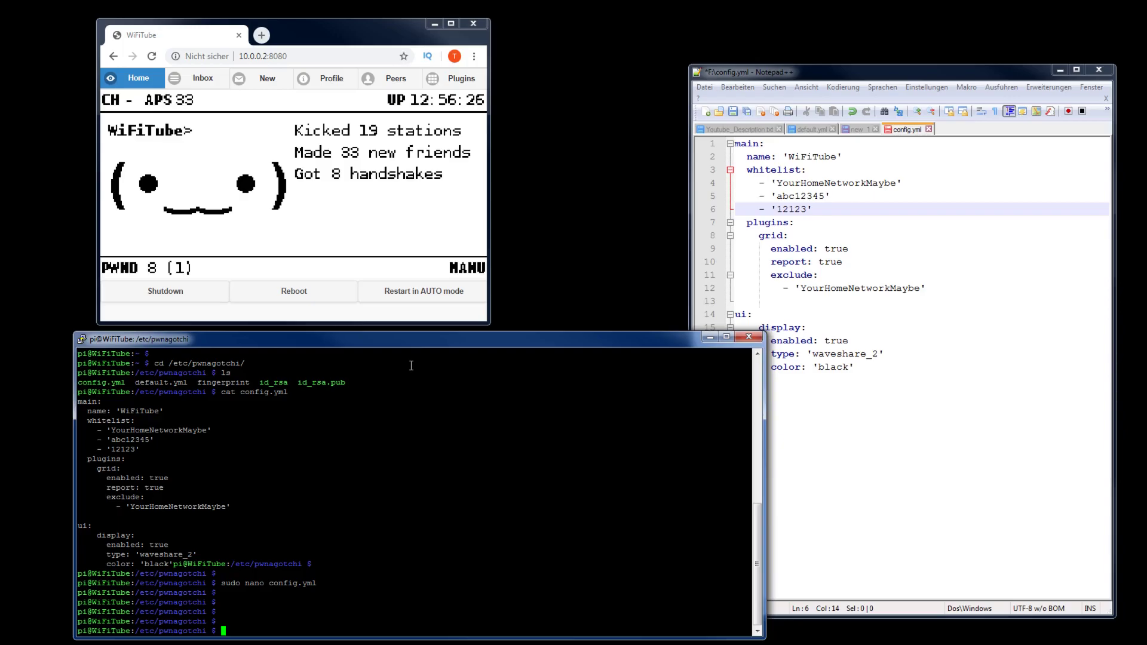
{"action": "mouse_move", "coordinate": [844, 457]}
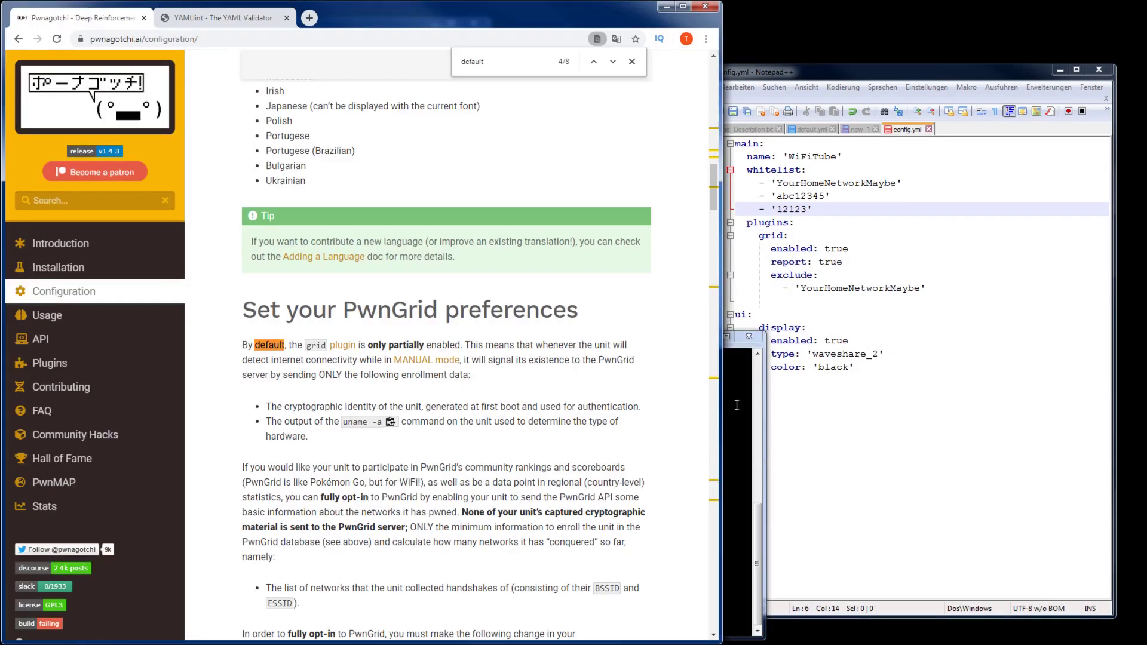
Step: Scroll the pwnagotchi.ai configuration page from PwnGrid preferences down to the bt-tether section
{"action": "scroll", "scroll_direction": "down", "scroll_amount": 3}
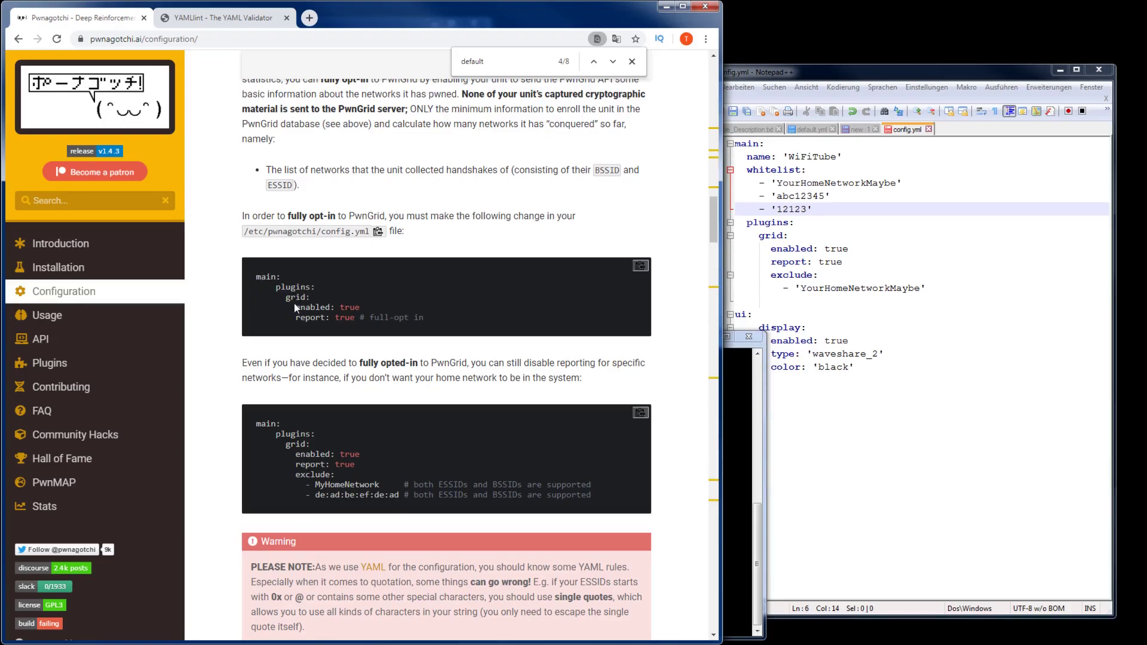
{"action": "scroll", "scroll_direction": "down", "scroll_amount": 3}
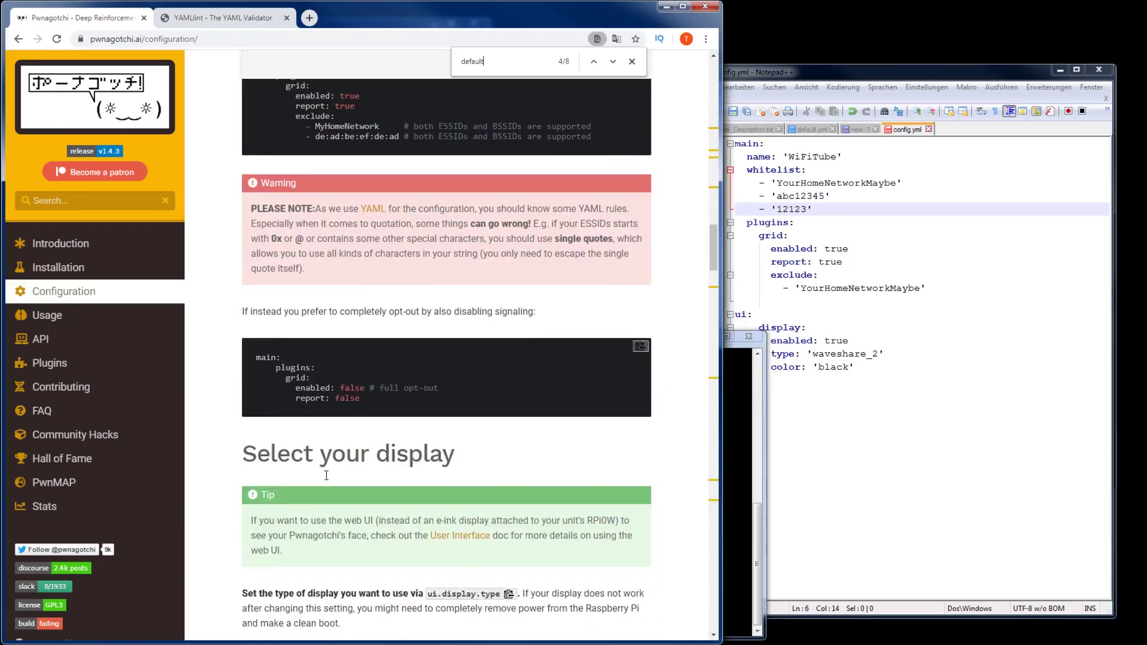
{"action": "scroll", "scroll_direction": "down", "scroll_amount": 3}
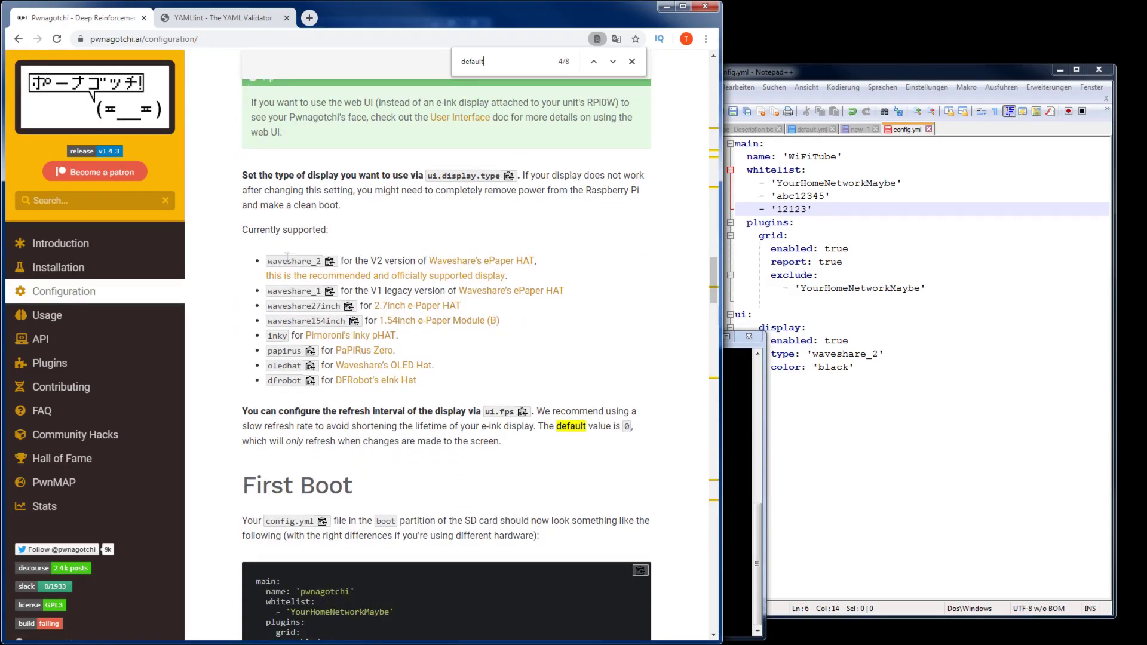
{"action": "scroll", "scroll_direction": "down", "scroll_amount": 3}
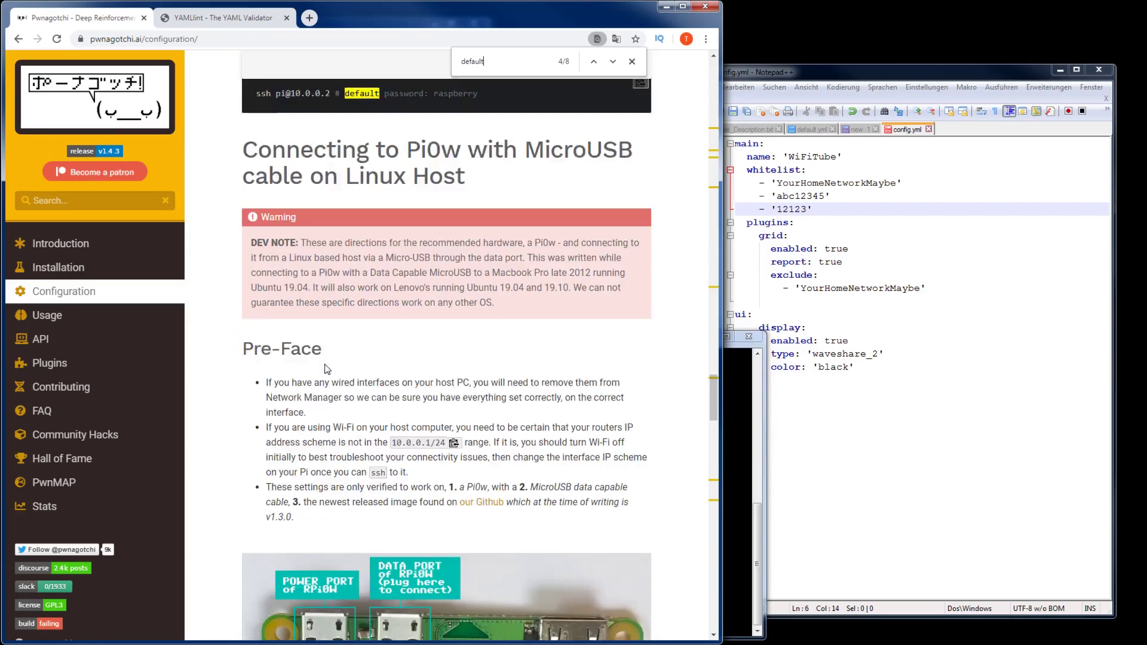
{"action": "scroll", "scroll_direction": "down", "scroll_amount": 3}
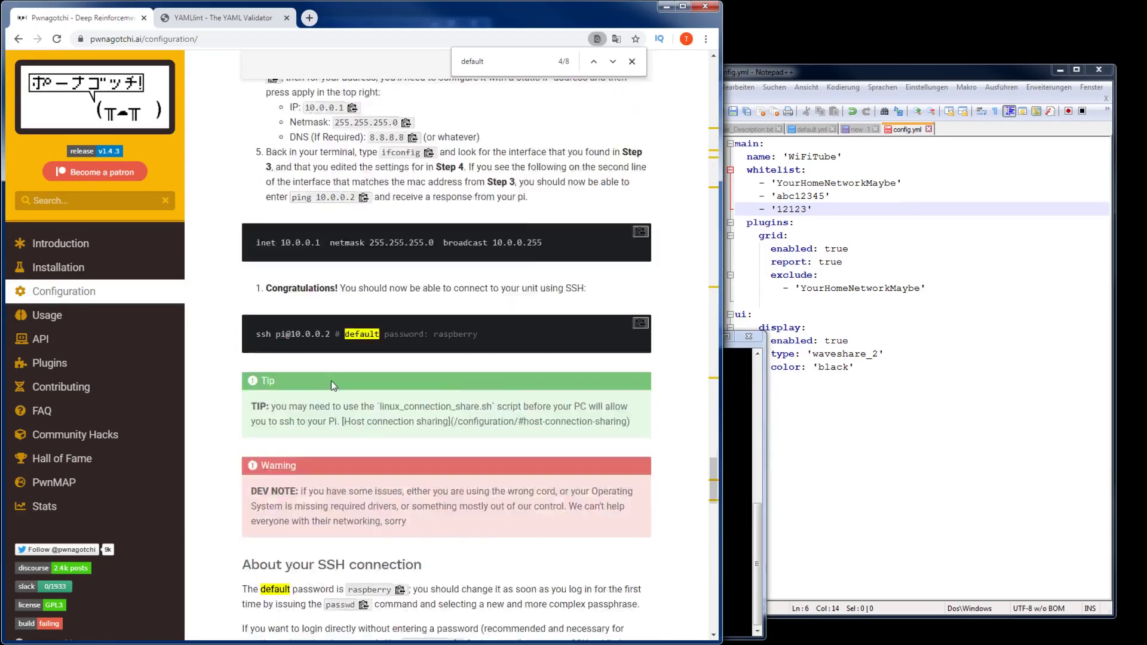
{"action": "scroll", "scroll_direction": "down", "scroll_amount": 3}
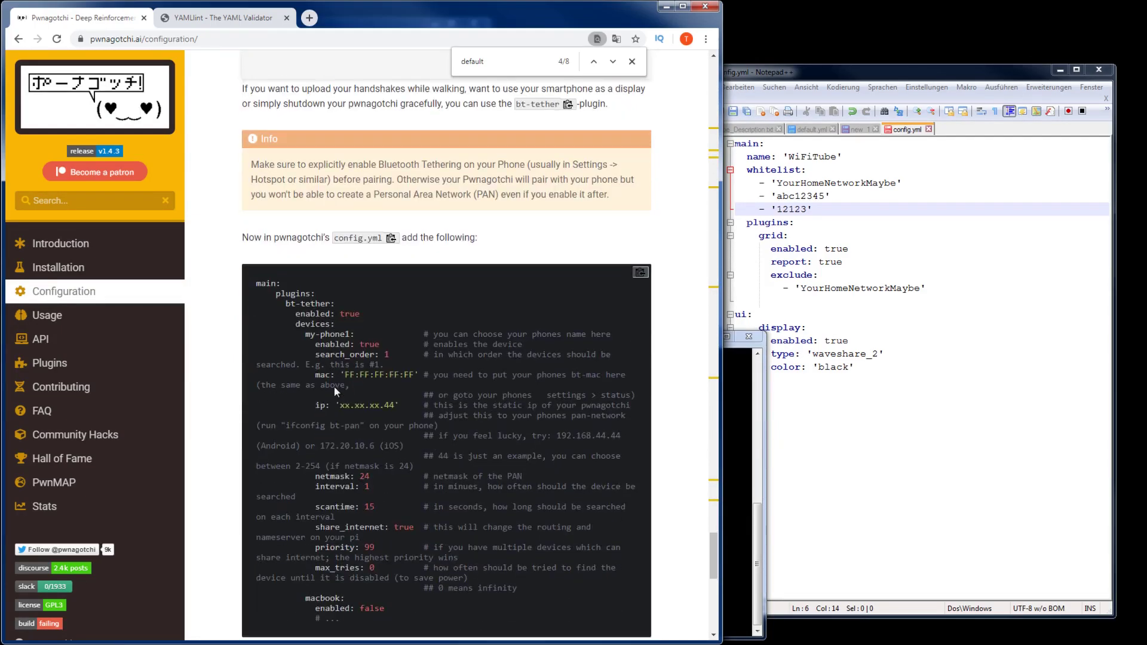
{"action": "scroll", "scroll_direction": "down", "scroll_amount": 3}
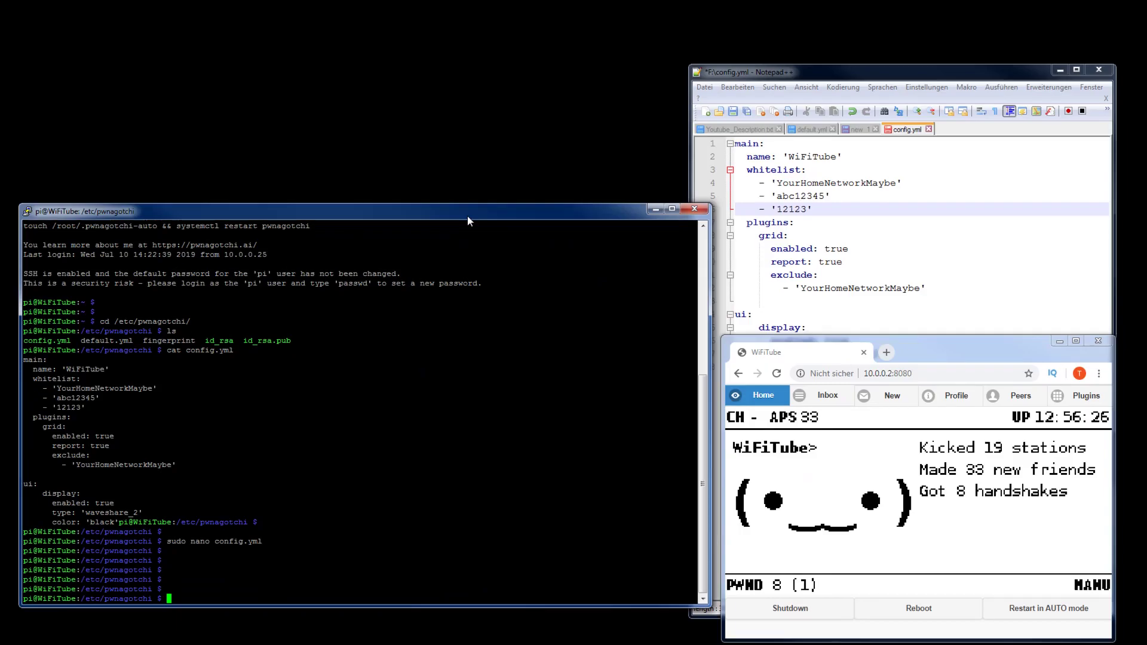
Step: Print default.yml, scroll to the bettercap /root/handshakes section, and prepare 'sudo nano config.yml'
{"action": "type", "text": "cat de"}
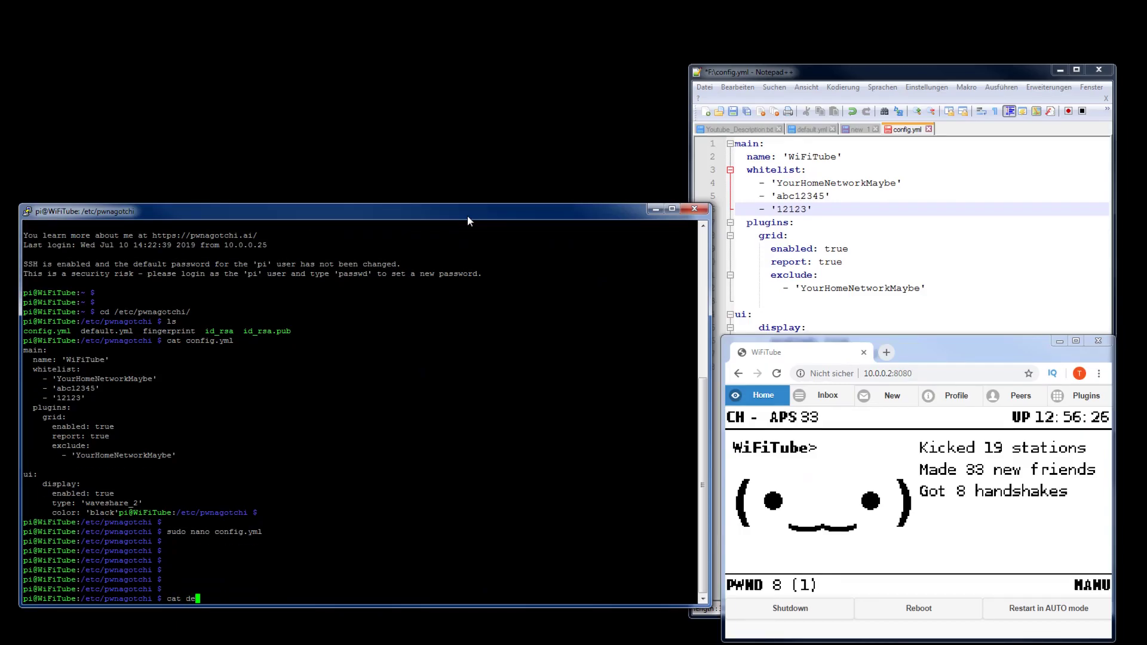
{"action": "key", "text": "Return"}
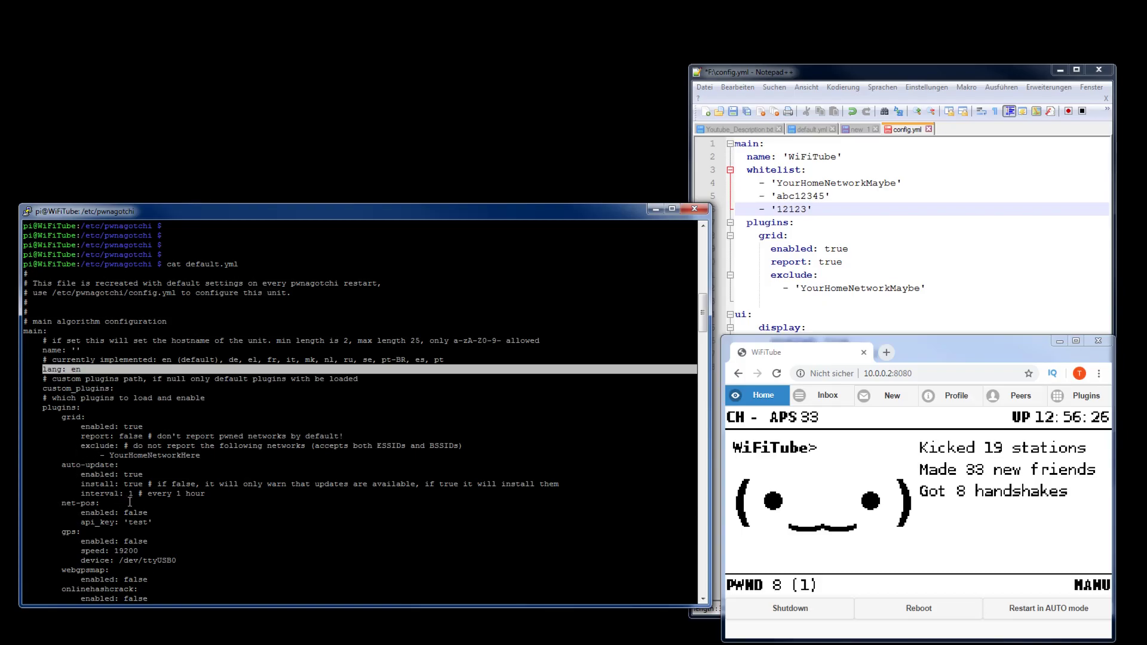
{"action": "mouse_move", "coordinate": [86, 533]}
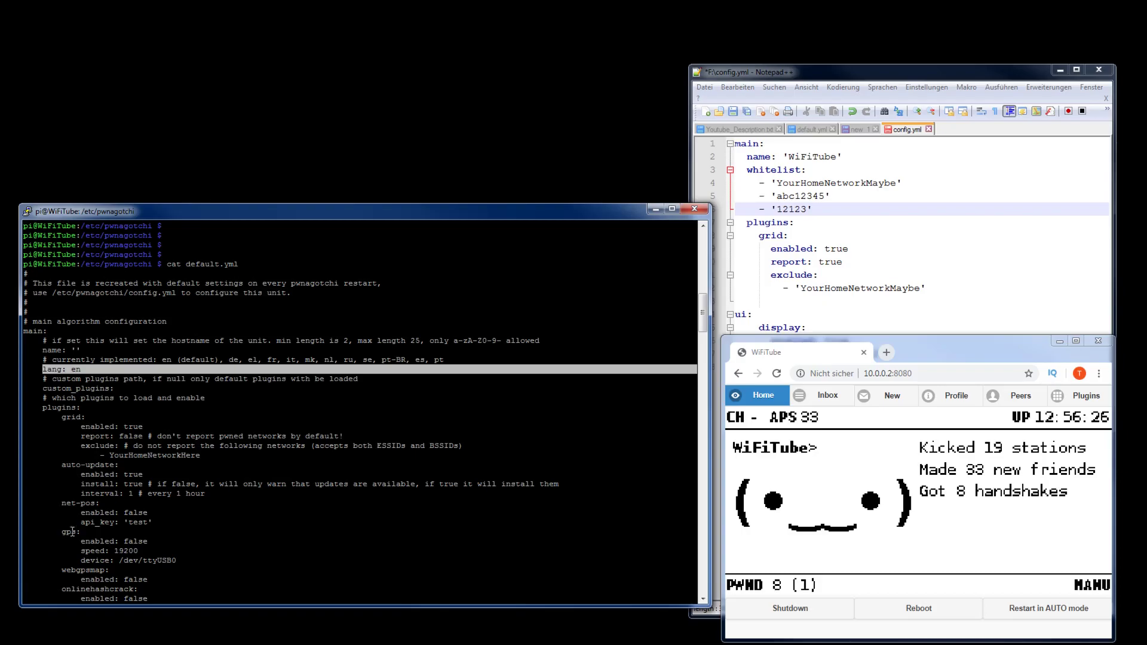
{"action": "scroll", "scroll_direction": "down", "scroll_amount": 3}
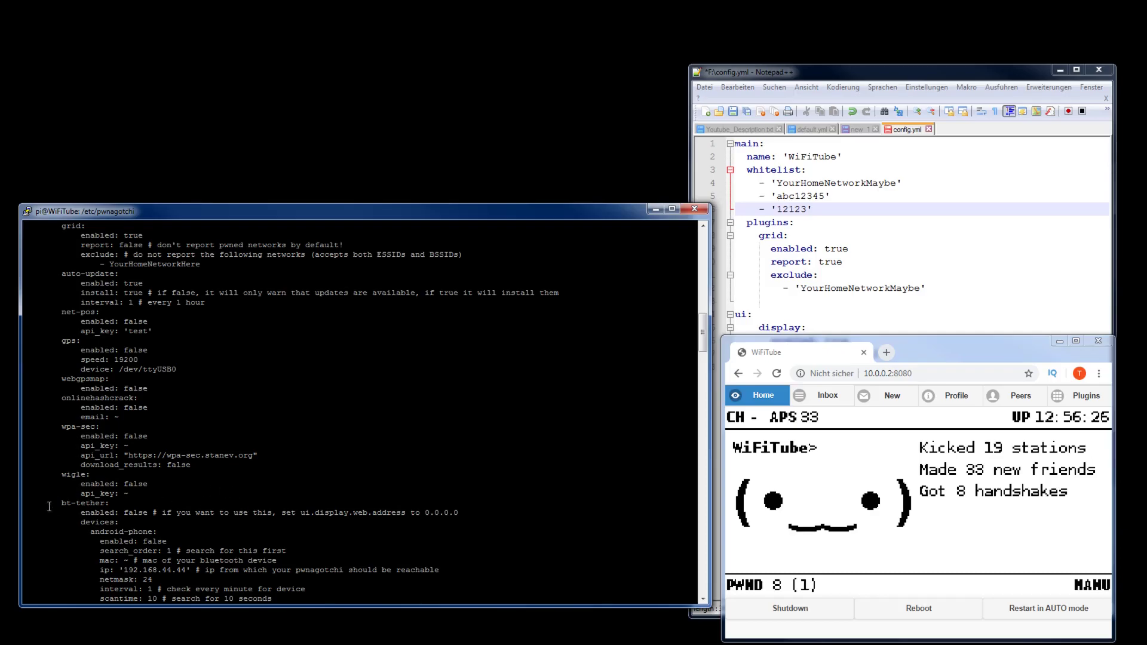
{"action": "scroll", "scroll_direction": "down", "scroll_amount": 3}
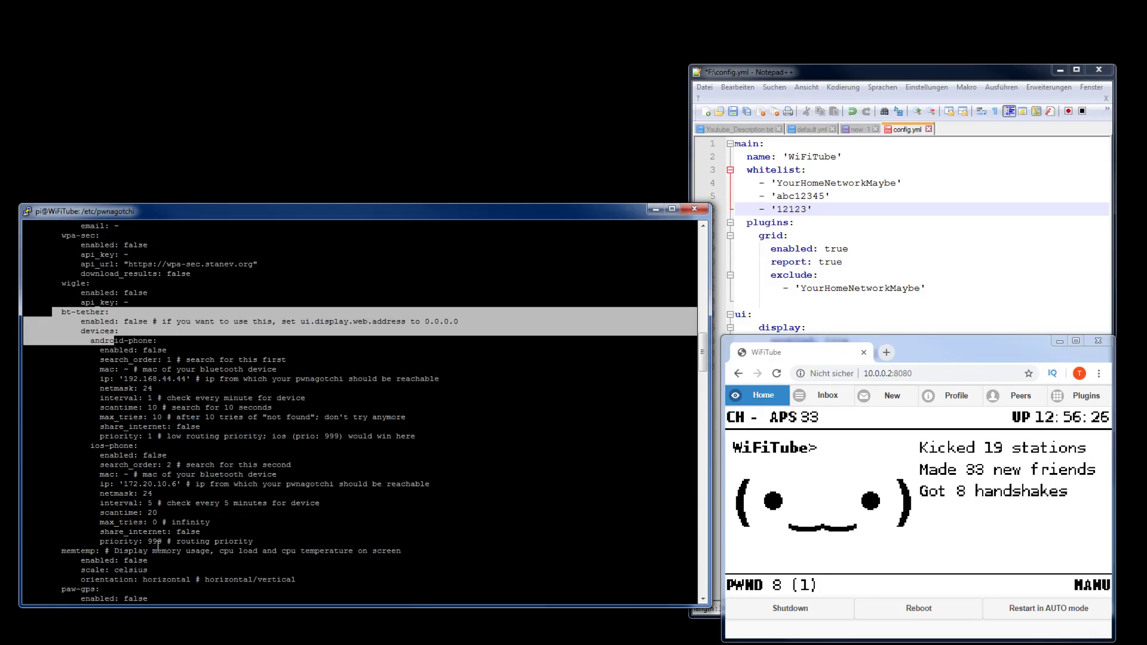
{"action": "scroll", "scroll_direction": "down", "scroll_amount": 3}
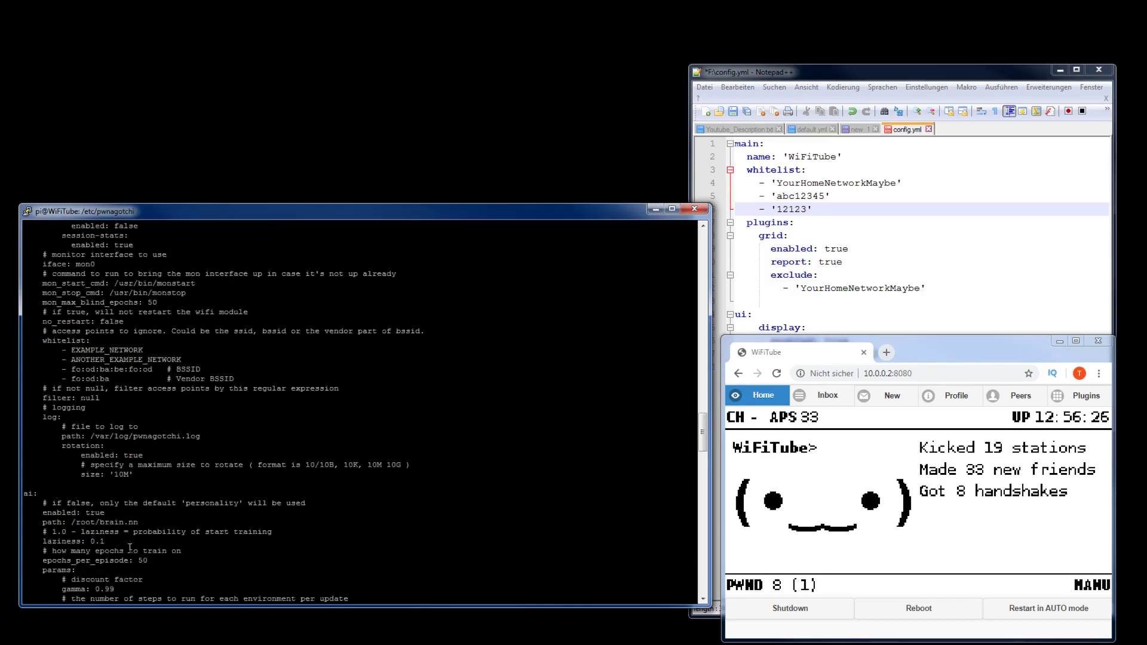
{"action": "scroll", "scroll_direction": "down", "scroll_amount": 3}
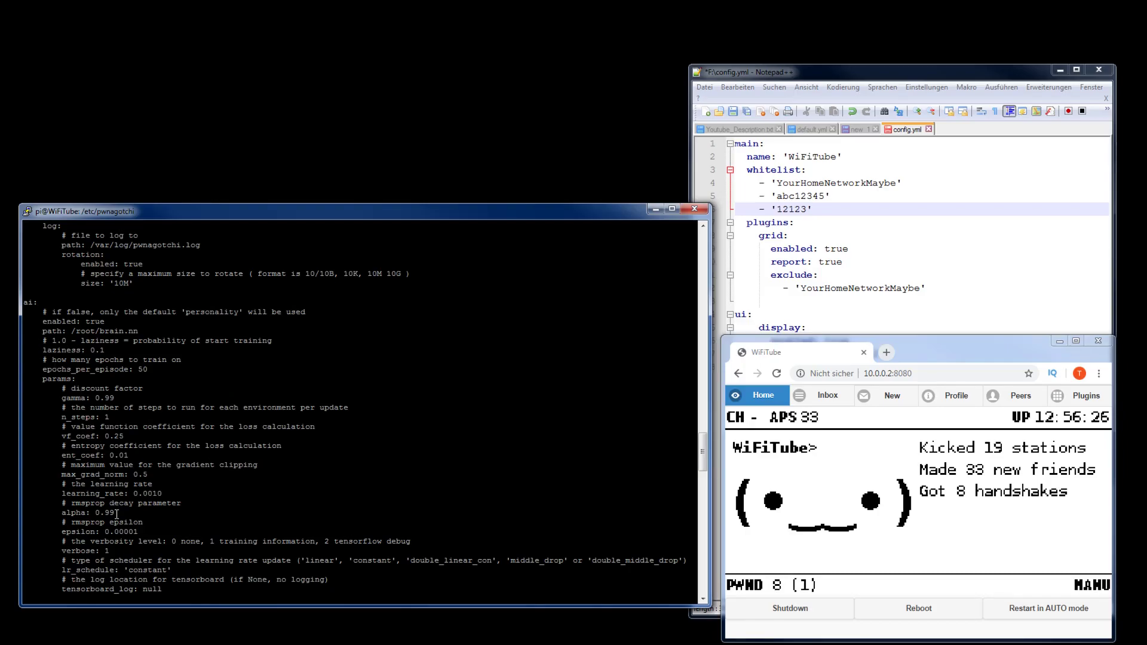
{"action": "scroll", "scroll_direction": "down", "scroll_amount": 3}
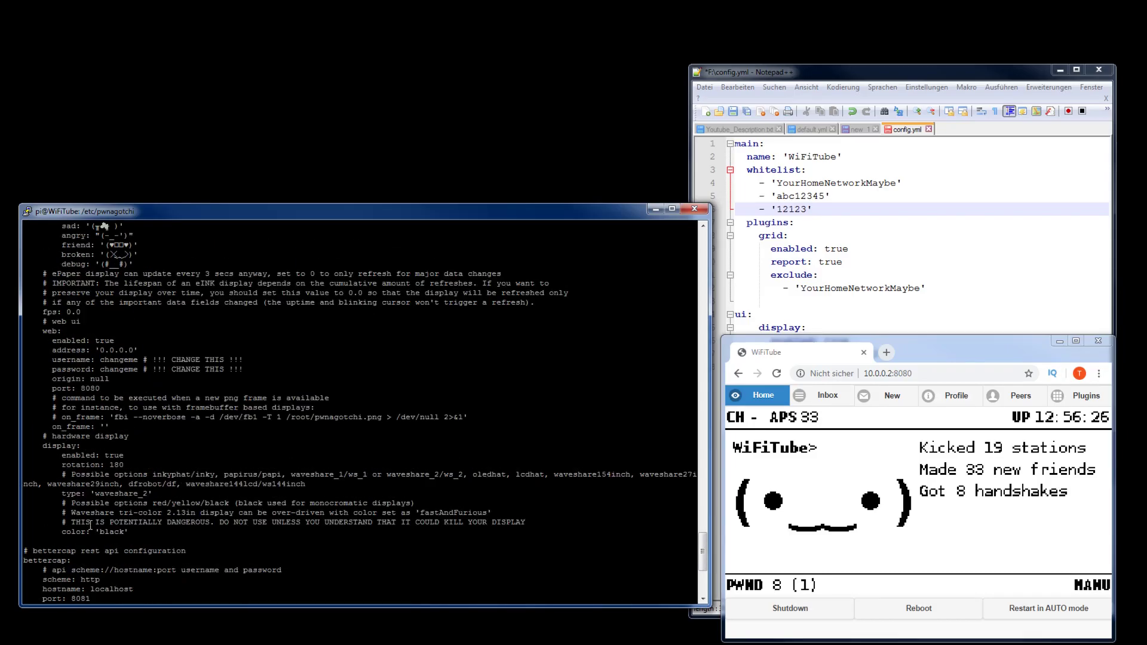
{"action": "scroll", "scroll_direction": "down", "scroll_amount": 3}
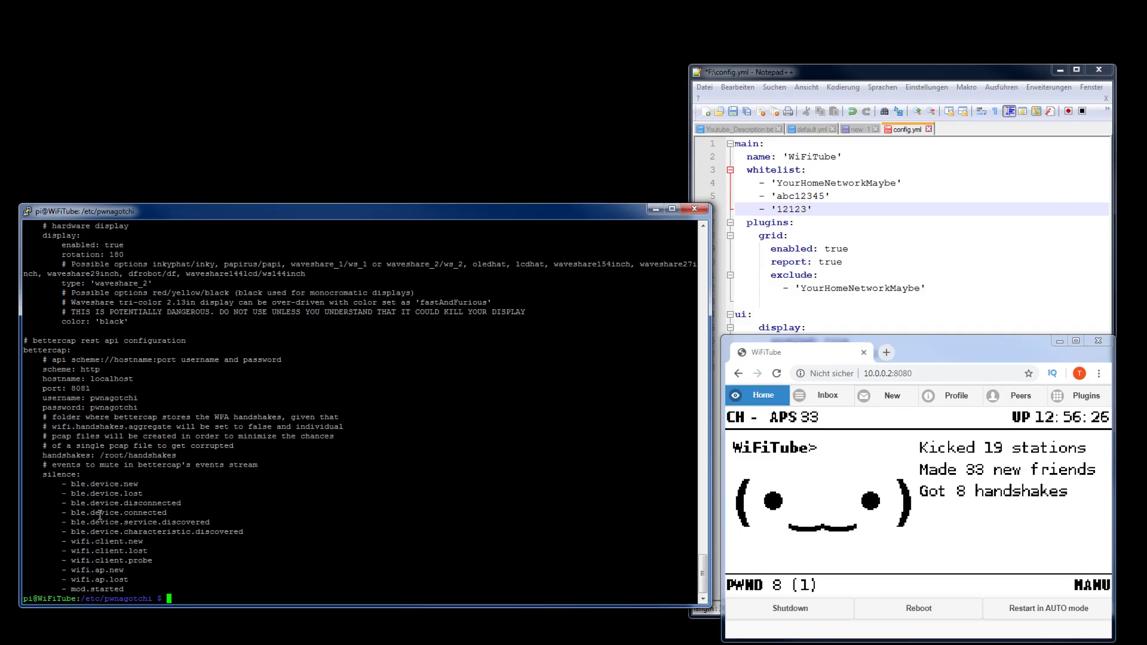
{"action": "type", "text": "sudo nano config.yml"}
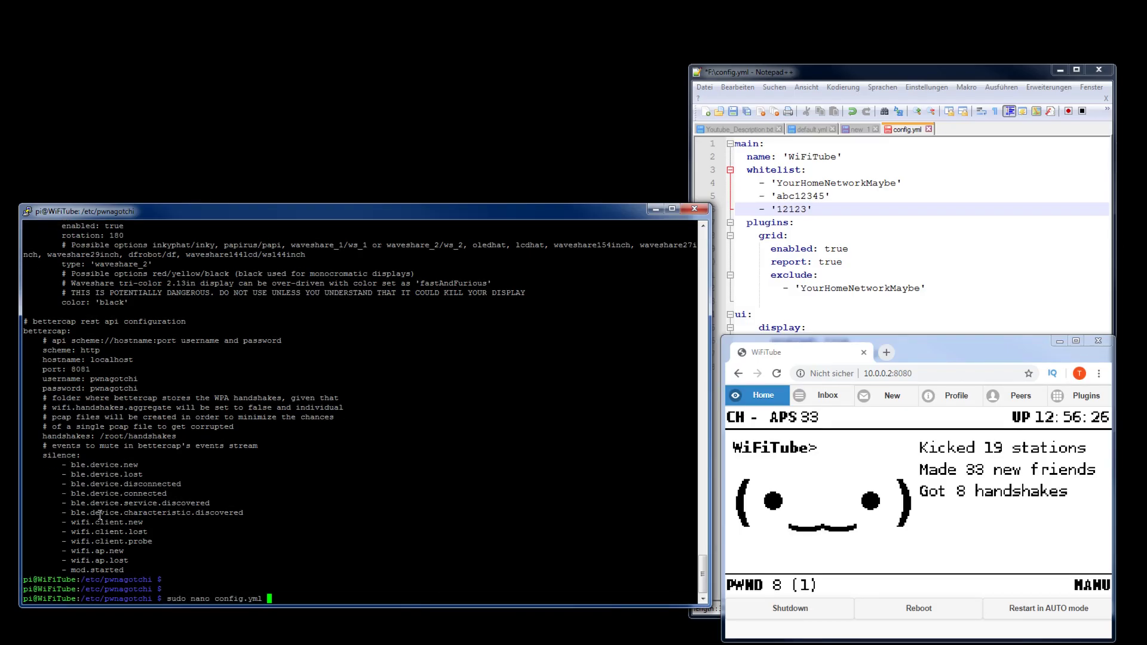
Step: Add 'memtemp: enabled: true' under plugins in config.yml, save, and reopen to verify
{"action": "key", "text": "Return"}
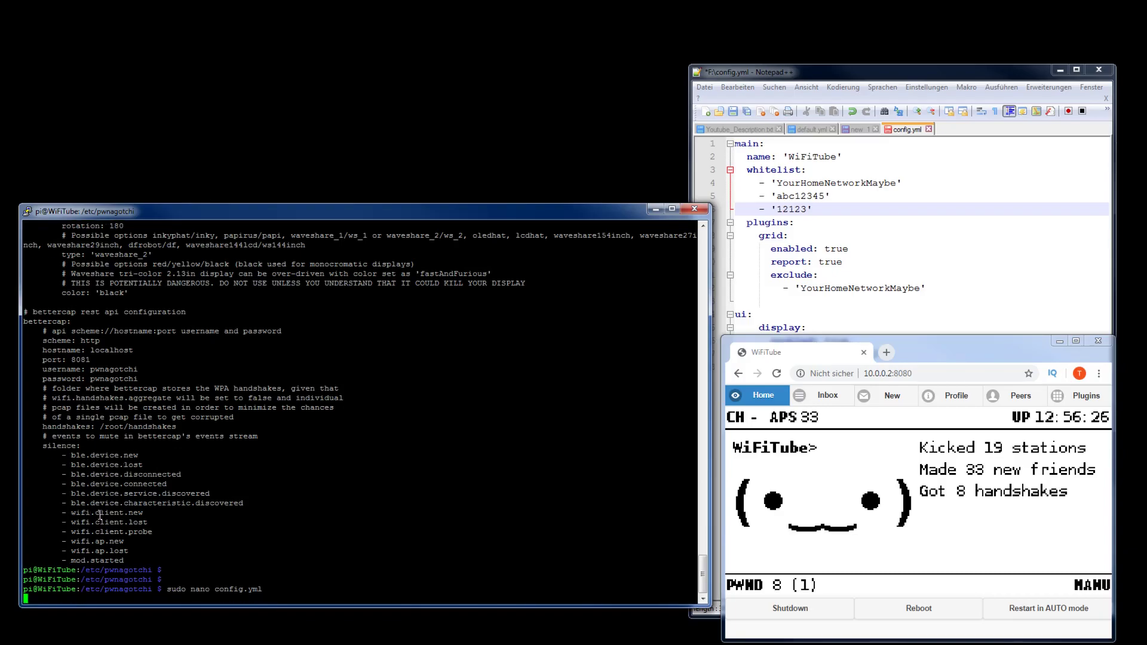
{"action": "key", "text": "Return"}
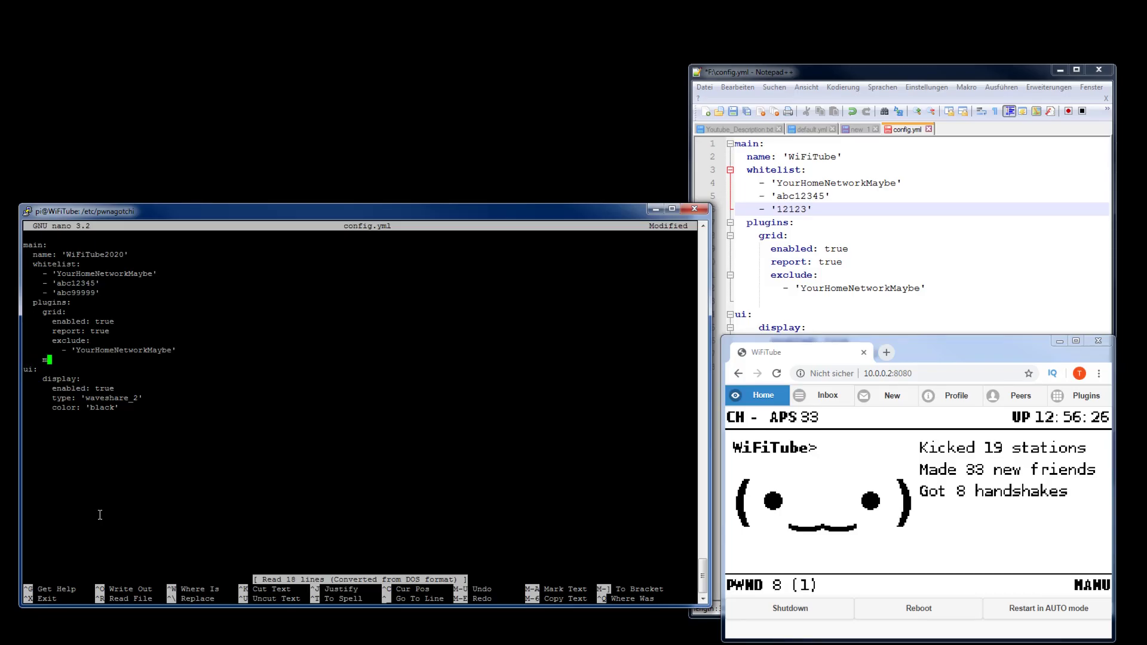
{"action": "type", "text": "memtemp:"}
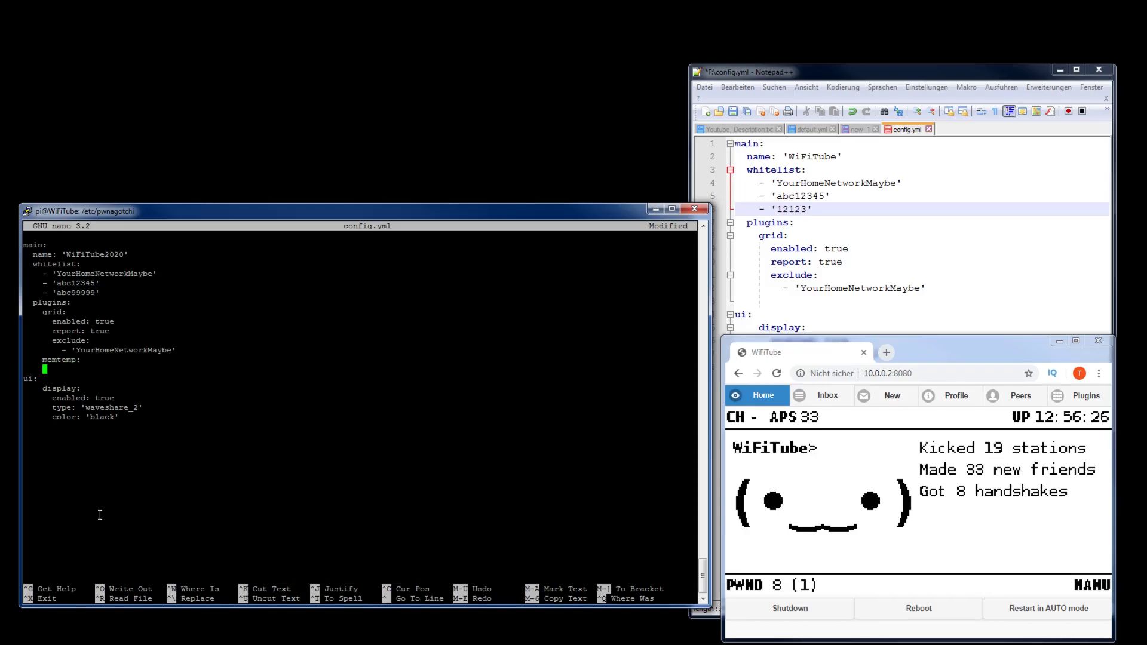
{"action": "type", "text": "enabled: true"}
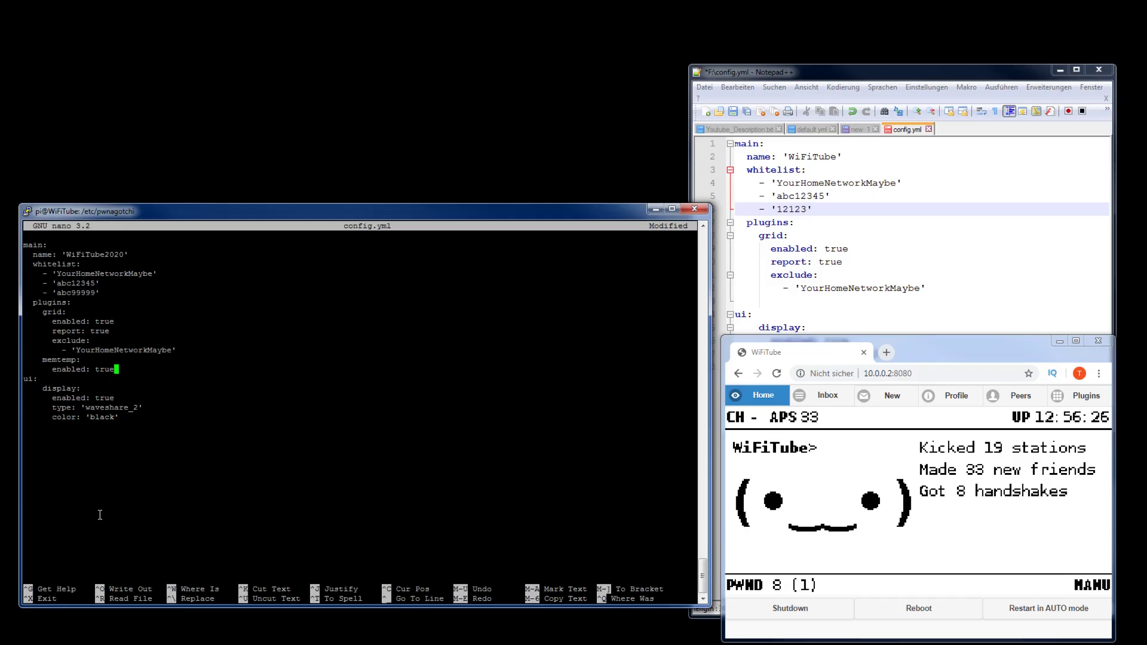
{"action": "key", "text": "ctrl+x"}
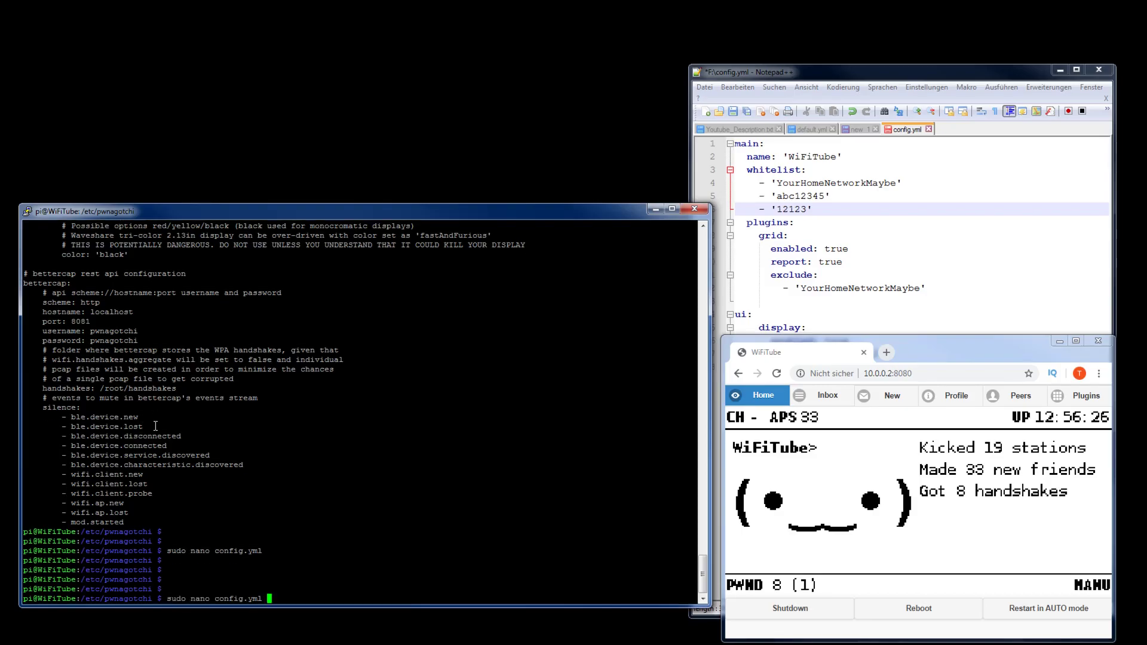
{"action": "key", "text": "Return"}
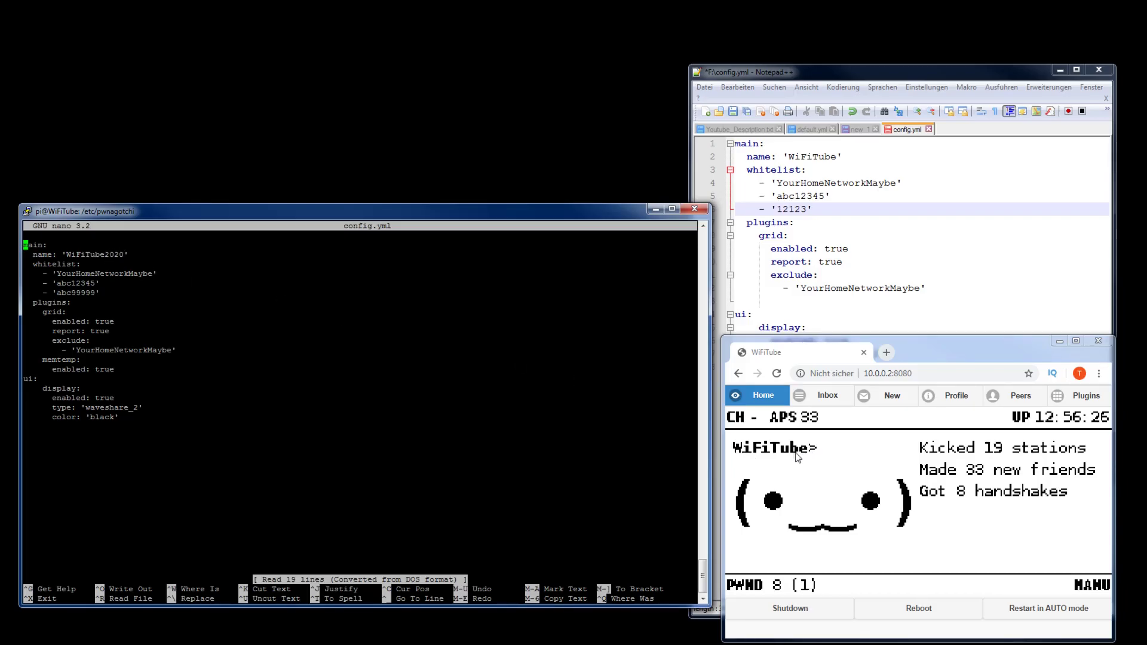
{"action": "mouse_move", "coordinate": [730, 516]}
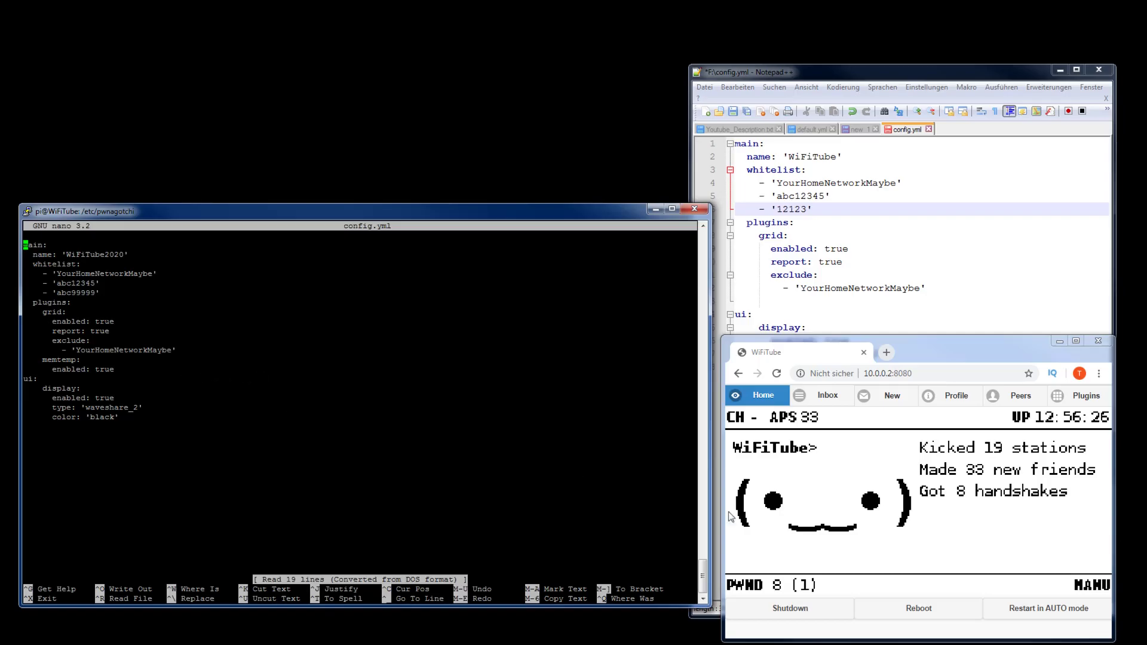
{"action": "mouse_move", "coordinate": [1011, 552]}
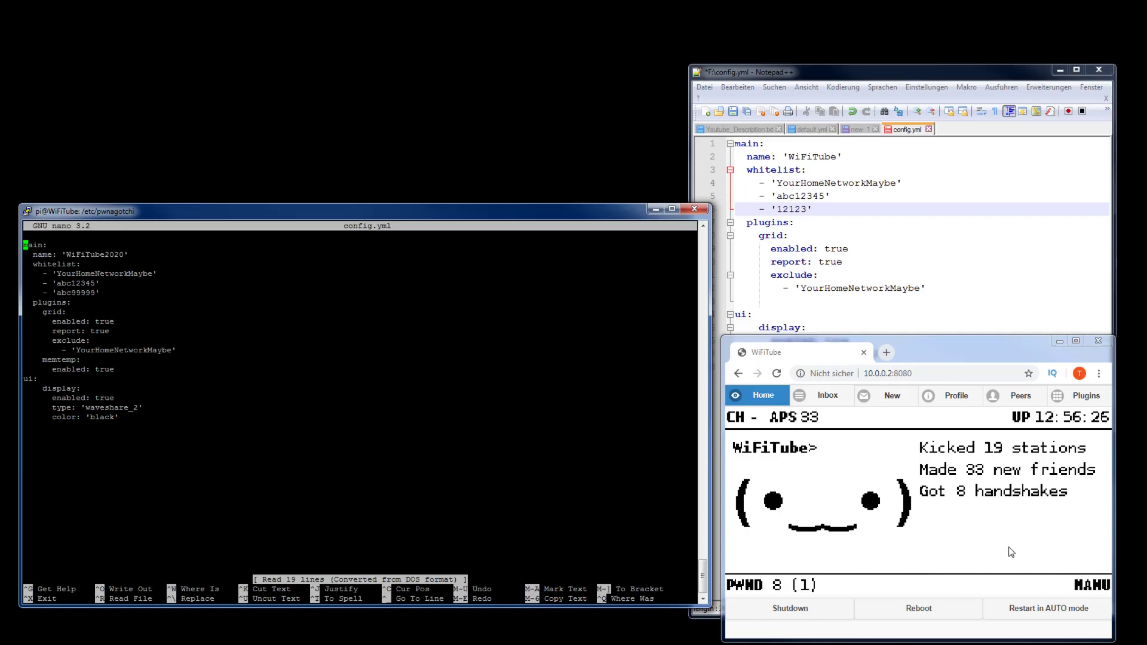
{"action": "mouse_move", "coordinate": [300, 477]}
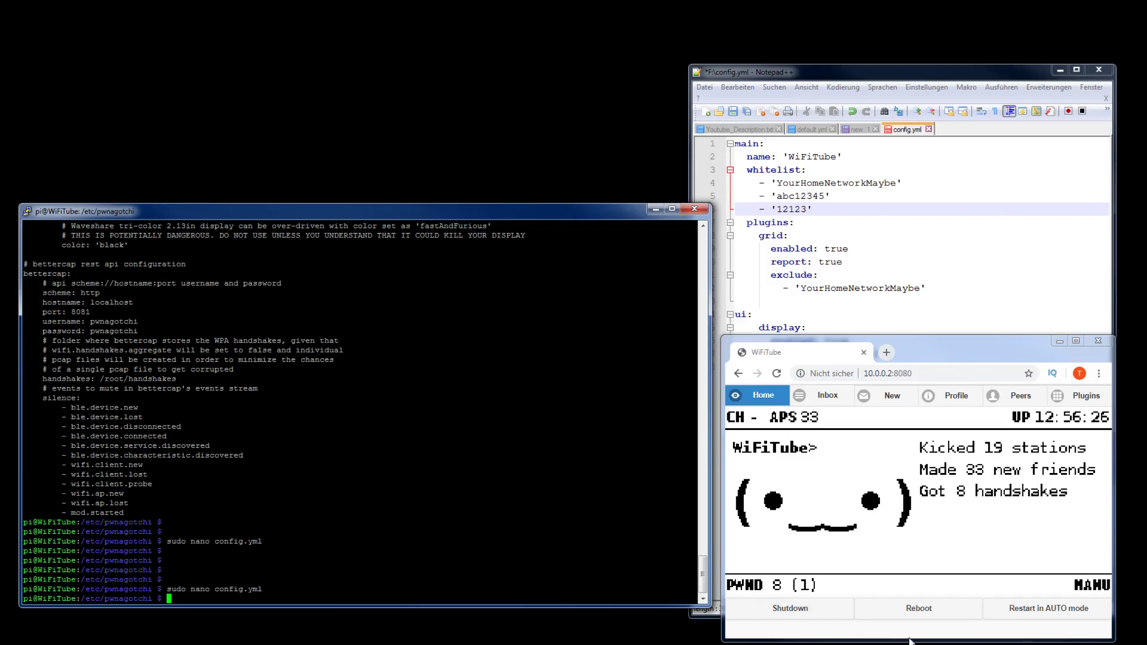
Step: Reboot the unit from the web UI, then log back in as pi and cd into /etc/pwnagotchi
{"action": "left_click", "coordinate": [918, 608]}
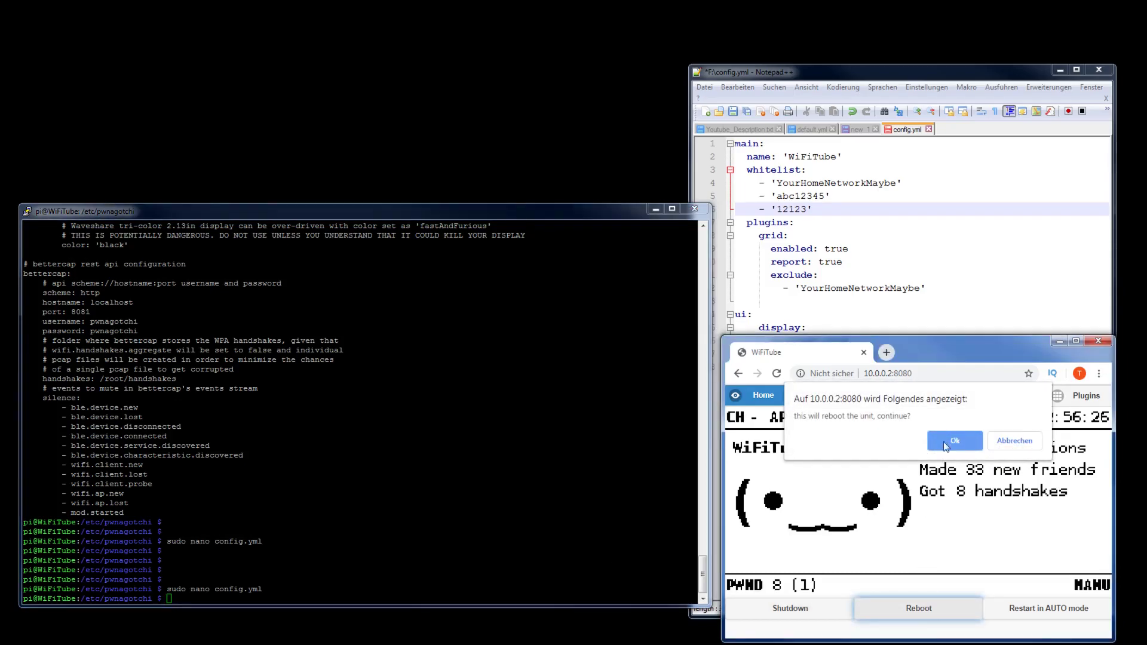
{"action": "left_click", "coordinate": [953, 440]}
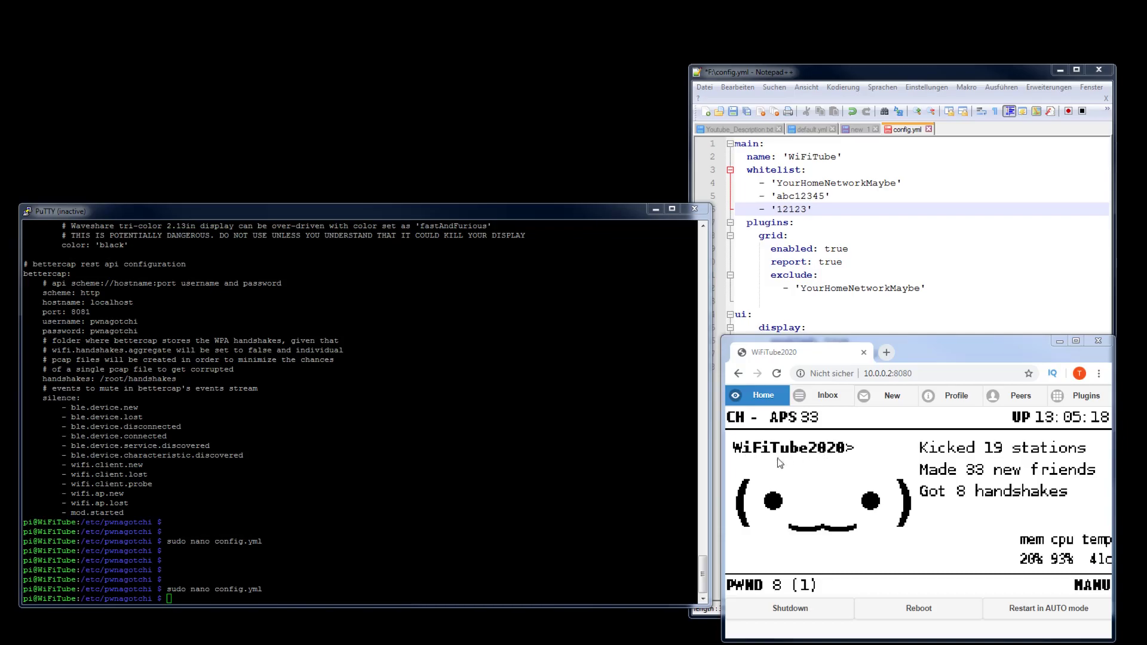
{"action": "mouse_move", "coordinate": [1102, 542]}
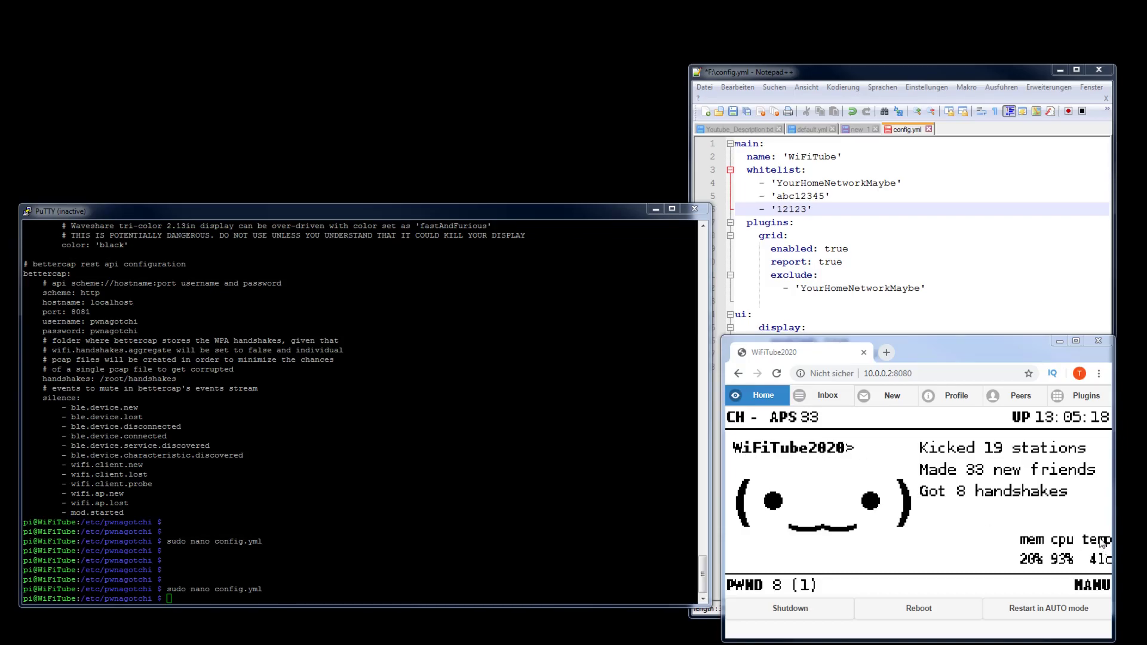
{"action": "mouse_move", "coordinate": [644, 521]}
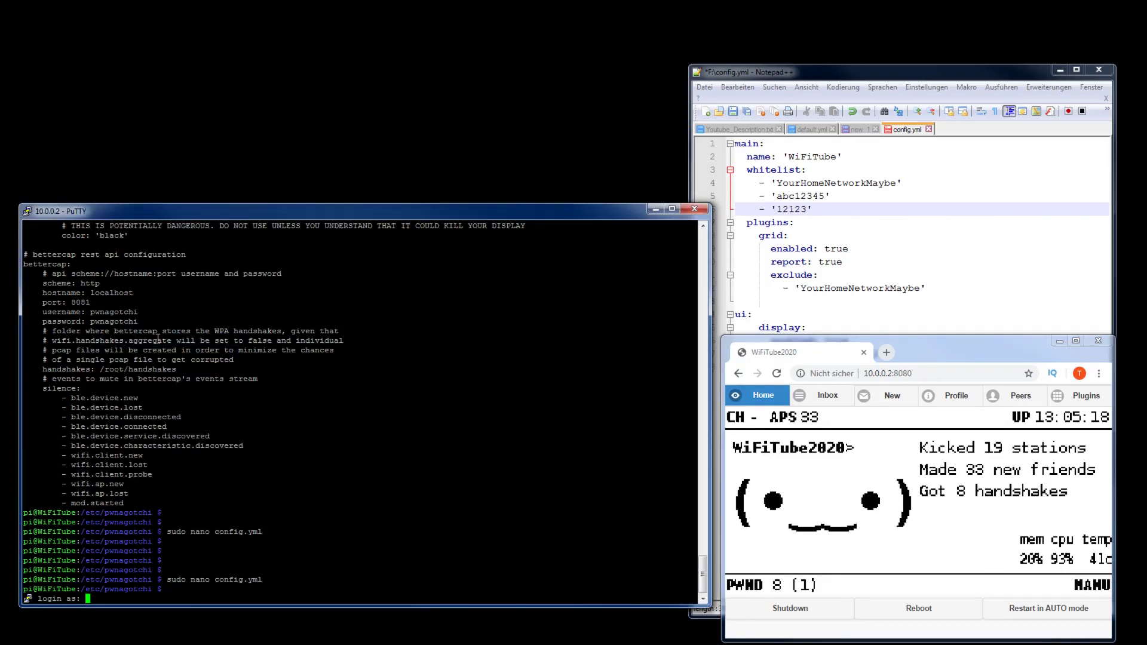
{"action": "type", "text": "pi"}
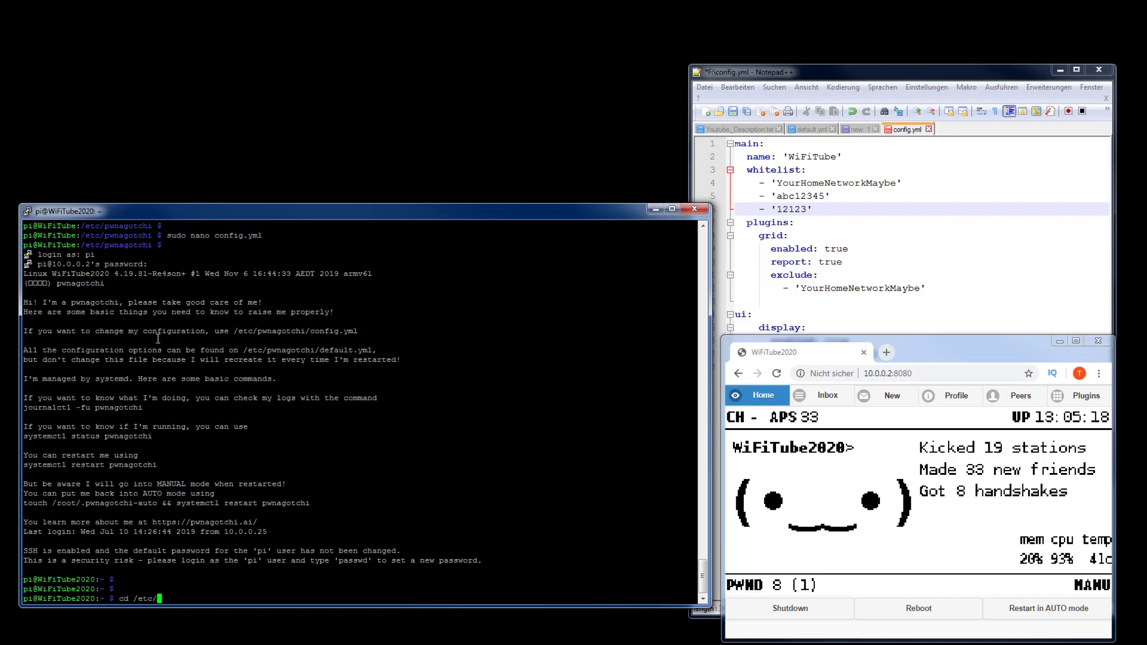
{"action": "type", "text": "w"}
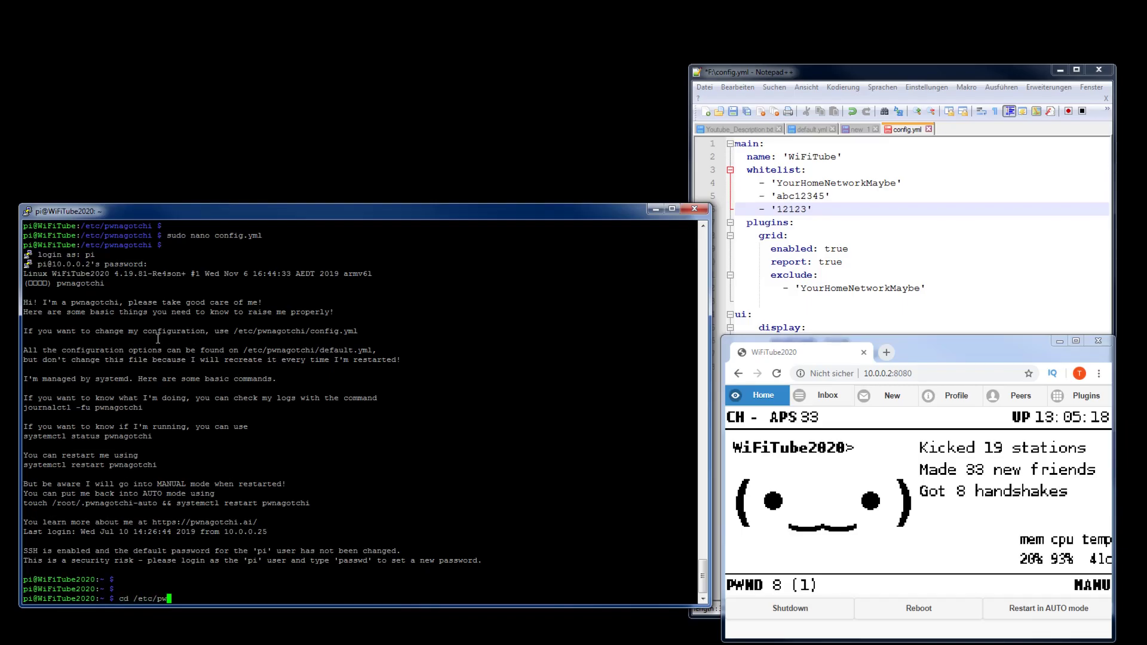
{"action": "key", "text": "Return"}
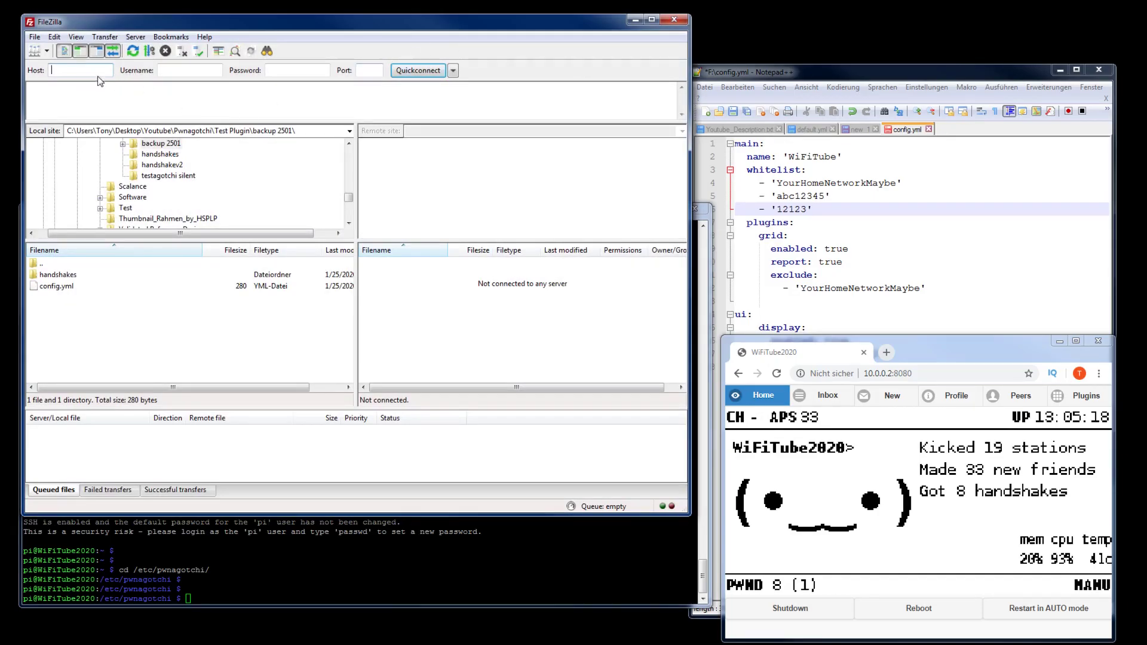
Step: Quickconnect over SFTP to the device at 10.0.0.2
{"action": "type", "text": "10.0.0.2"}
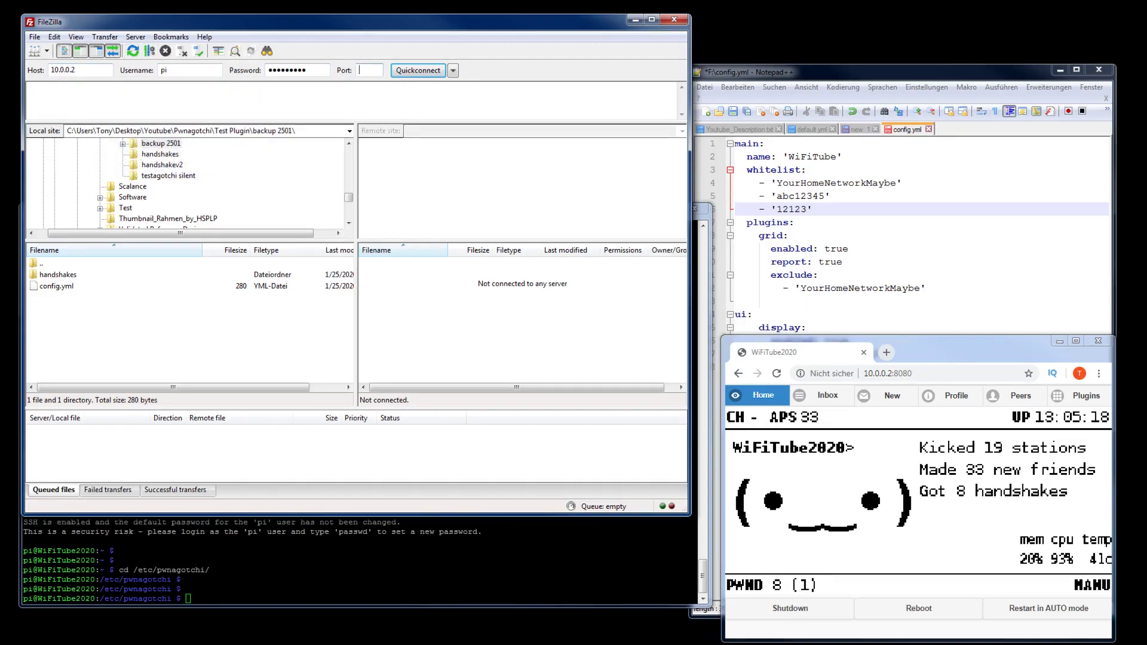
{"action": "left_click", "coordinate": [418, 71]}
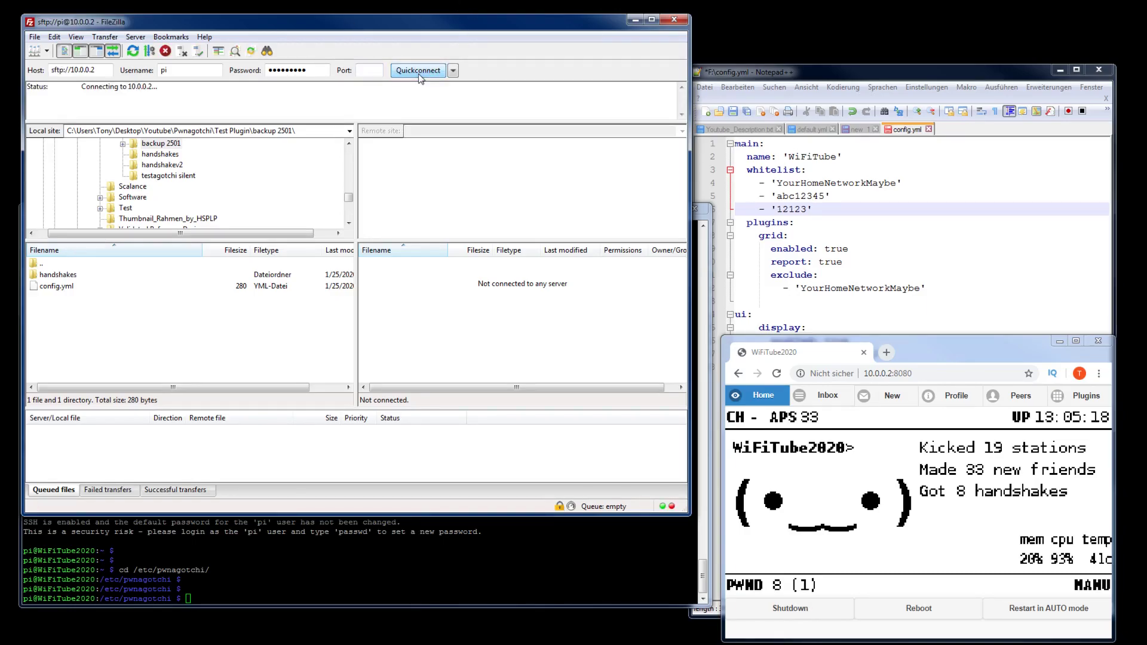
{"action": "left_click", "coordinate": [417, 71]}
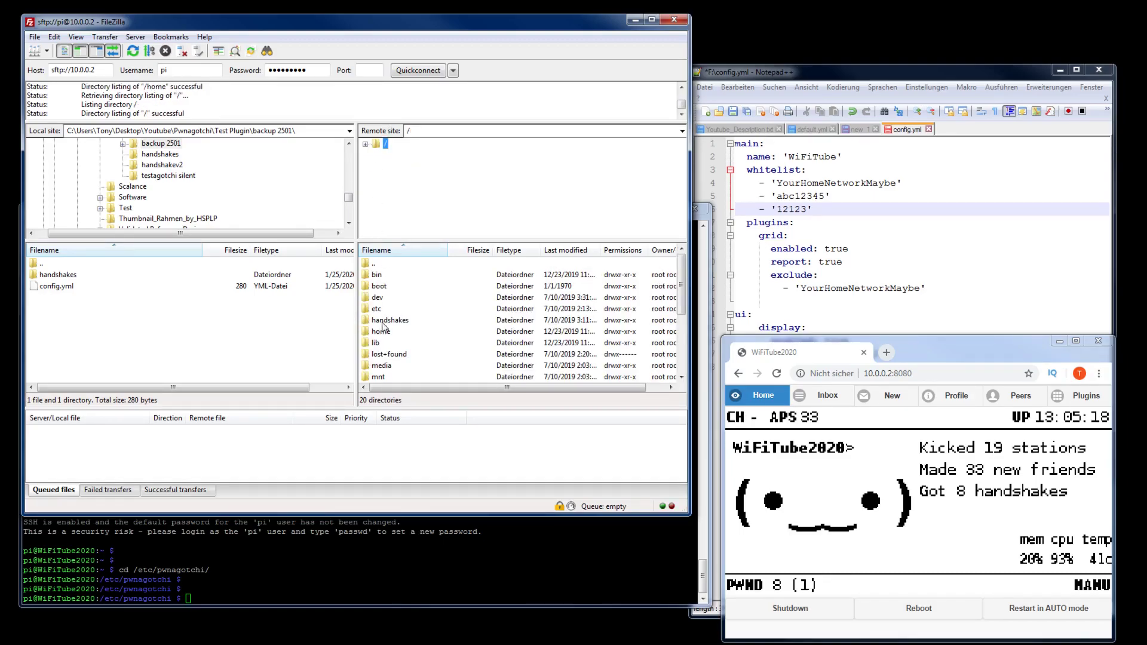
Step: Download config.yml from /etc/pwnagotchi, overwriting the local backup copy
{"action": "left_click", "coordinate": [390, 320]}
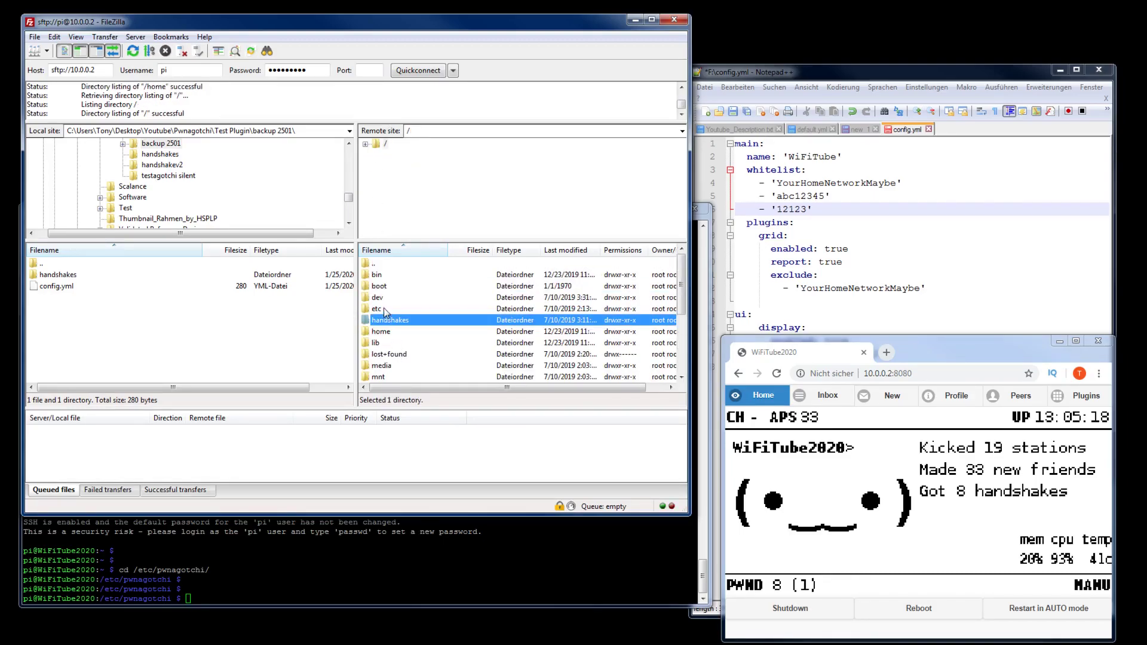
{"action": "double_click", "coordinate": [375, 308]}
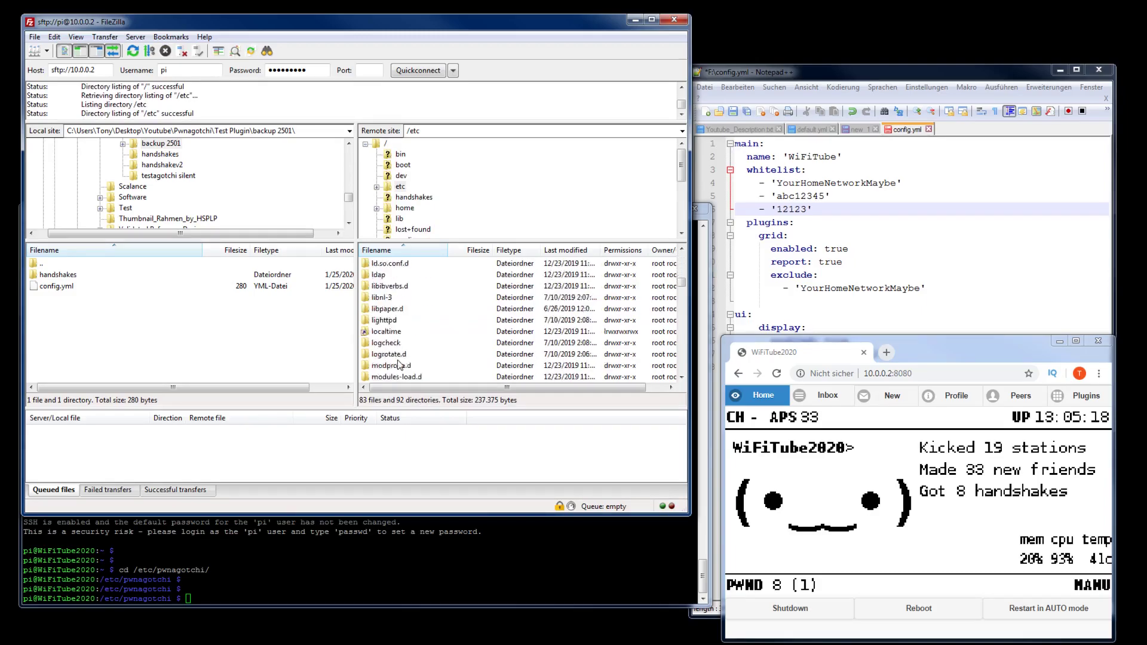
{"action": "double_click", "coordinate": [426, 229]}
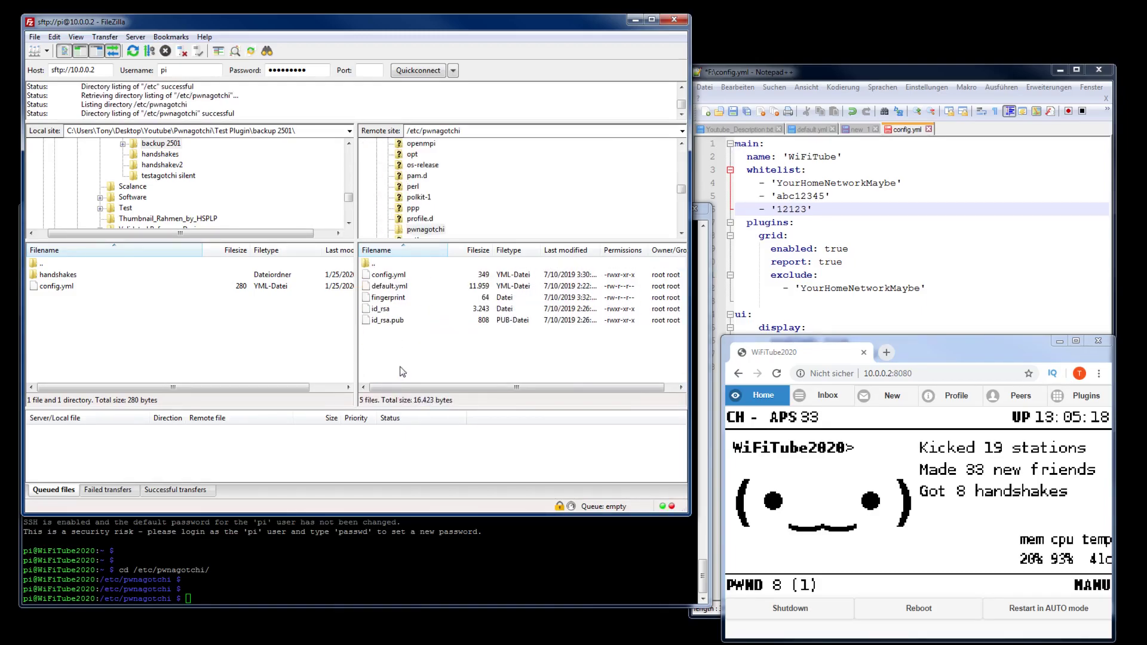
{"action": "mouse_move", "coordinate": [379, 281]}
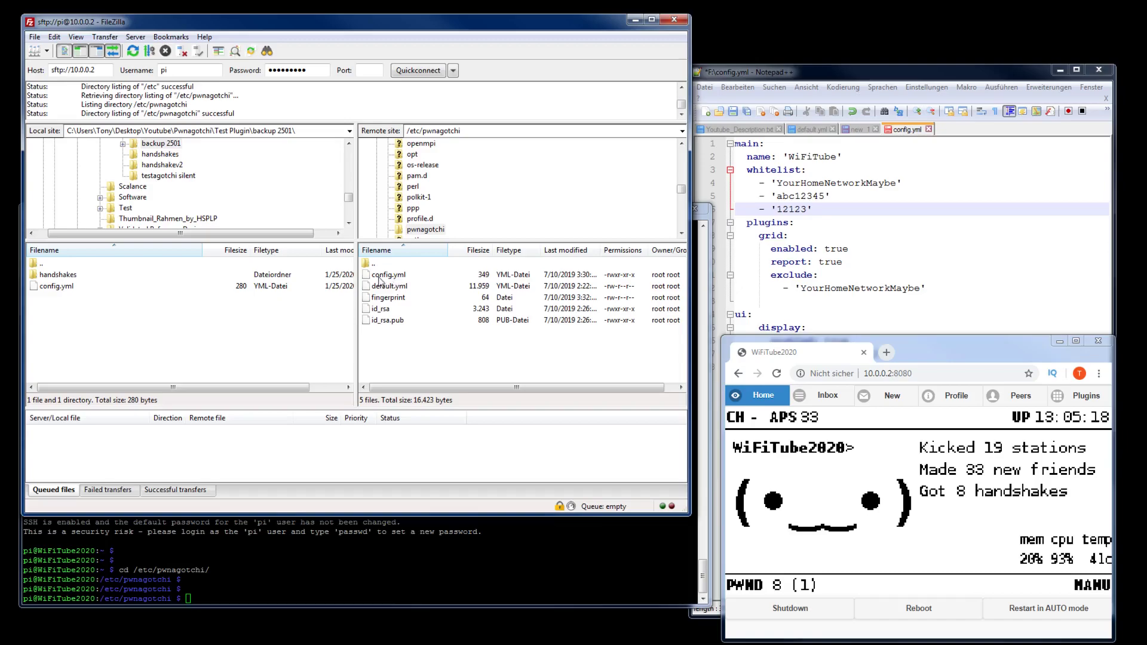
{"action": "left_click", "coordinate": [387, 274]}
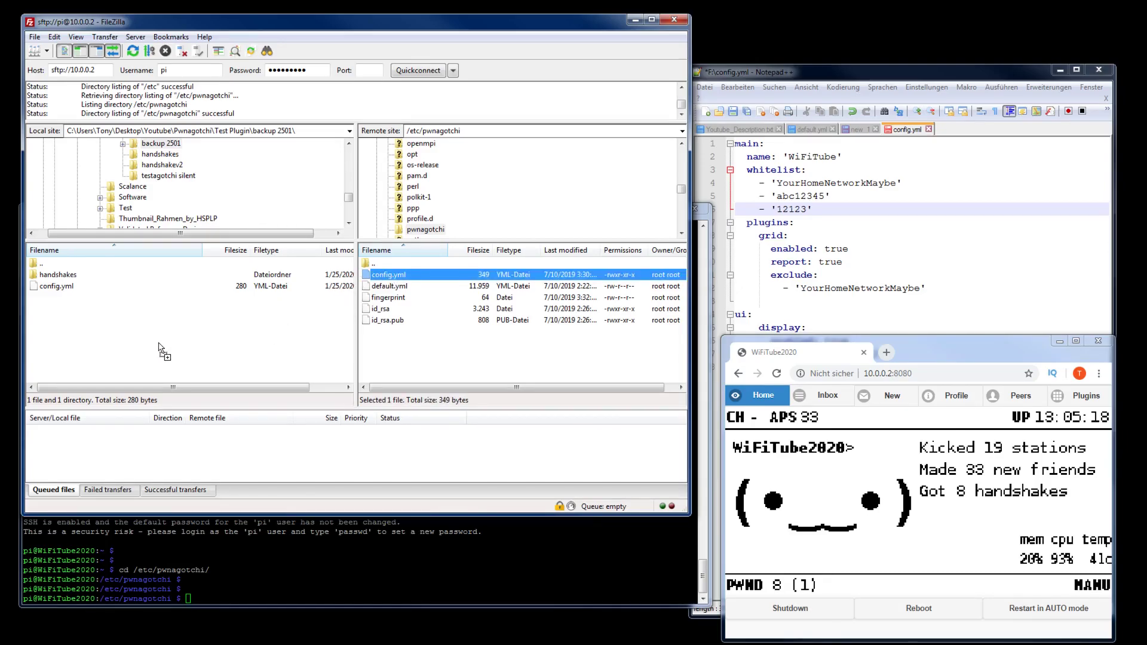
{"action": "double_click", "coordinate": [387, 275]}
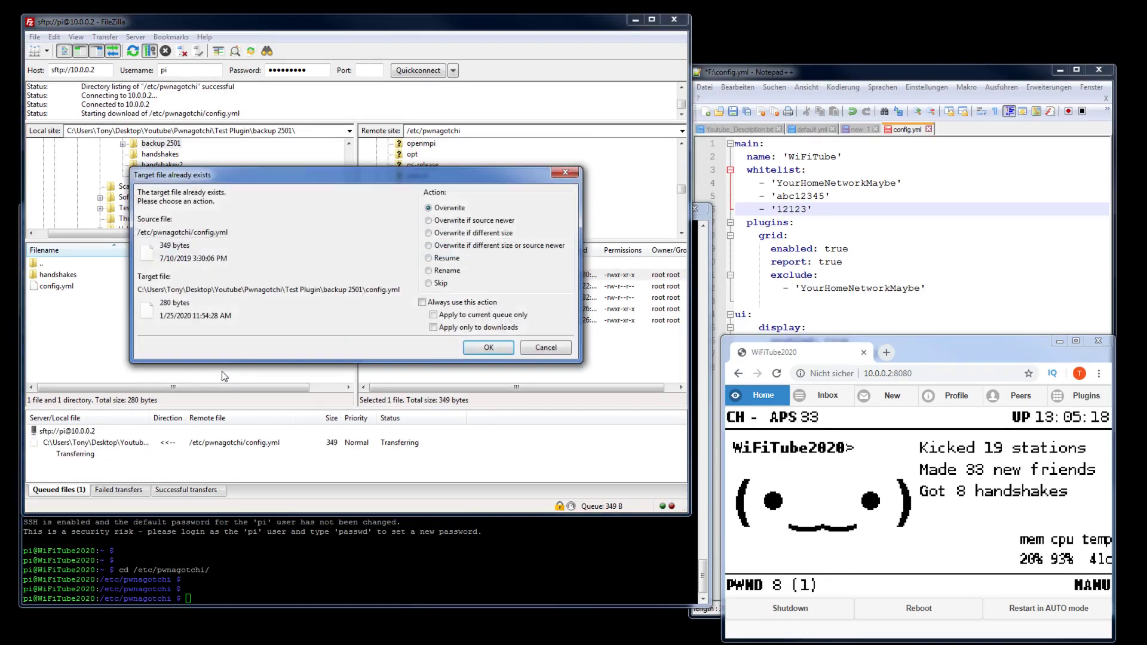
{"action": "left_click", "coordinate": [487, 346]}
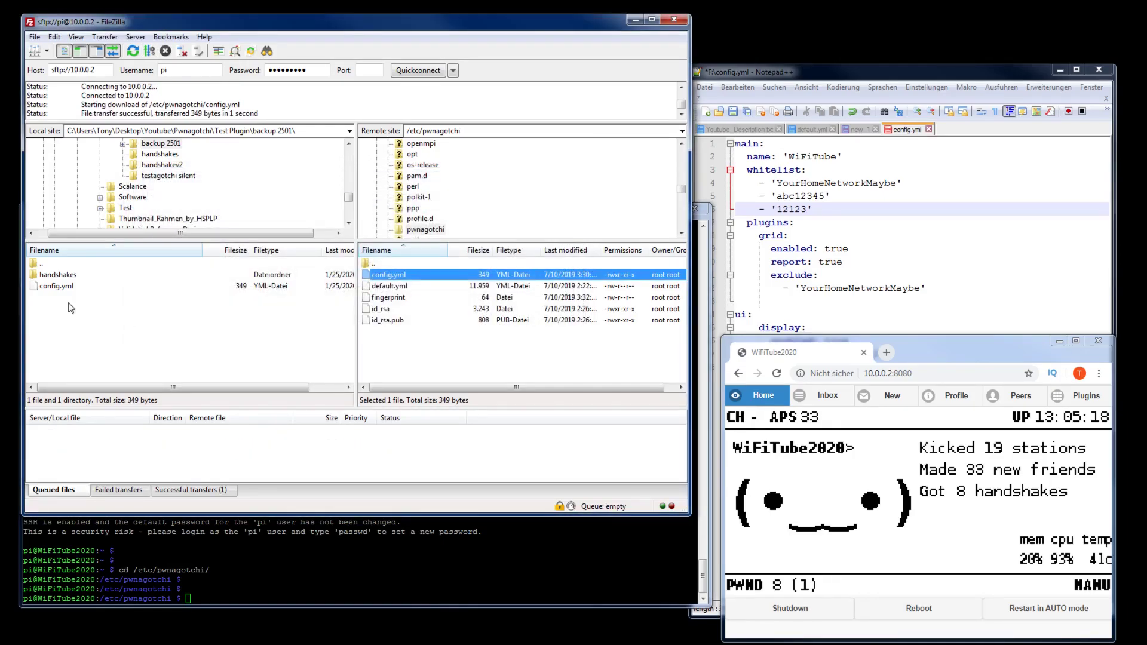
{"action": "mouse_move", "coordinate": [105, 278]}
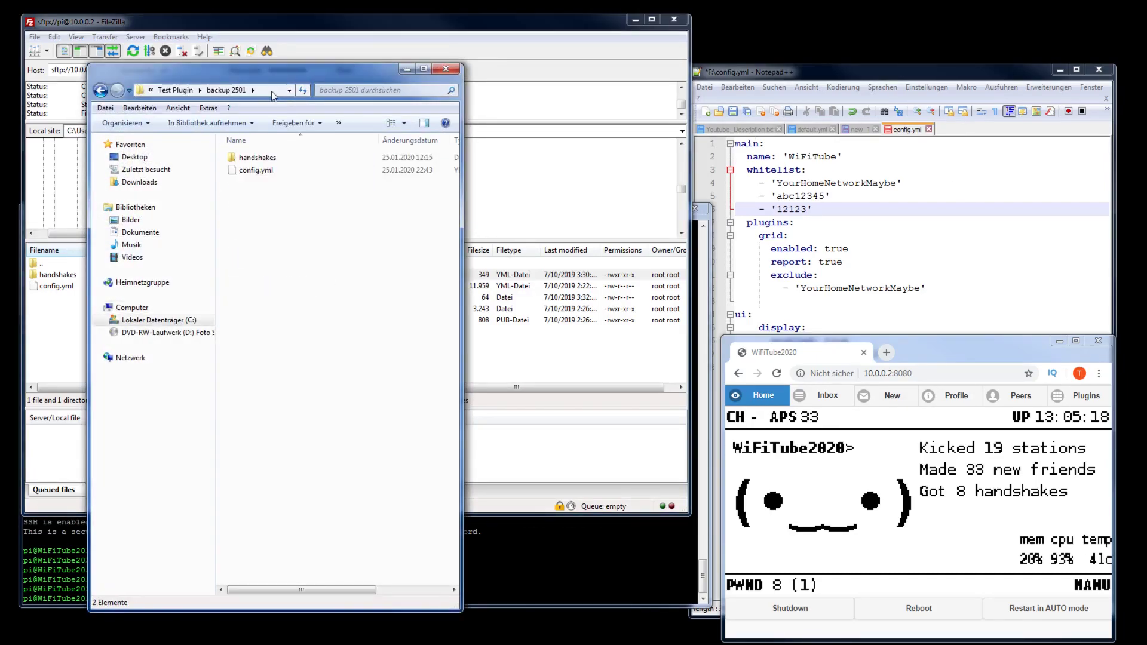
Step: Bring up the downloaded config.yml from the backup 2501 folder in Notepad++
{"action": "left_click", "coordinate": [256, 170]}
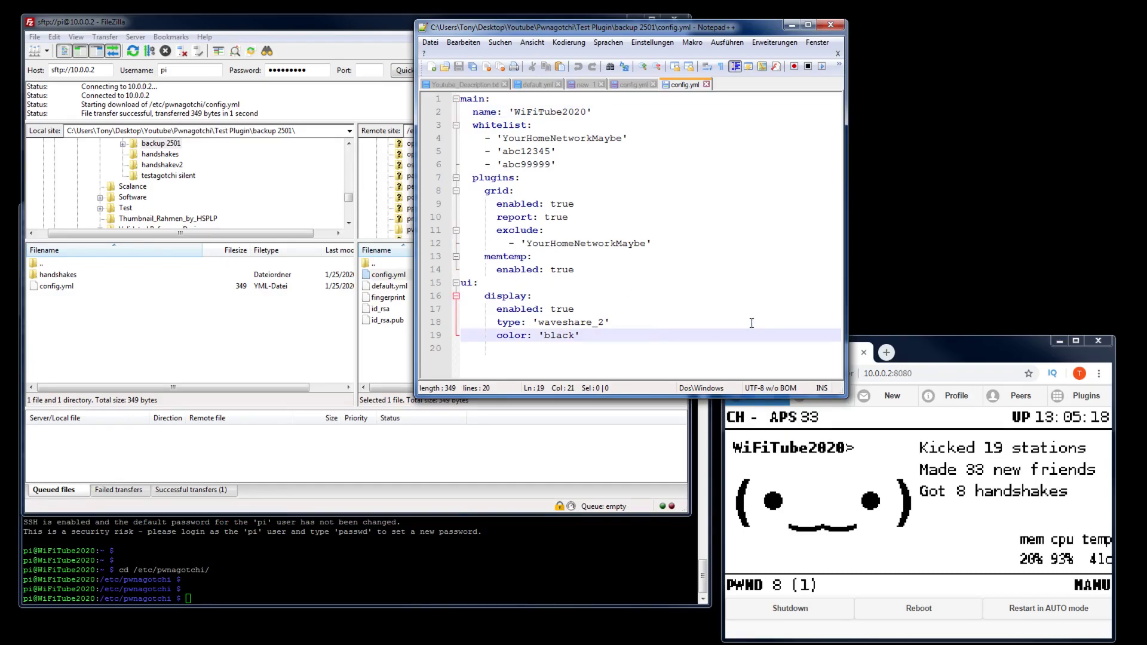
Step: Append 'bettercap:' with indented 'handshakes: /handshakes' to config.yml and save it
{"action": "key", "text": "enter"}
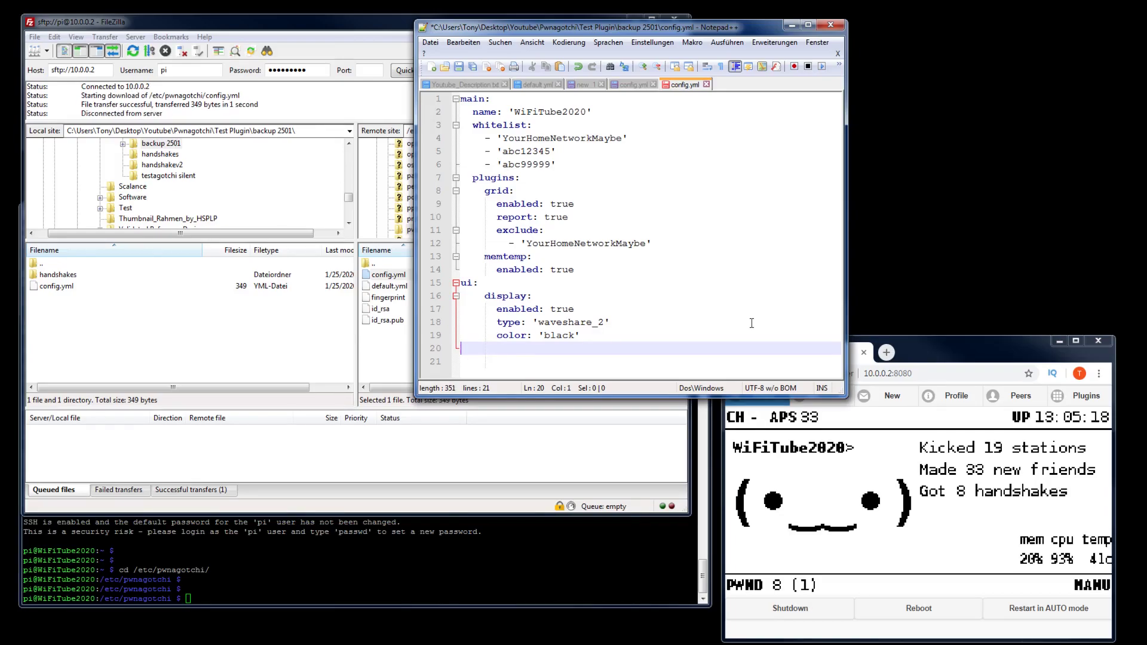
{"action": "type", "text": "betterca"}
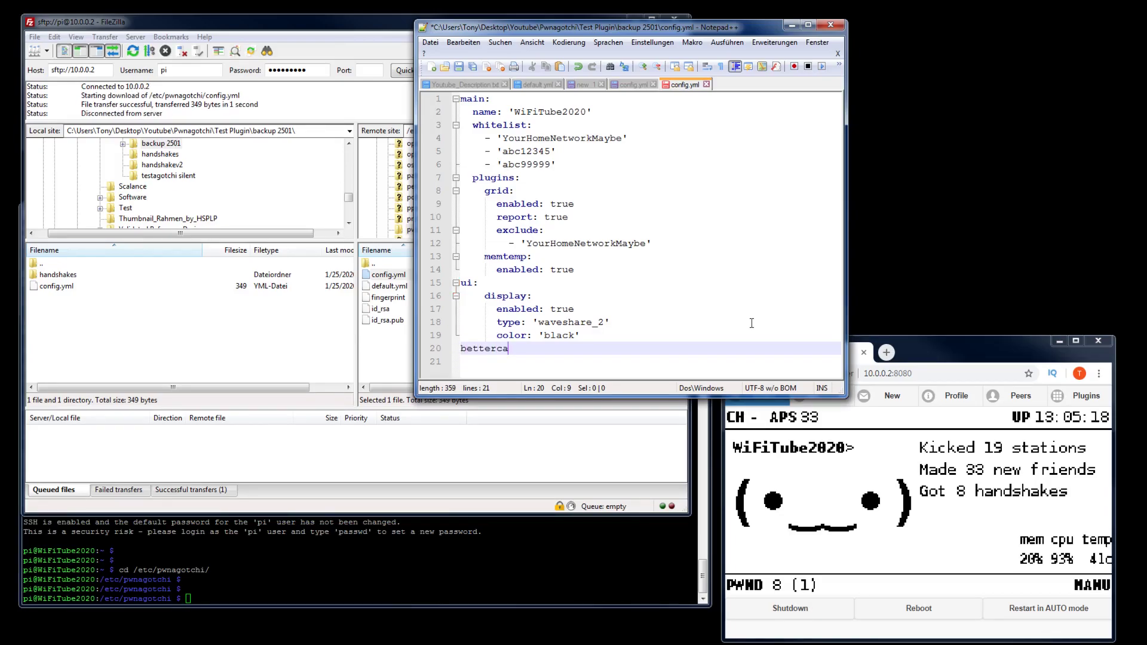
{"action": "type", "text": "p:"}
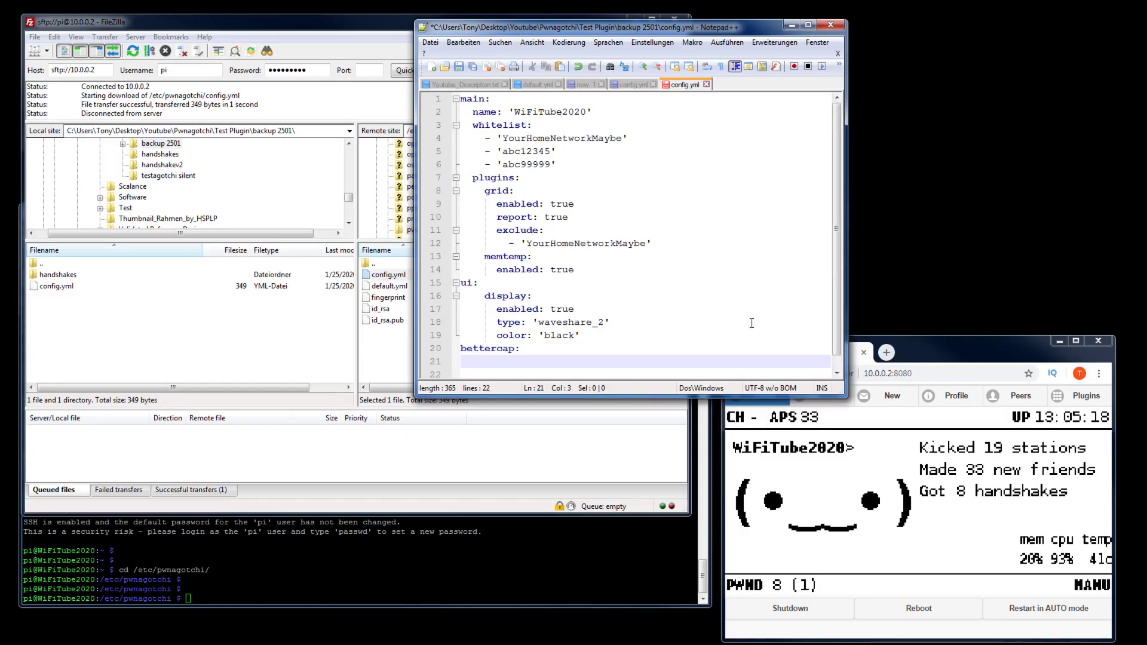
{"action": "type", "text": "h"}
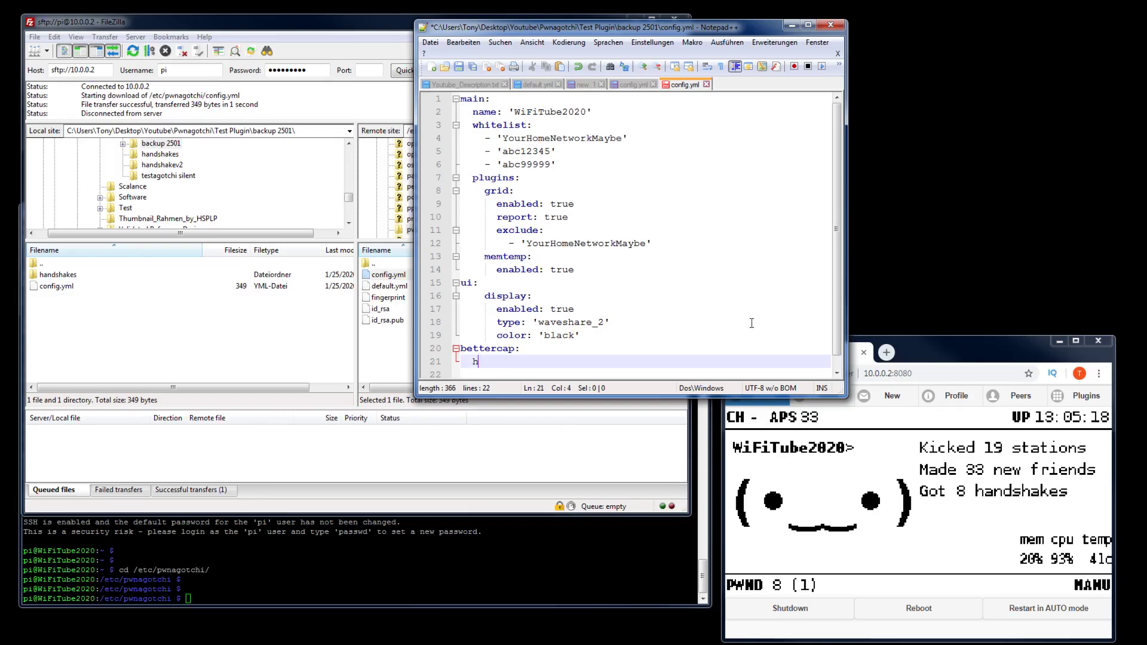
{"action": "type", "text": "an"}
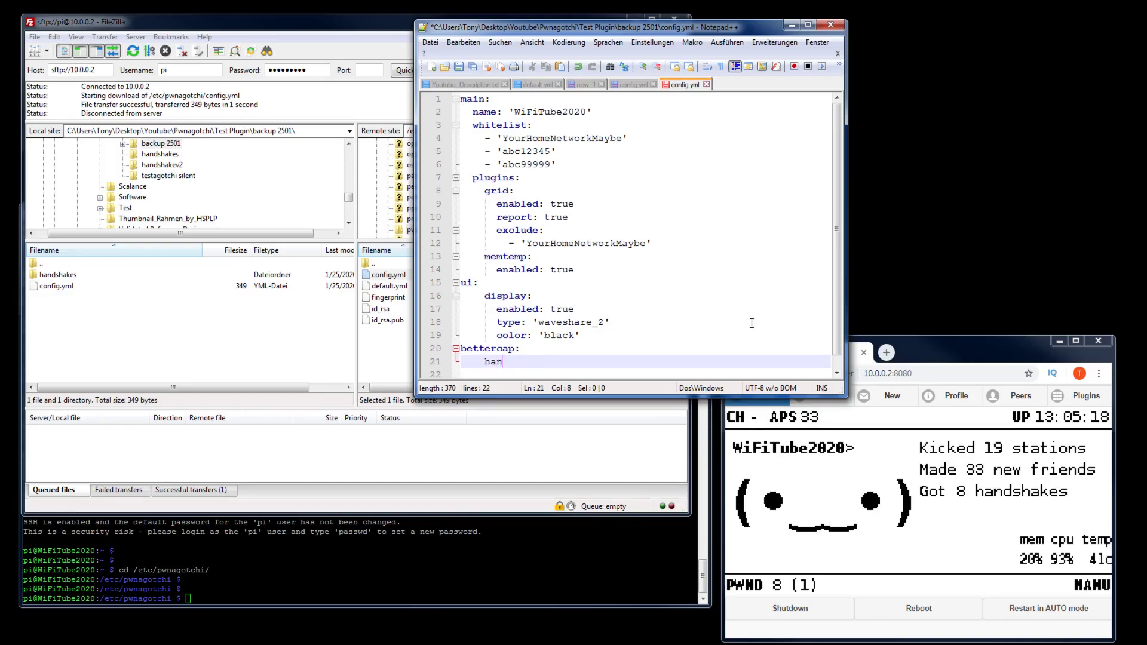
{"action": "type", "text": "dshake:"}
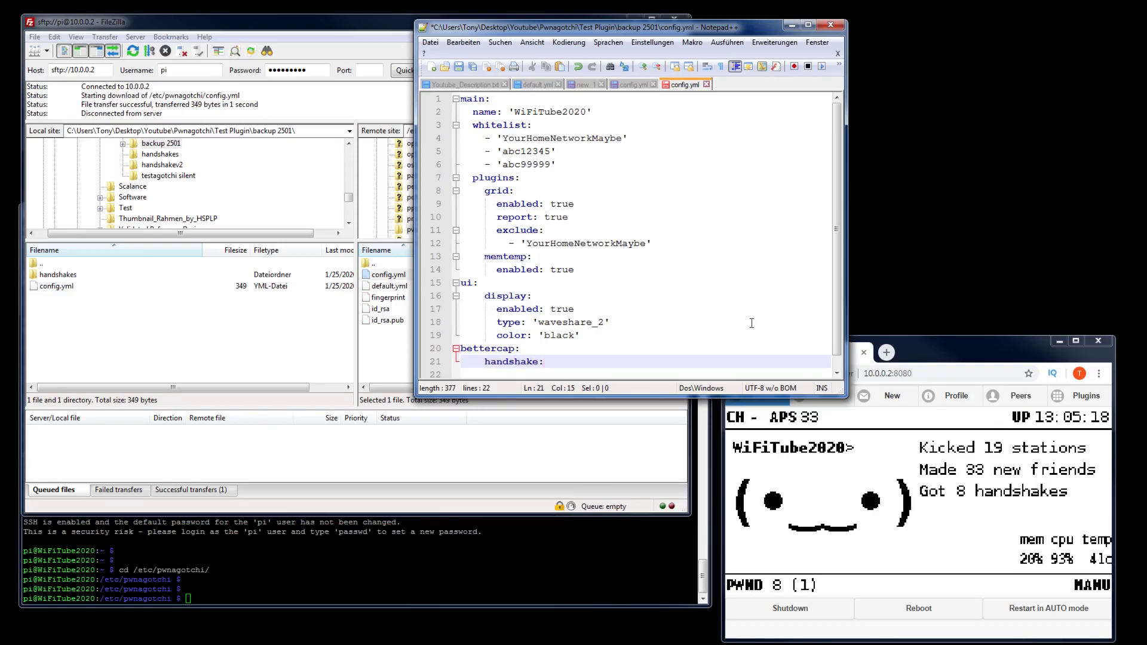
{"action": "type", "text": "s"}
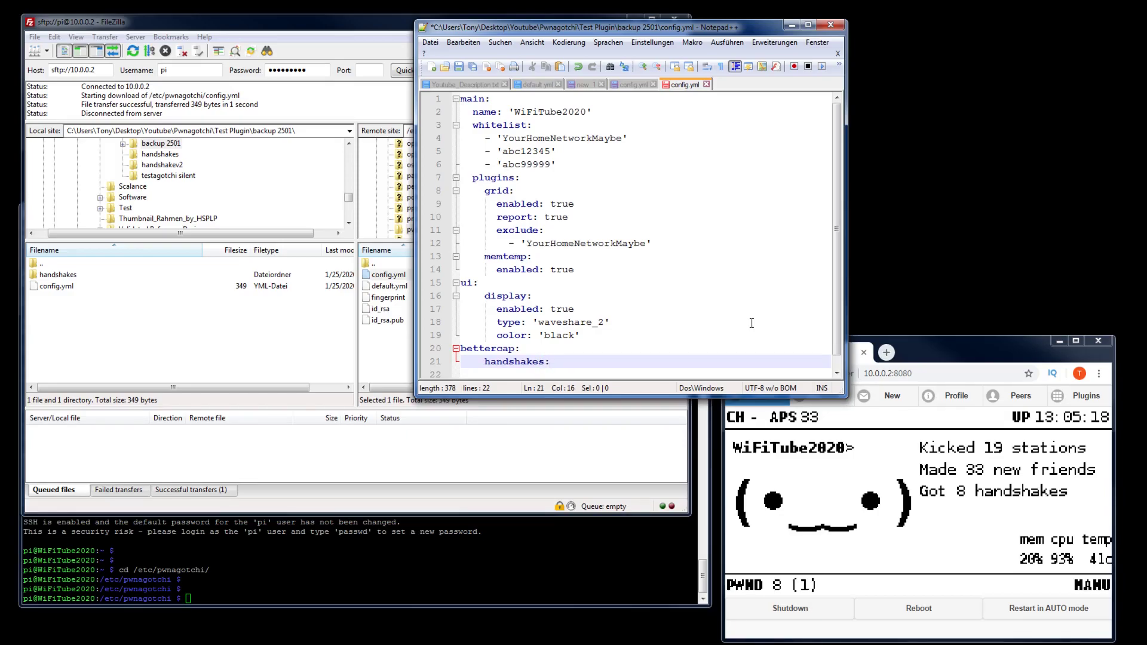
{"action": "type", "text": "/handh"}
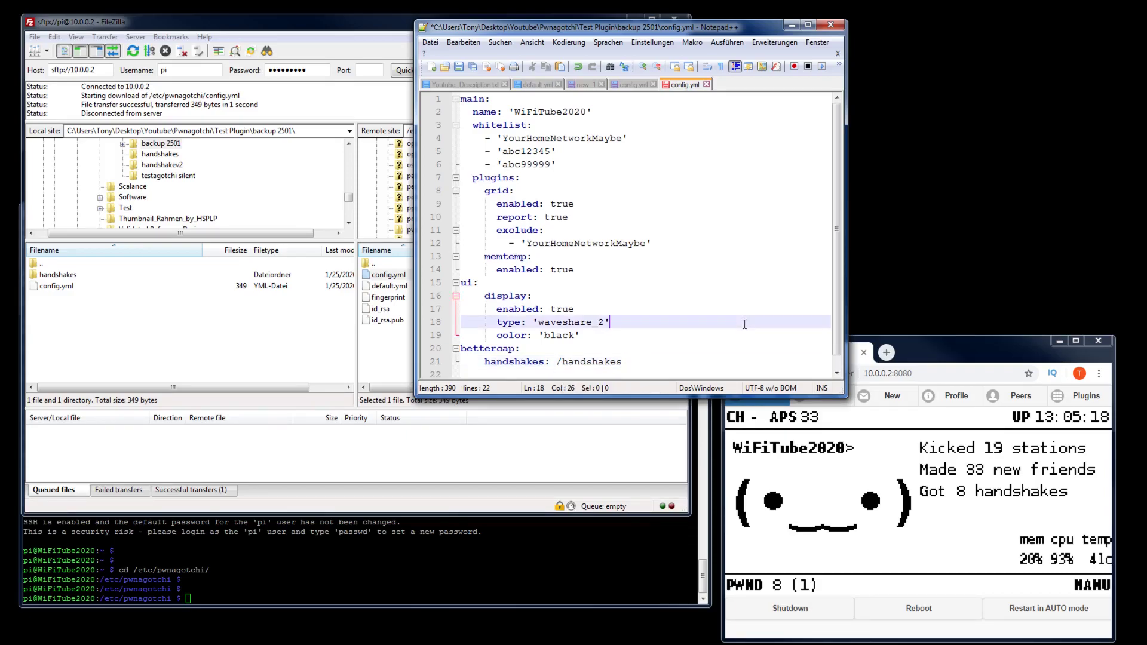
{"action": "key", "text": "Enter"}
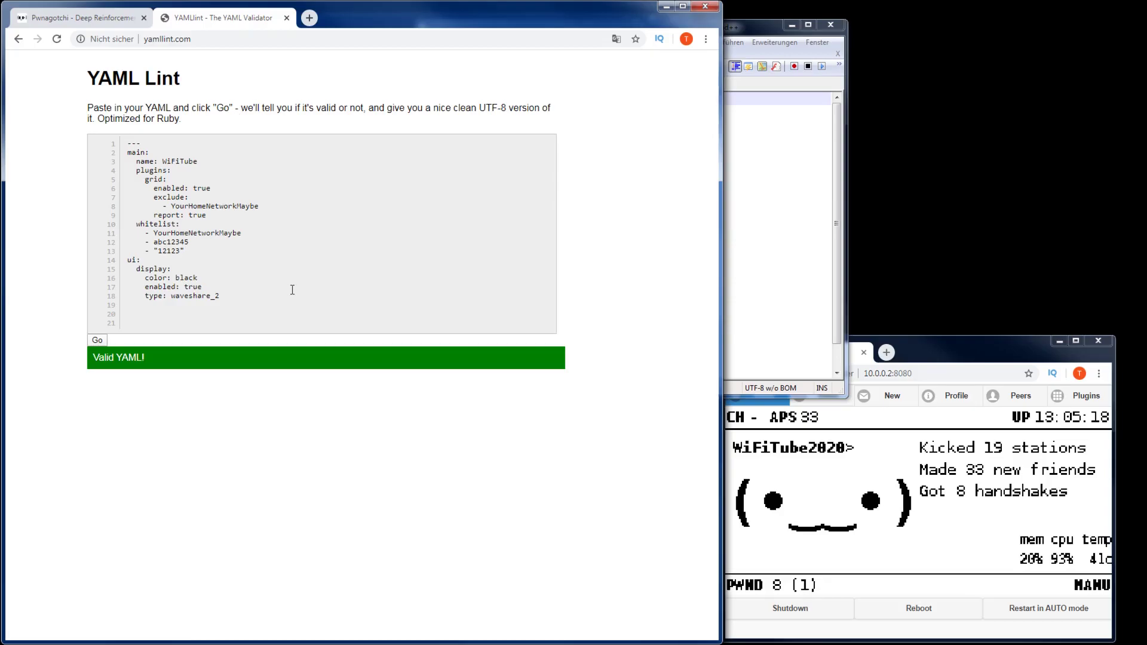
Step: Validate the config on yamllint.com as valid YAML and return to Notepad++
{"action": "left_click", "coordinate": [96, 340]}
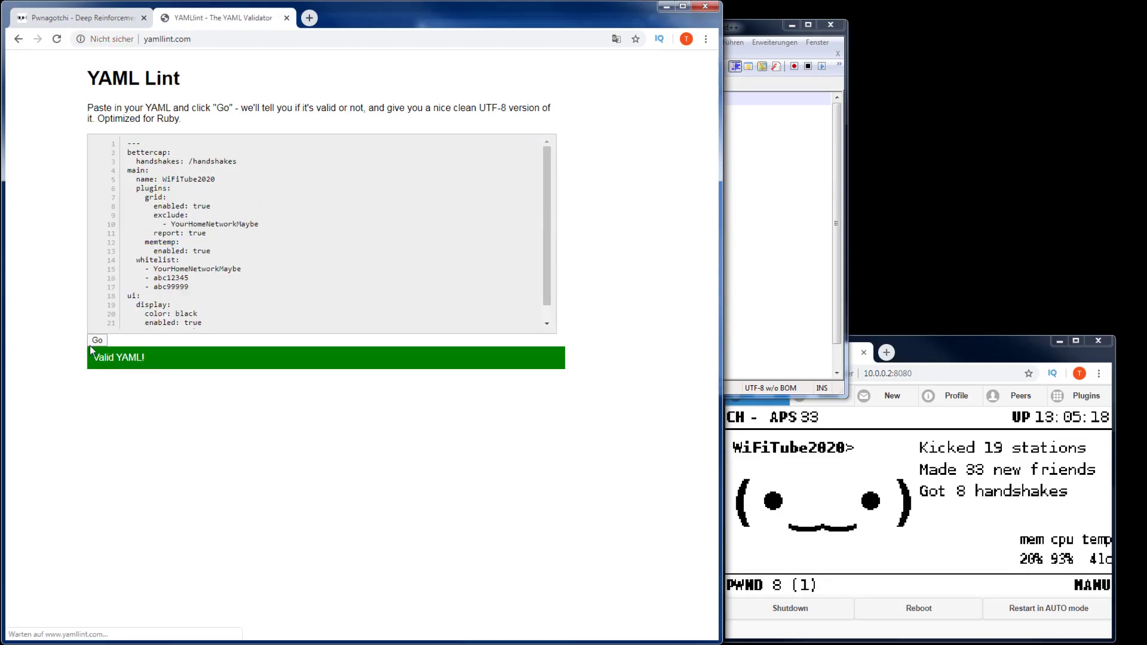
{"action": "left_click", "coordinate": [683, 84]}
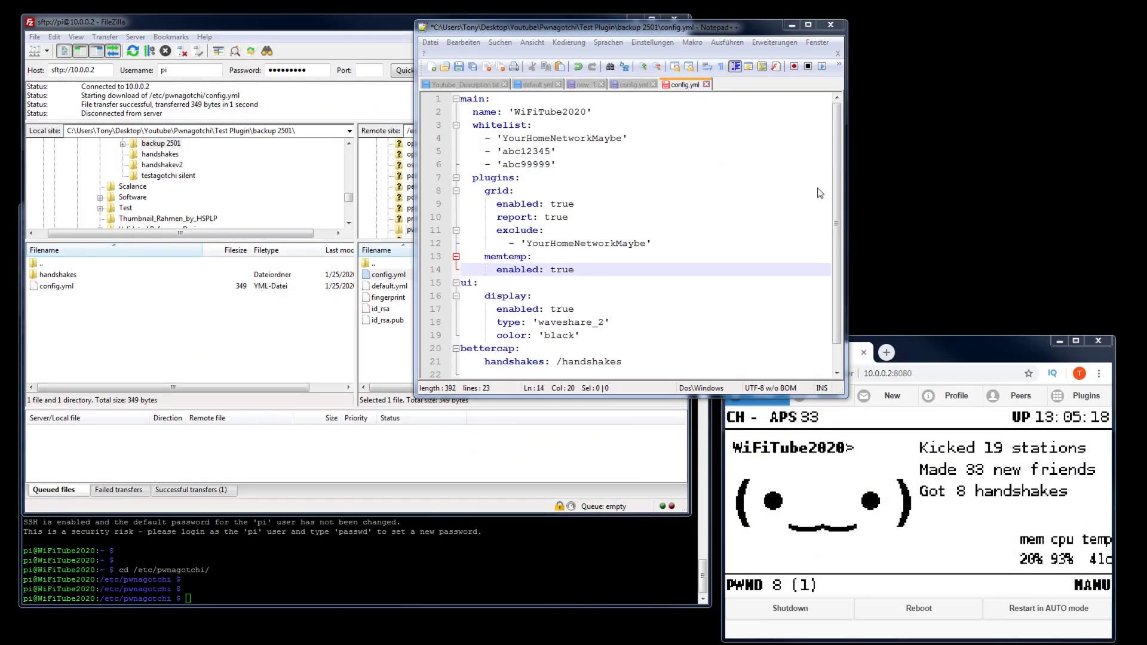
Step: Upload the edited local config.yml over the remote copy; the transfer fails
{"action": "right_click", "coordinate": [682, 83]}
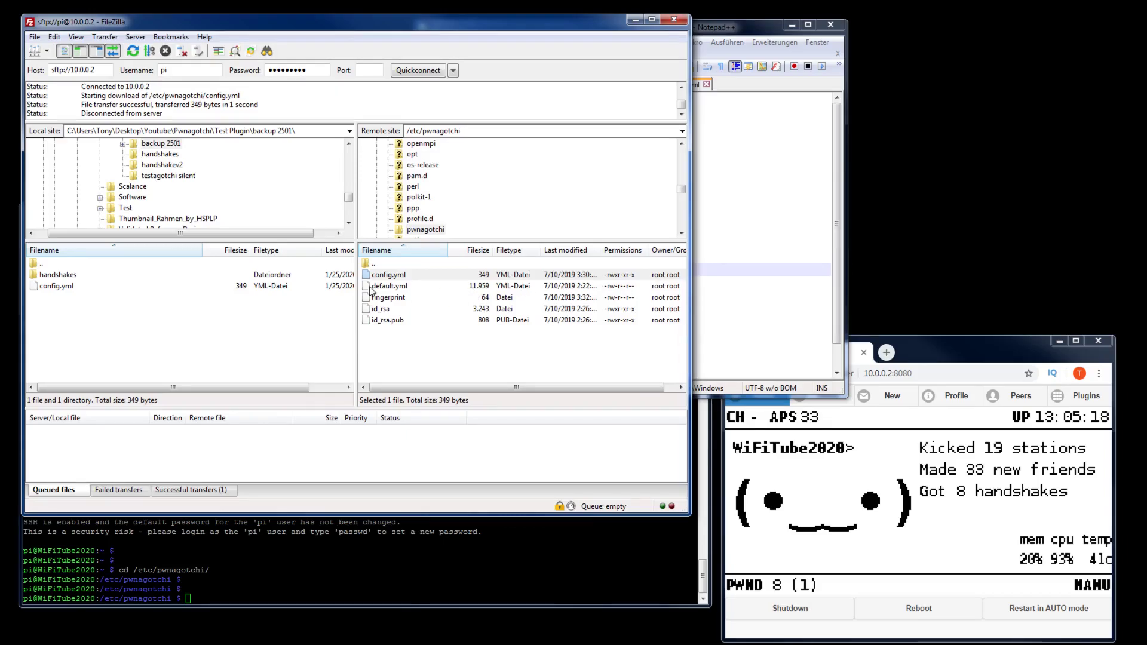
{"action": "mouse_move", "coordinate": [675, 280]}
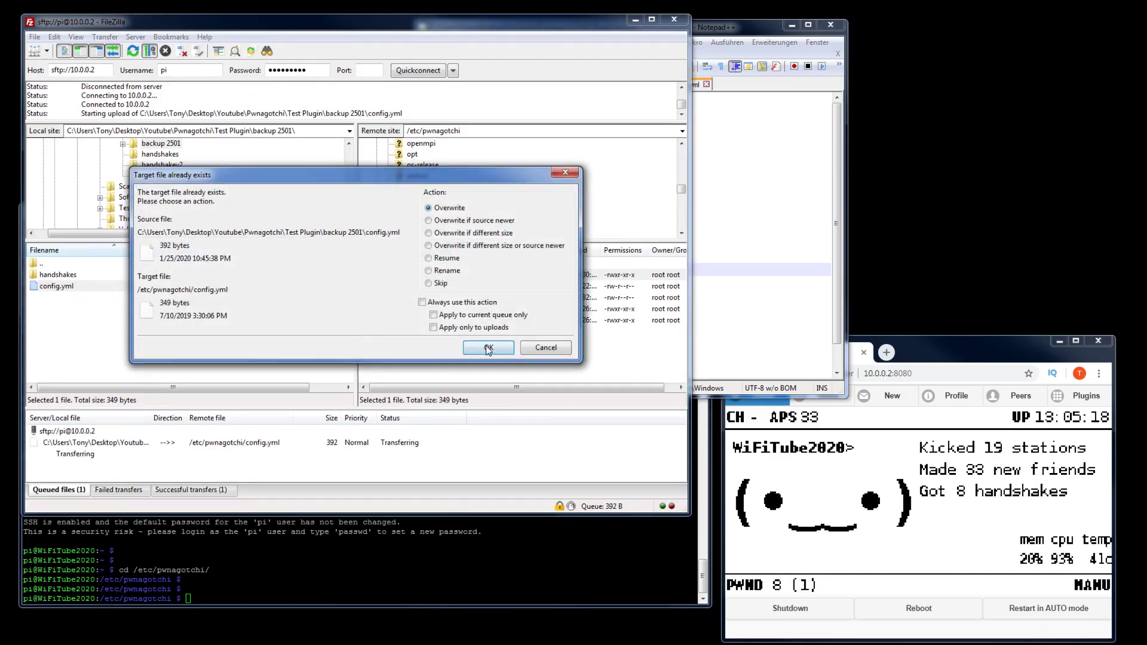
{"action": "left_click", "coordinate": [487, 348]}
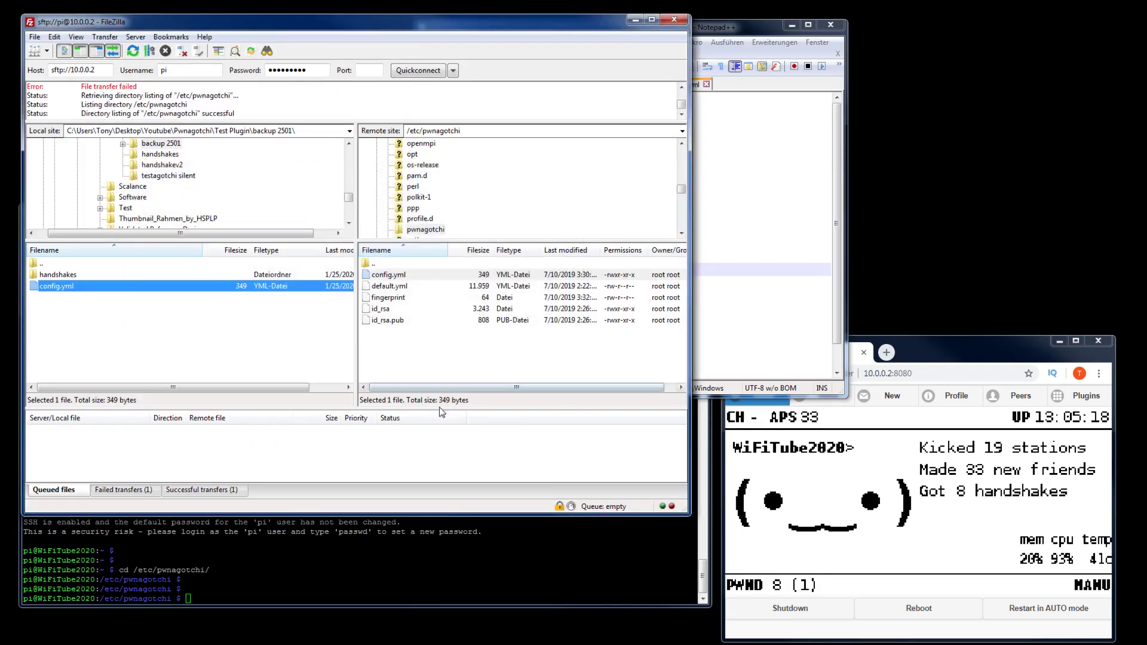
{"action": "mouse_move", "coordinate": [241, 459]}
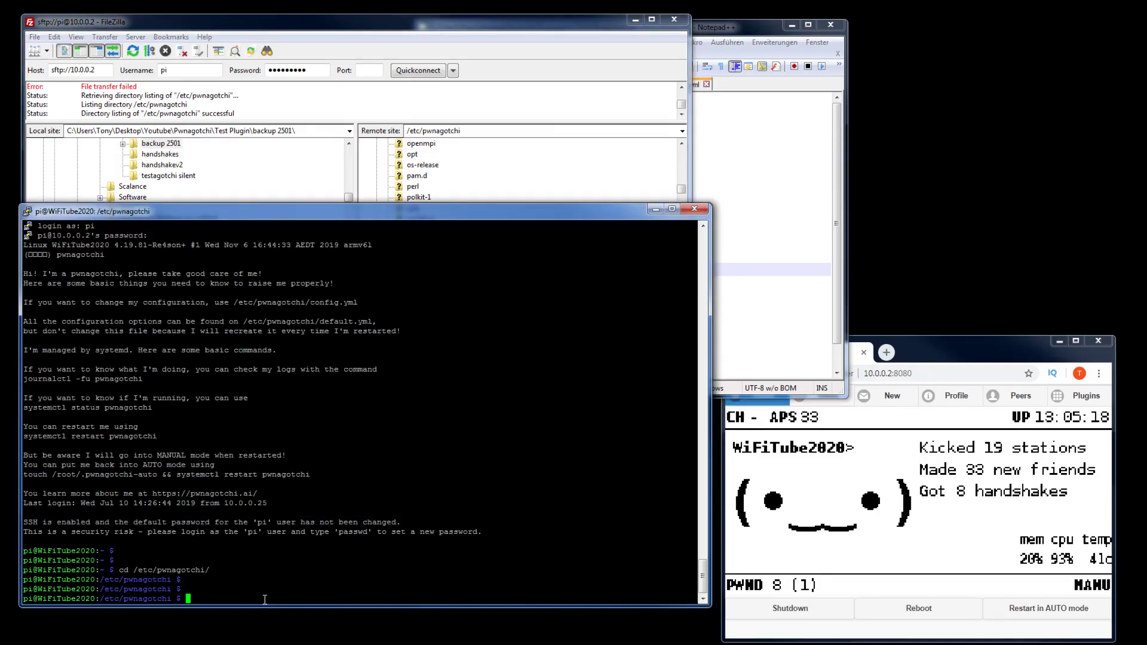
Step: List permissions, then make config.yml world-writable with sudo chmod 777 after the plain chmod is denied
{"action": "type", "text": "ls"}
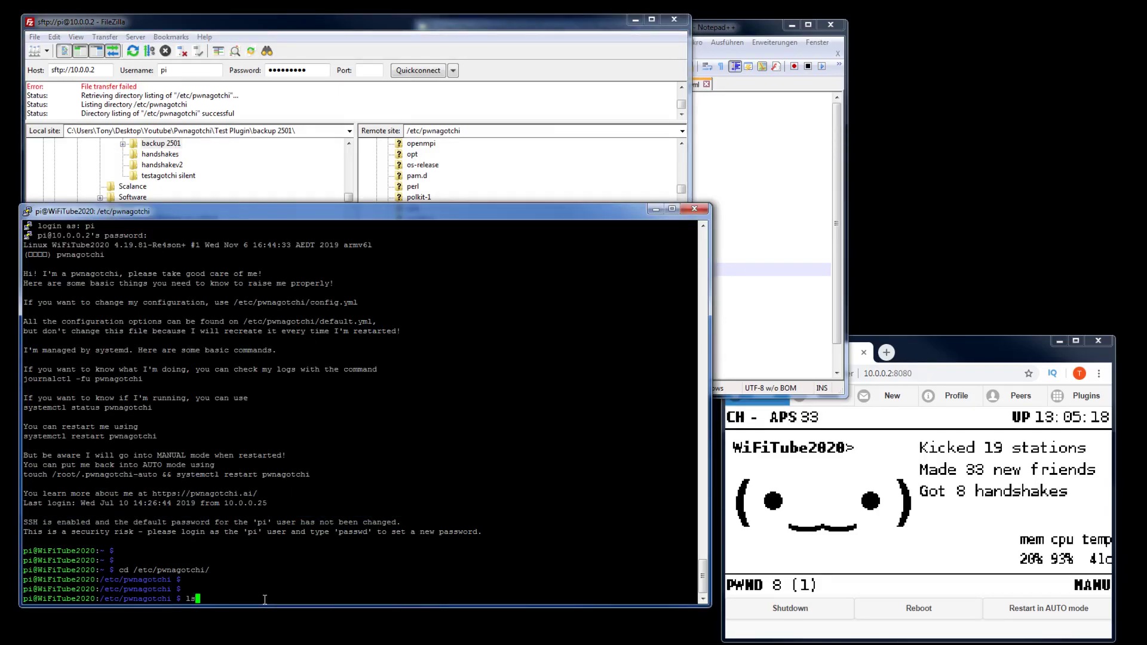
{"action": "key", "text": "Return"}
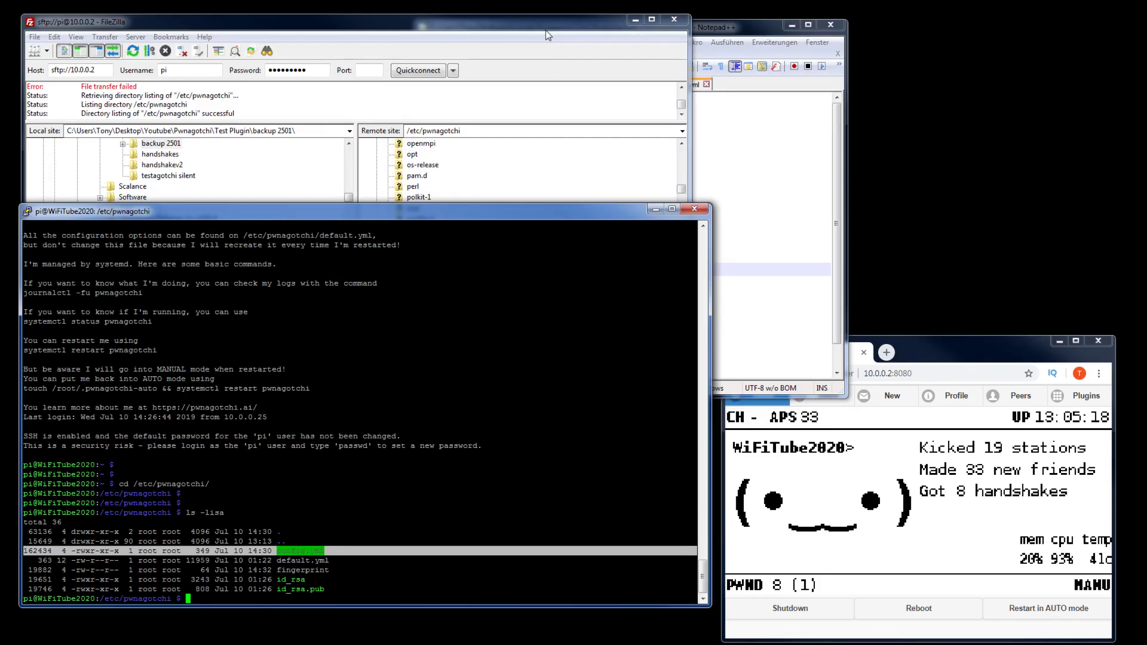
{"action": "type", "text": "chmod 777"}
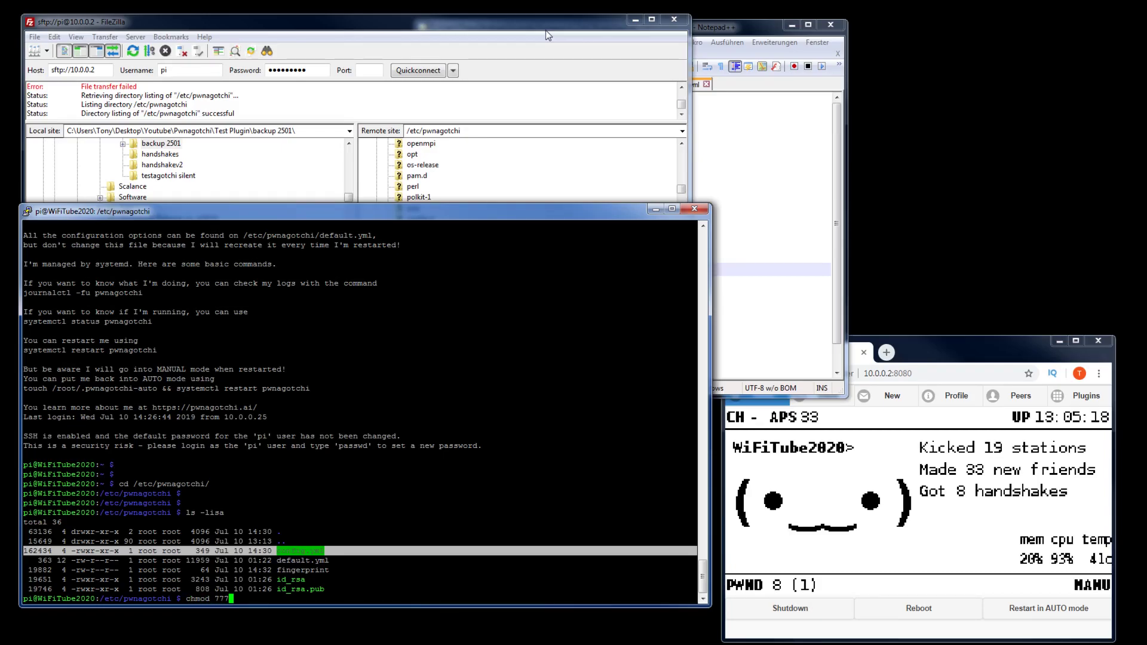
{"action": "type", "text": "config.yml"}
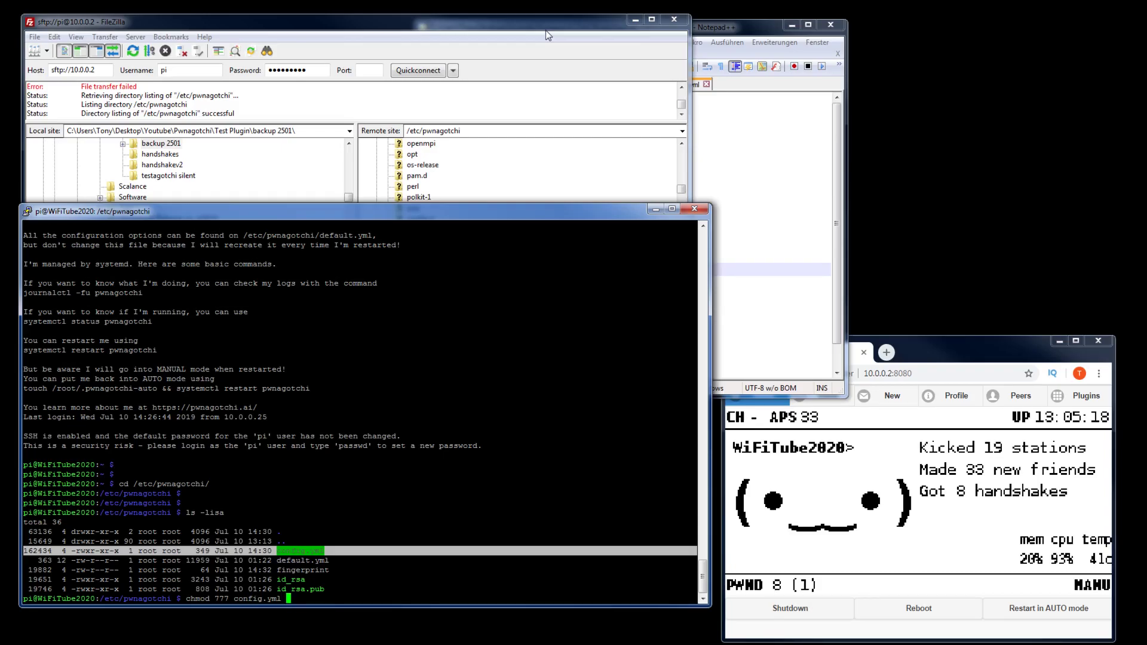
{"action": "key", "text": "Return"}
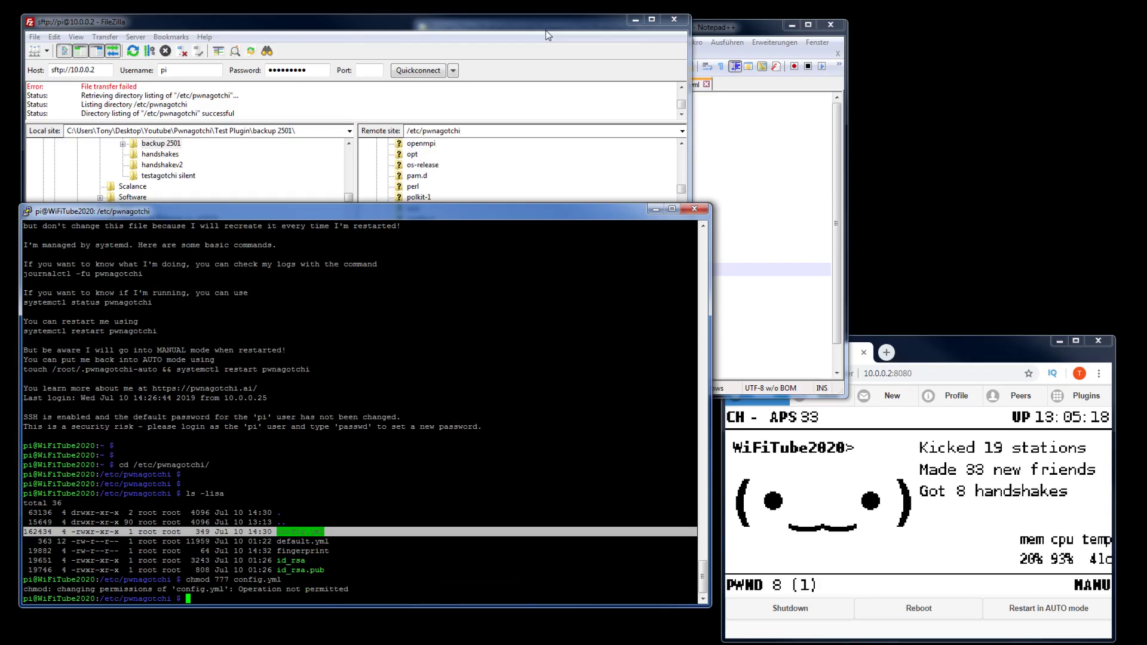
{"action": "type", "text": "sudo chmod 777 config.yml"}
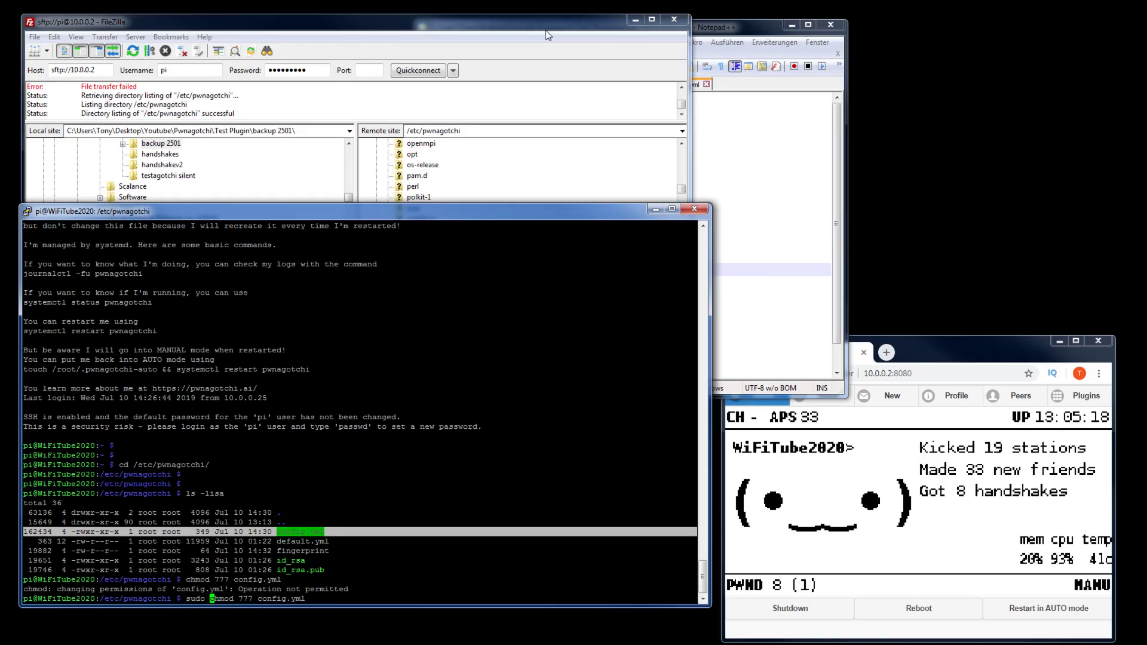
{"action": "key", "text": "Return"}
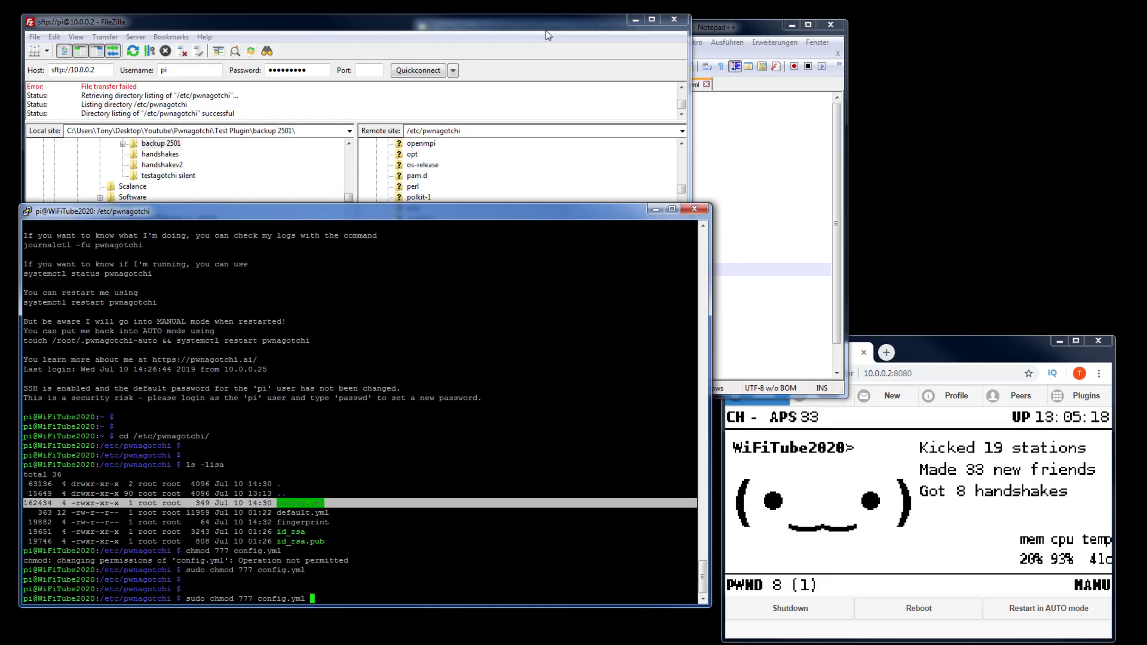
{"action": "key", "text": "Return"}
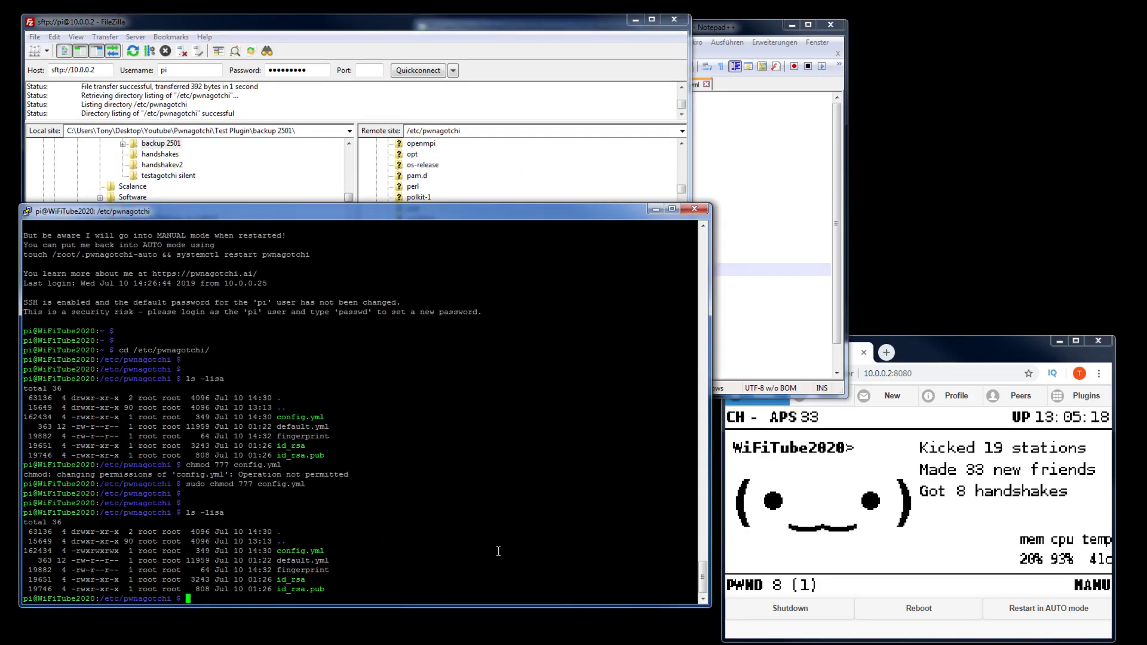
Step: Cat config.yml to confirm it now contains the bettercap handshakes: /handshakes section
{"action": "type", "text": "cat"}
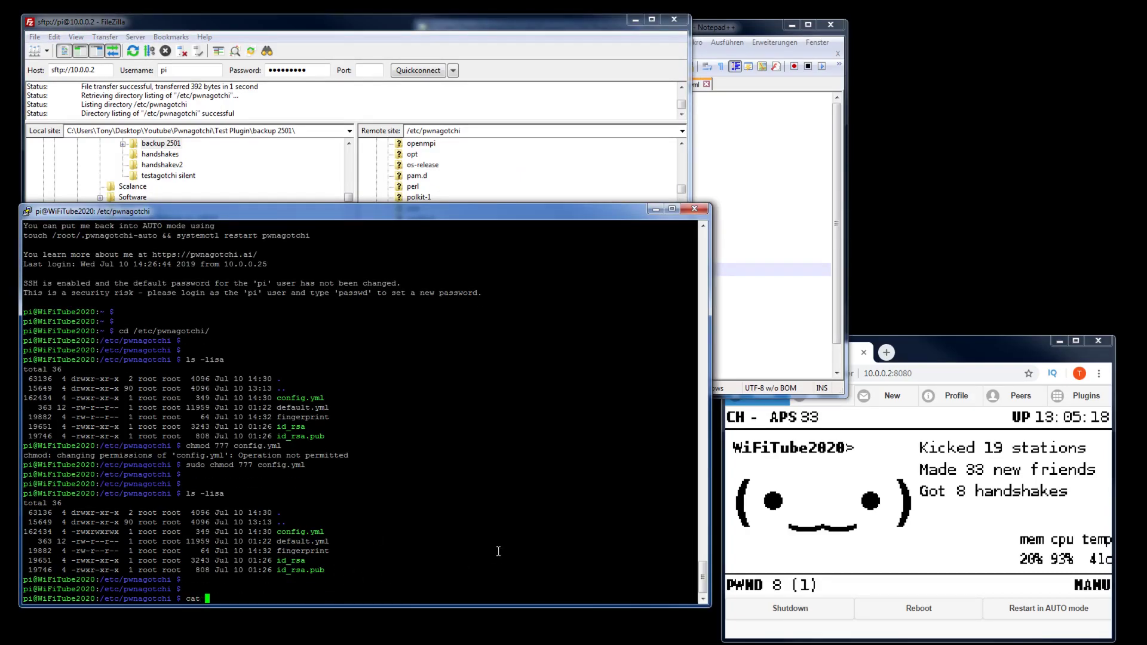
{"action": "type", "text": "conf"}
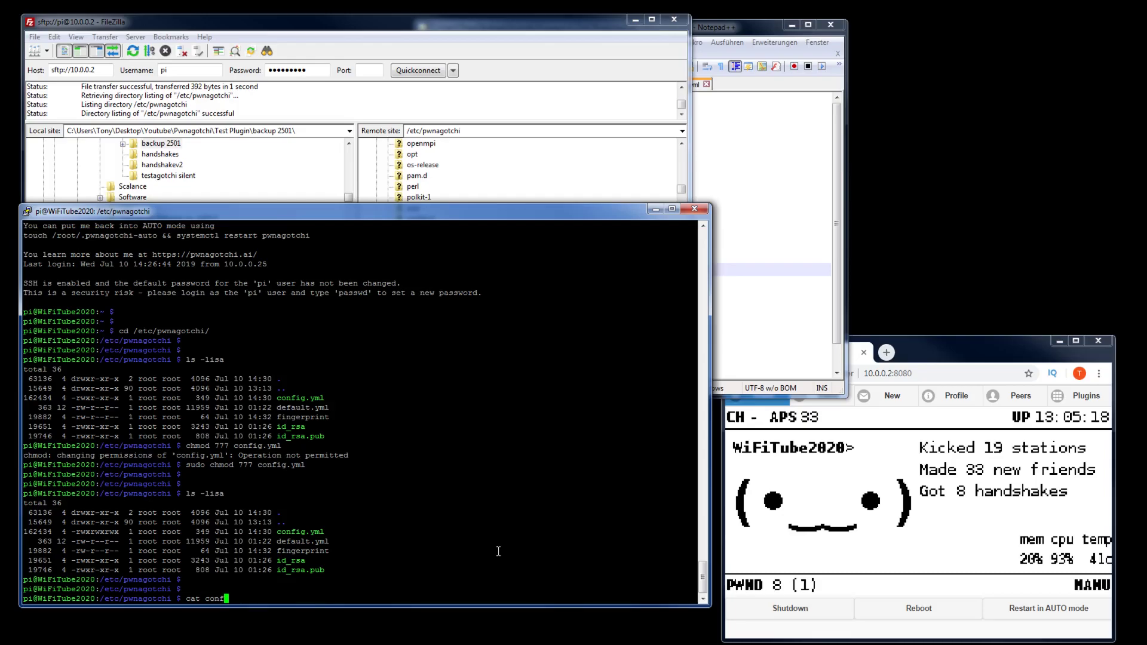
{"action": "key", "text": "Return"}
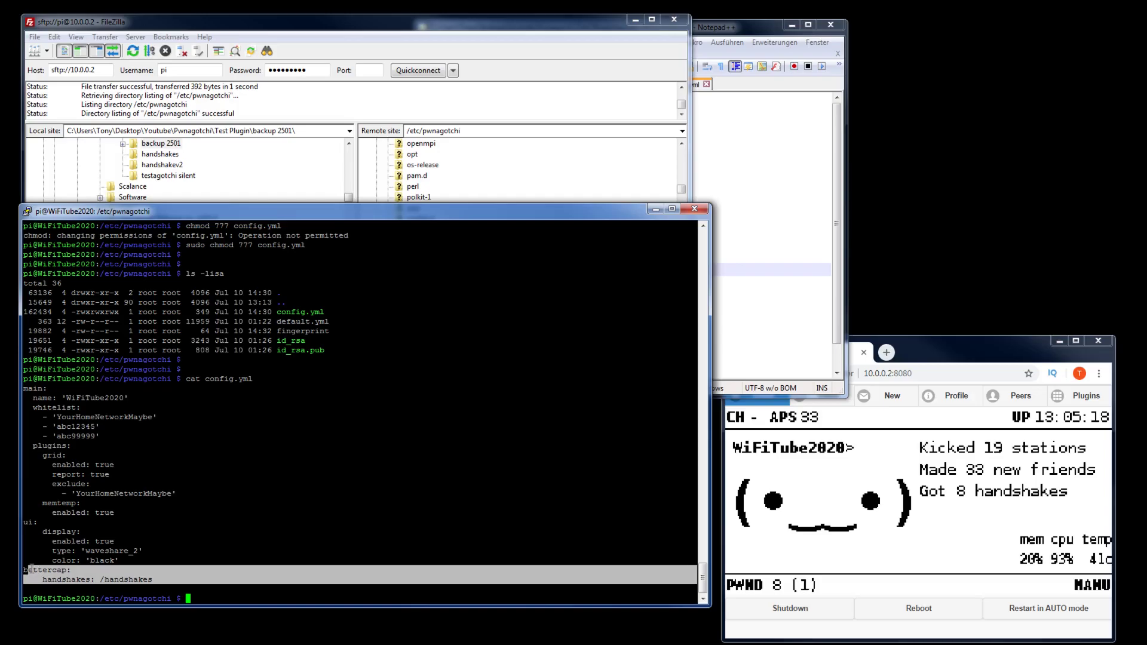
{"action": "mouse_move", "coordinate": [289, 543]}
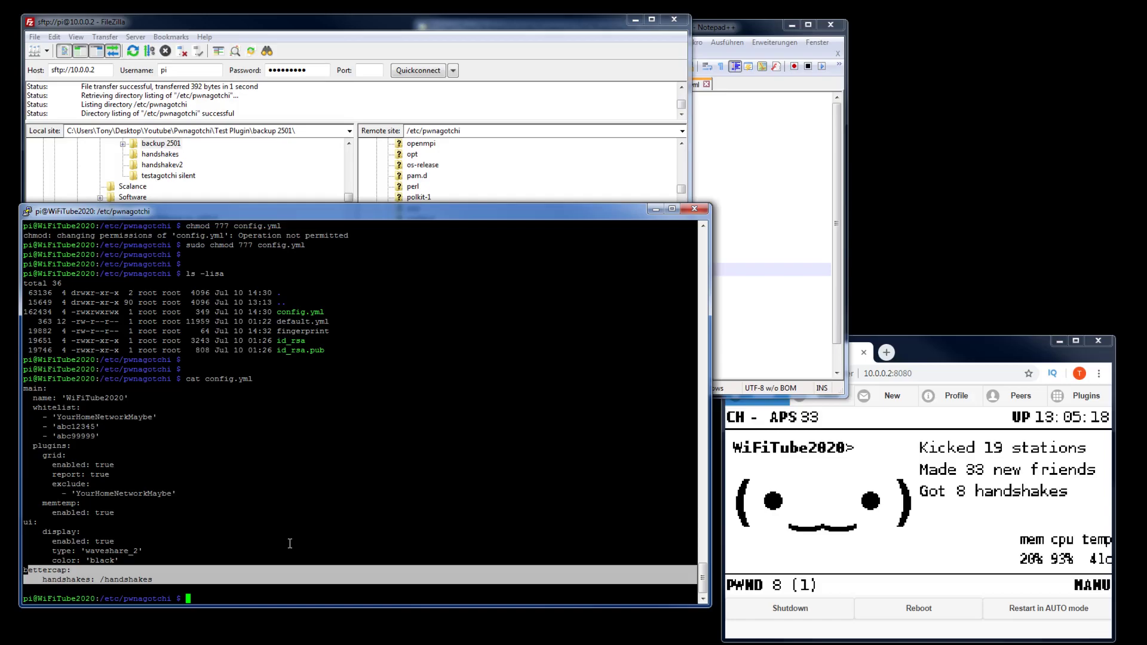
{"action": "mouse_move", "coordinate": [572, 65]}
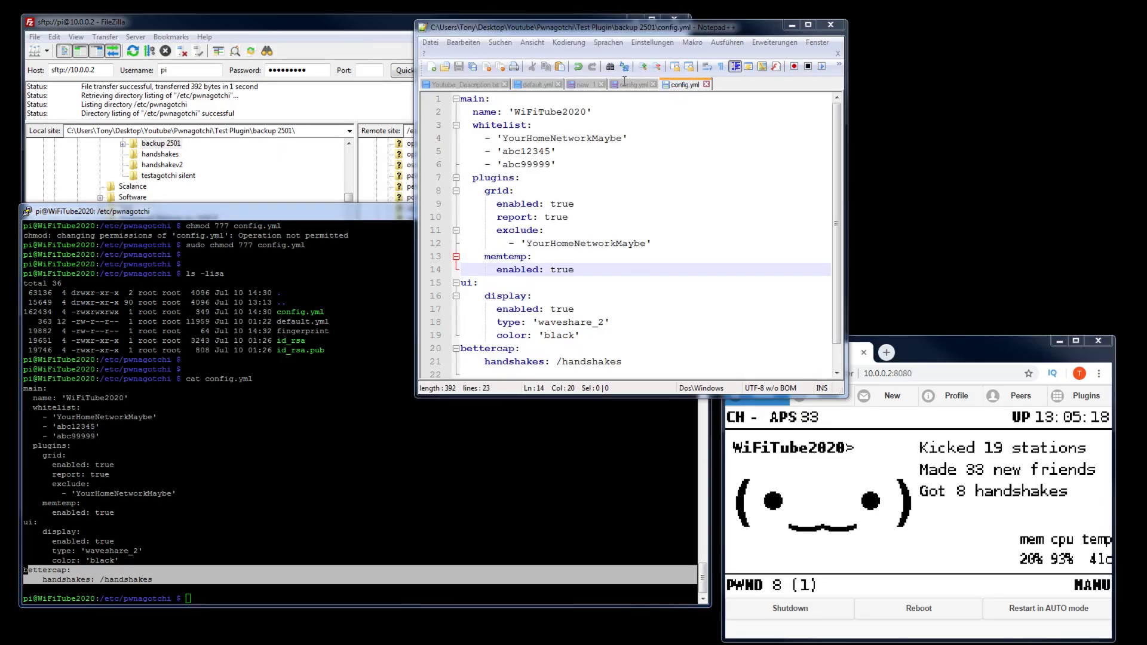
Step: Switch to the 'new 1' notes listing config.yml, default.yml and editing methods
{"action": "left_click", "coordinate": [629, 83]}
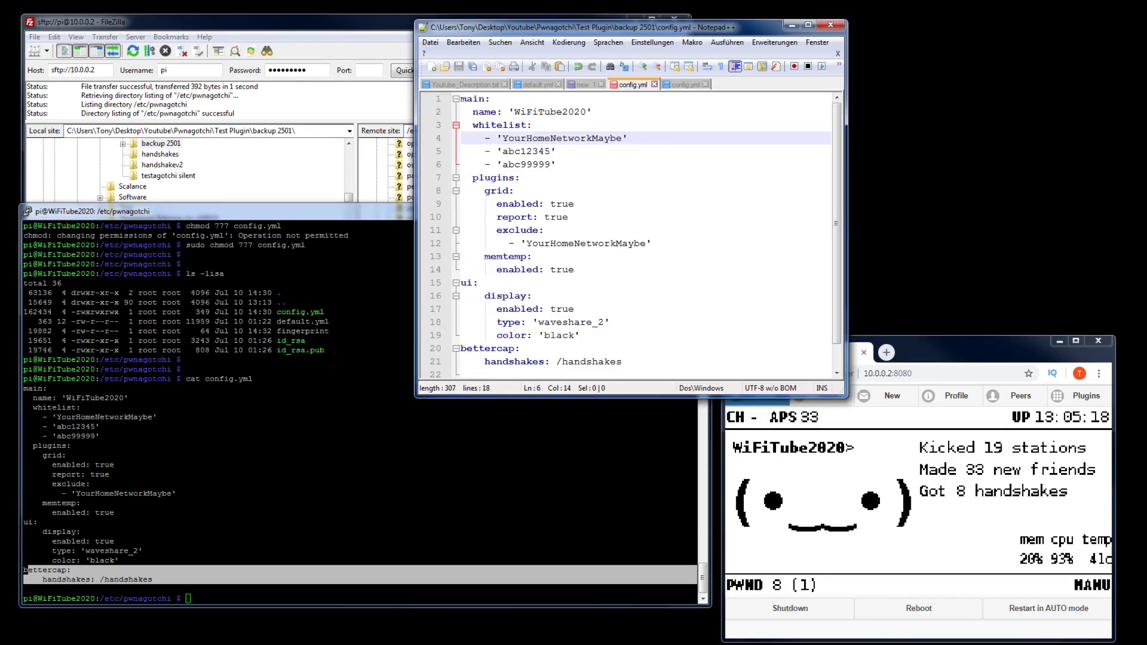
{"action": "left_click", "coordinate": [584, 84]}
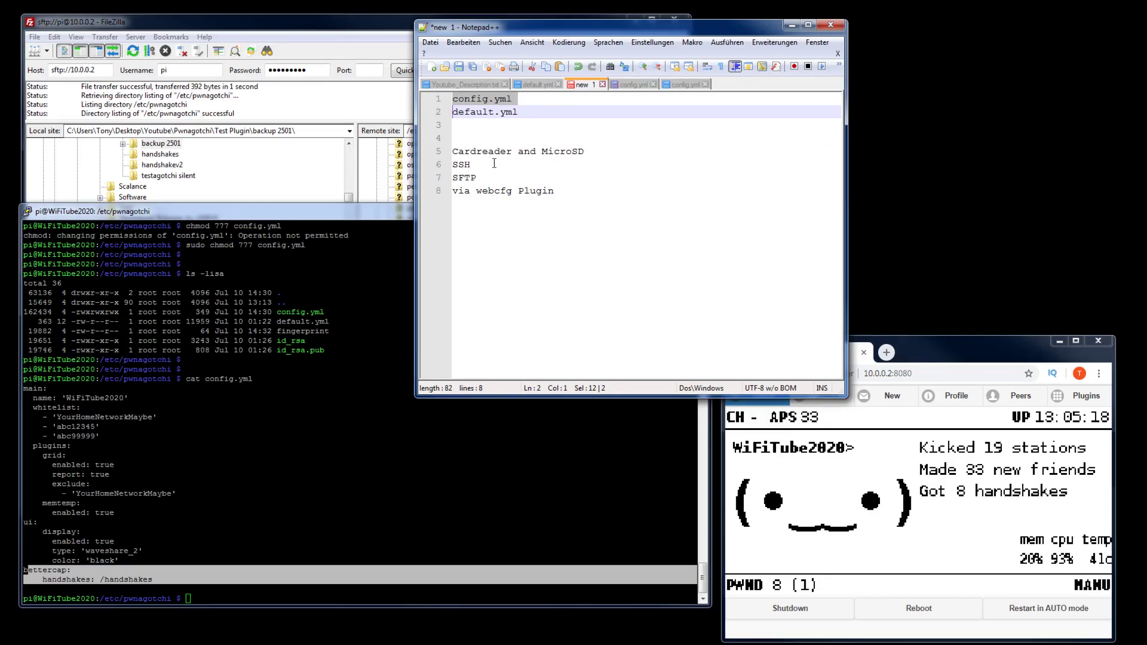
{"action": "mouse_move", "coordinate": [499, 167]}
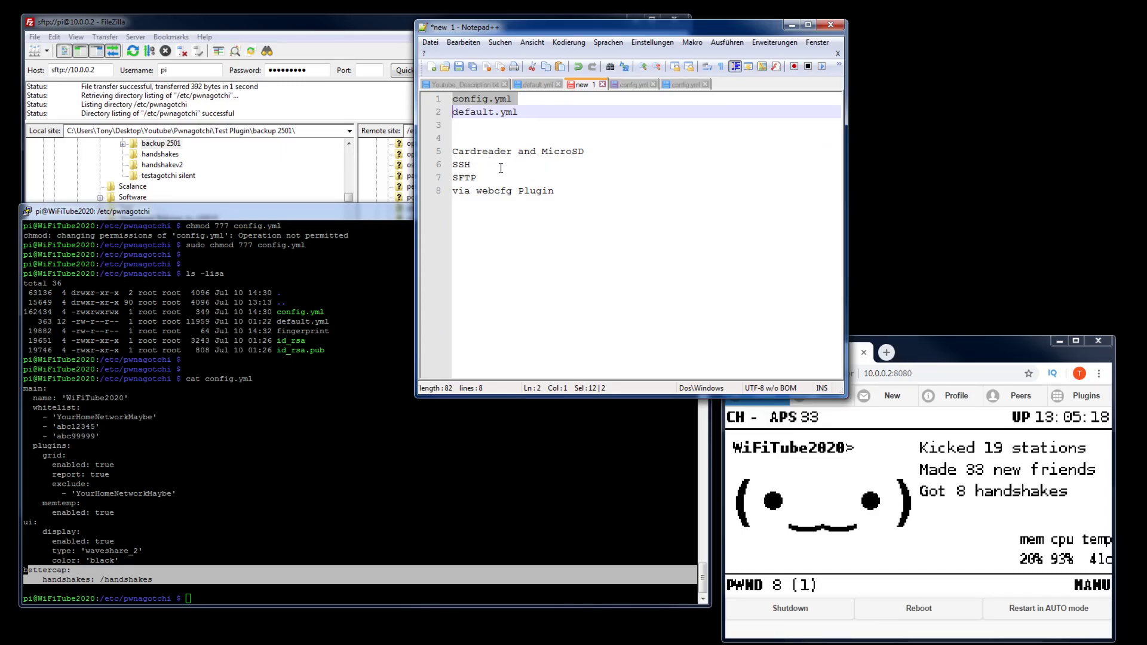
{"action": "mouse_move", "coordinate": [1037, 348]}
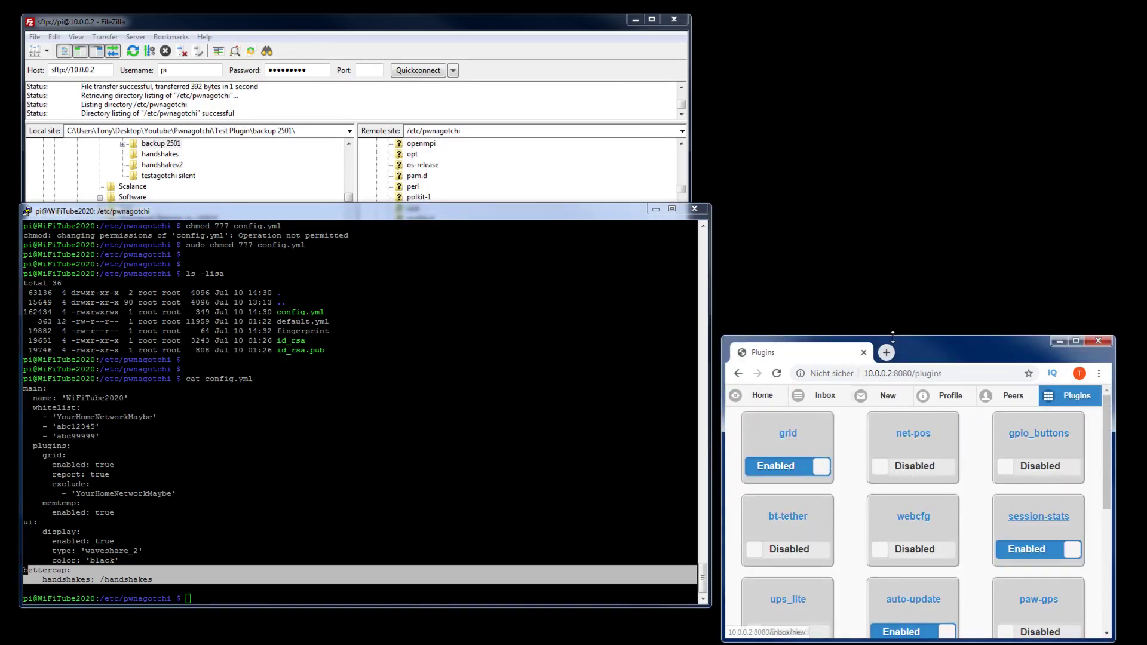
Step: Scroll through the Plugins page showing grid, session-stats, auto-update and led enabled
{"action": "scroll", "scroll_direction": "down", "scroll_amount": 3}
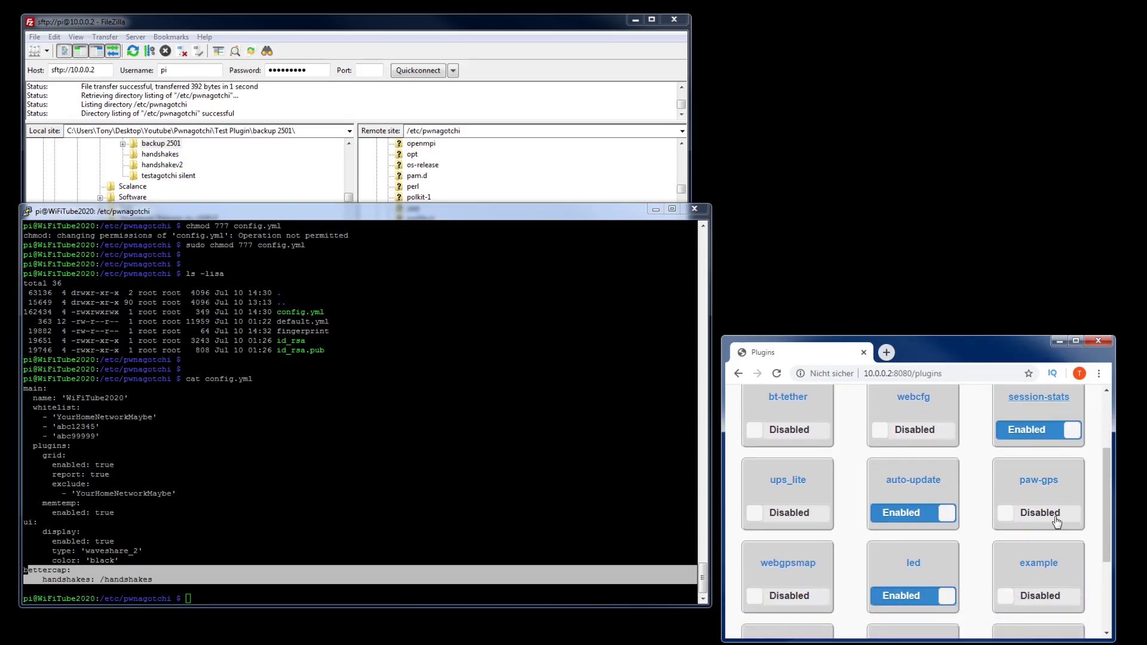
{"action": "scroll", "scroll_direction": "down", "scroll_amount": 3}
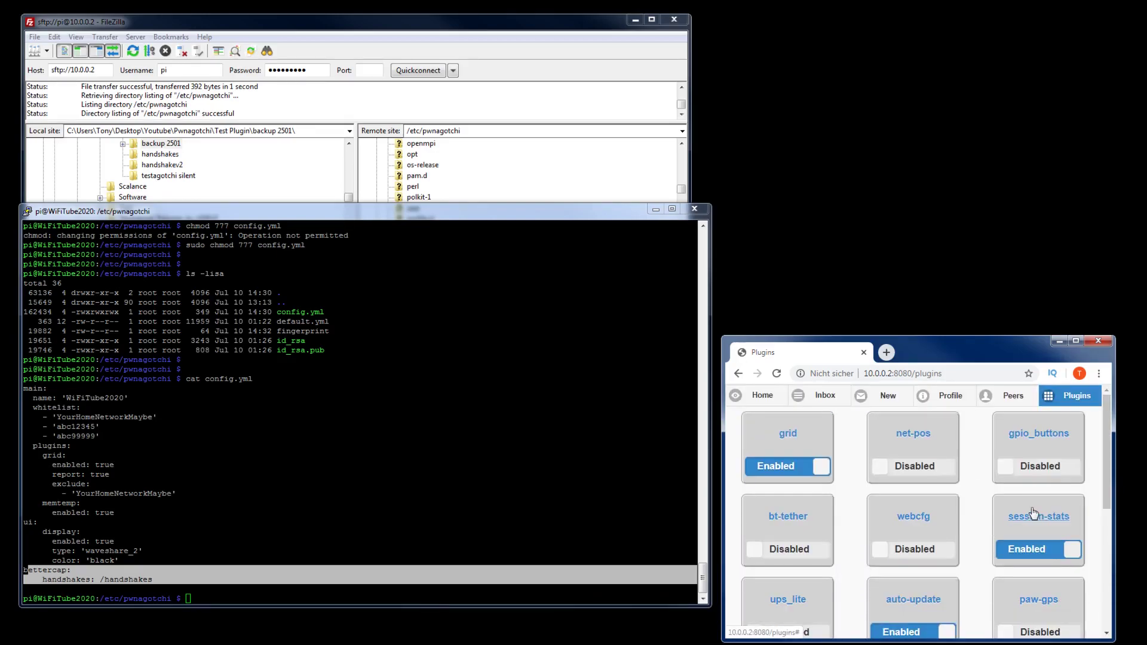
{"action": "mouse_move", "coordinate": [965, 448]}
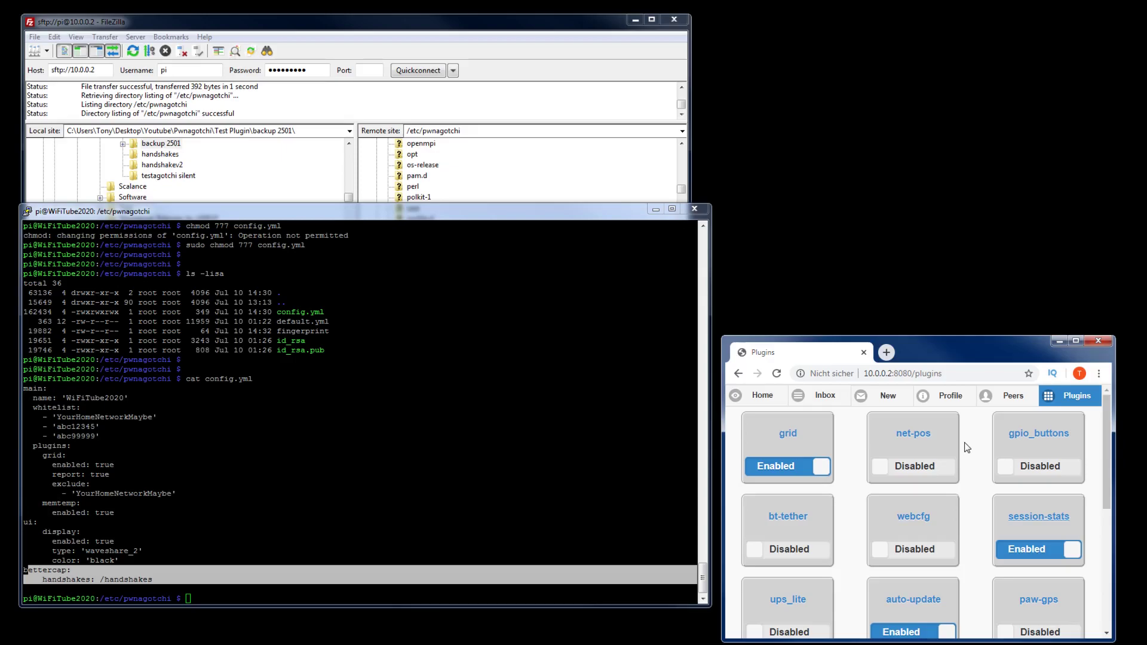
{"action": "mouse_move", "coordinate": [1054, 454]}
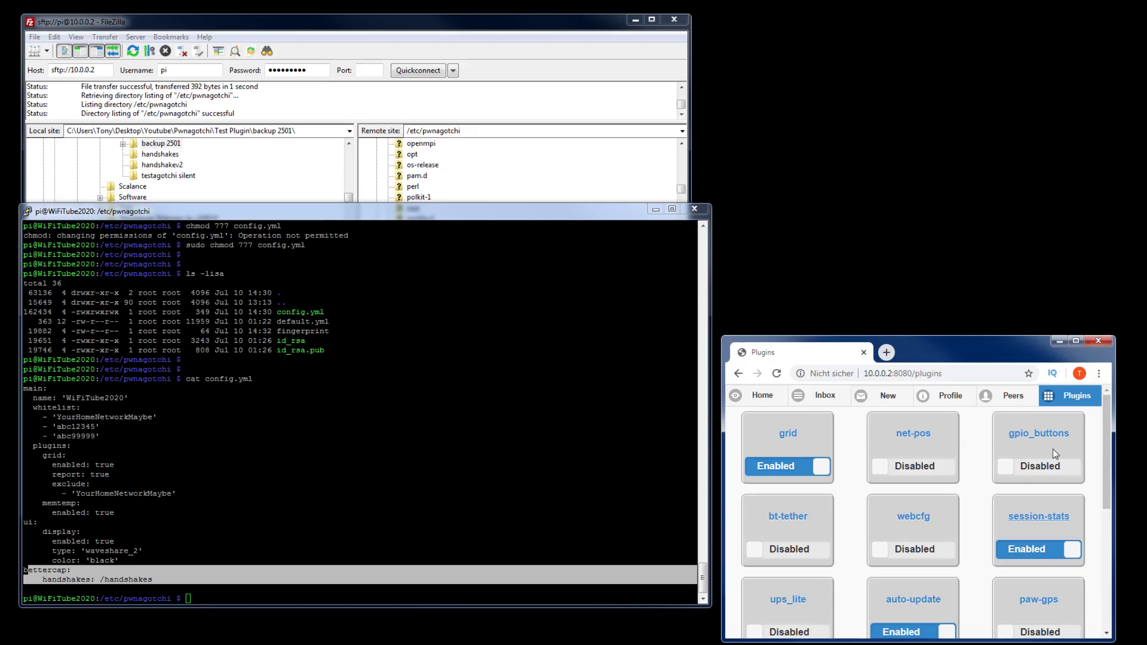